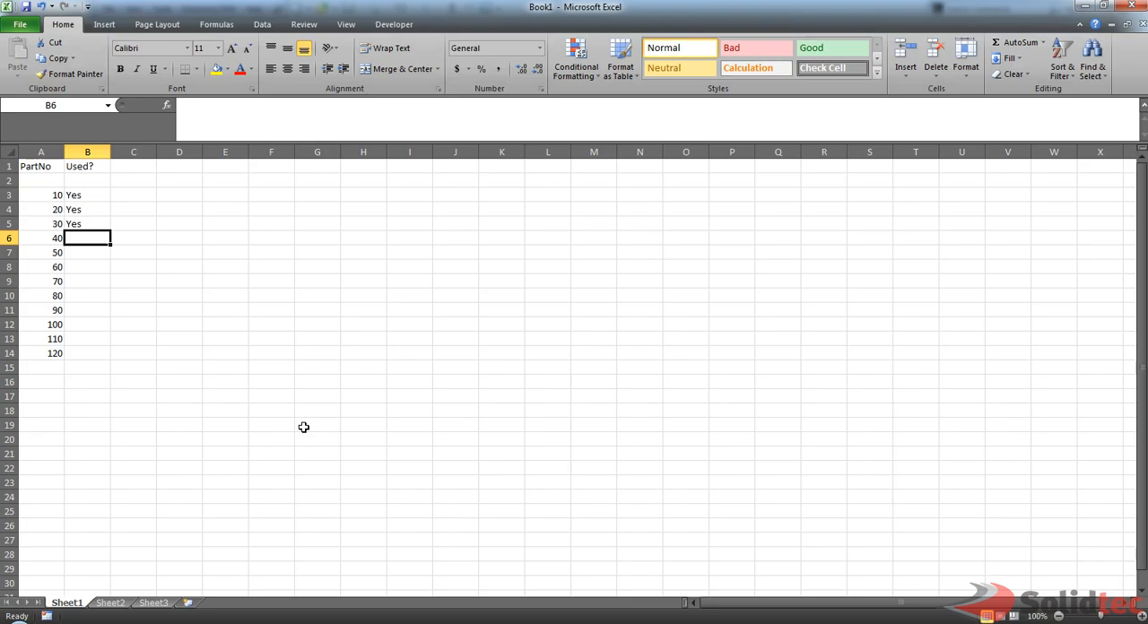
Mark part number 40 as used with Yes, so parts 10 through 40 all read Yes.
left_click(225, 437)
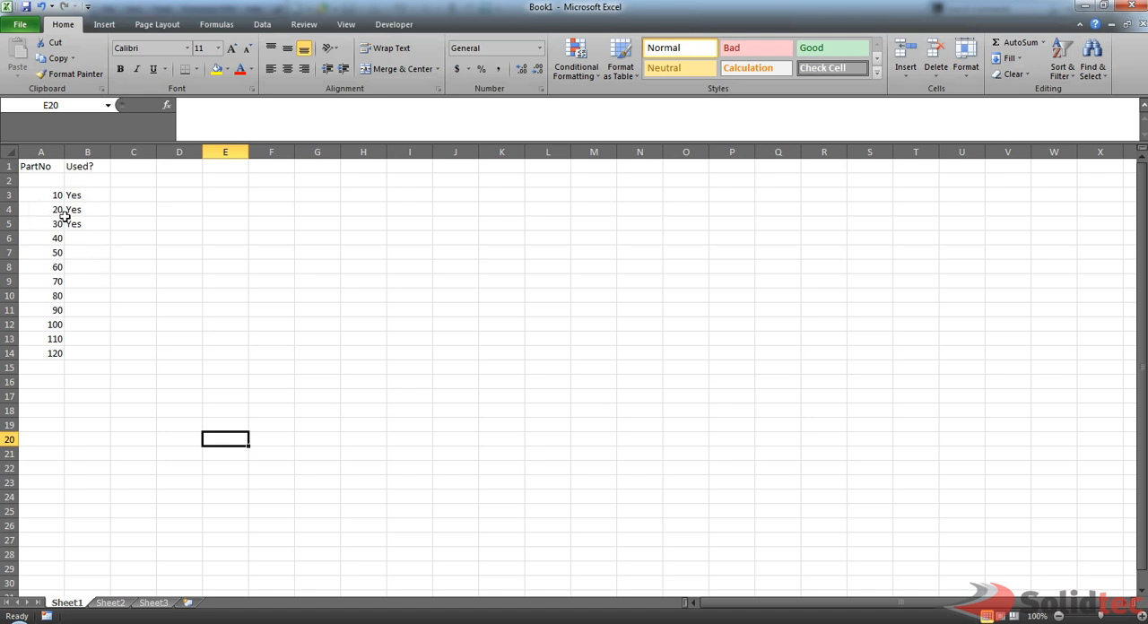
left_click(87, 167)
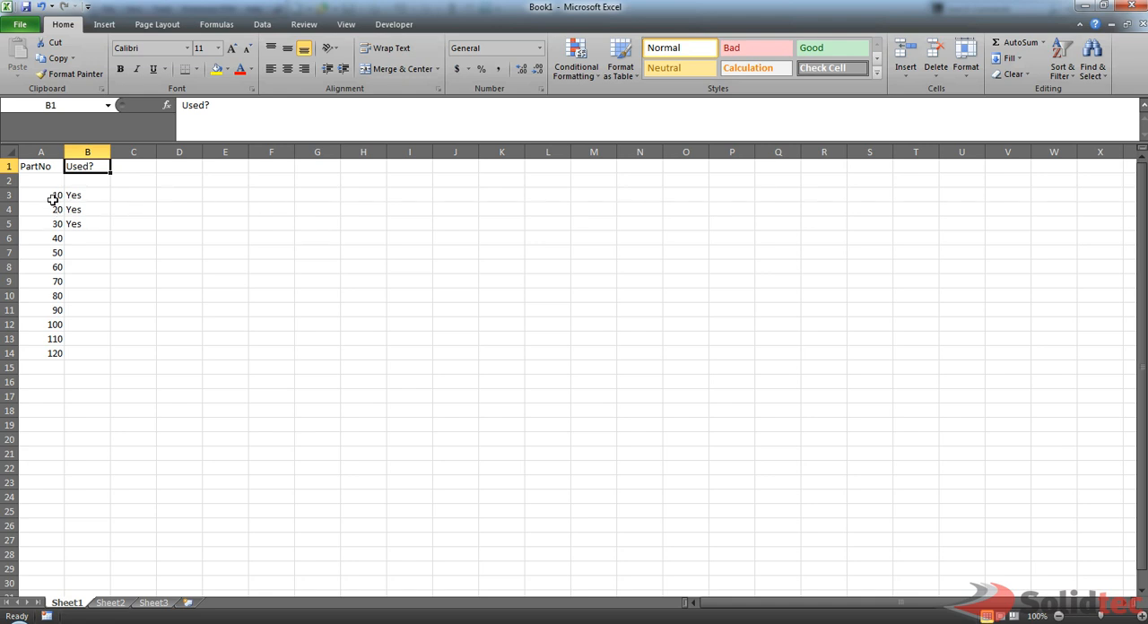
left_click(40, 195)
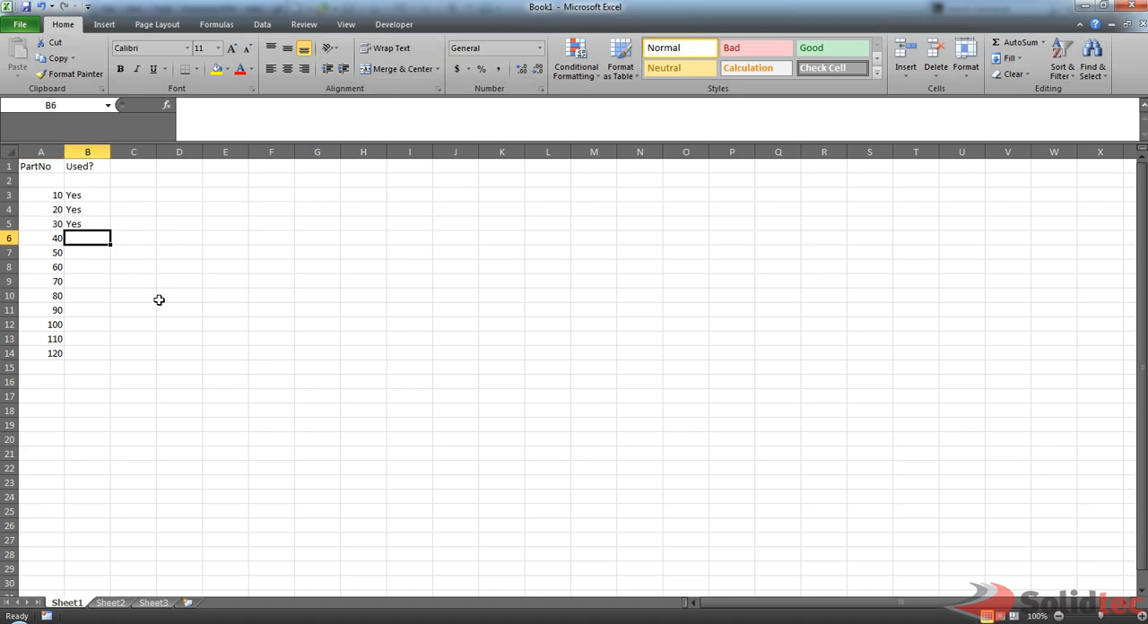
mouse_move(140, 310)
type("Yes")
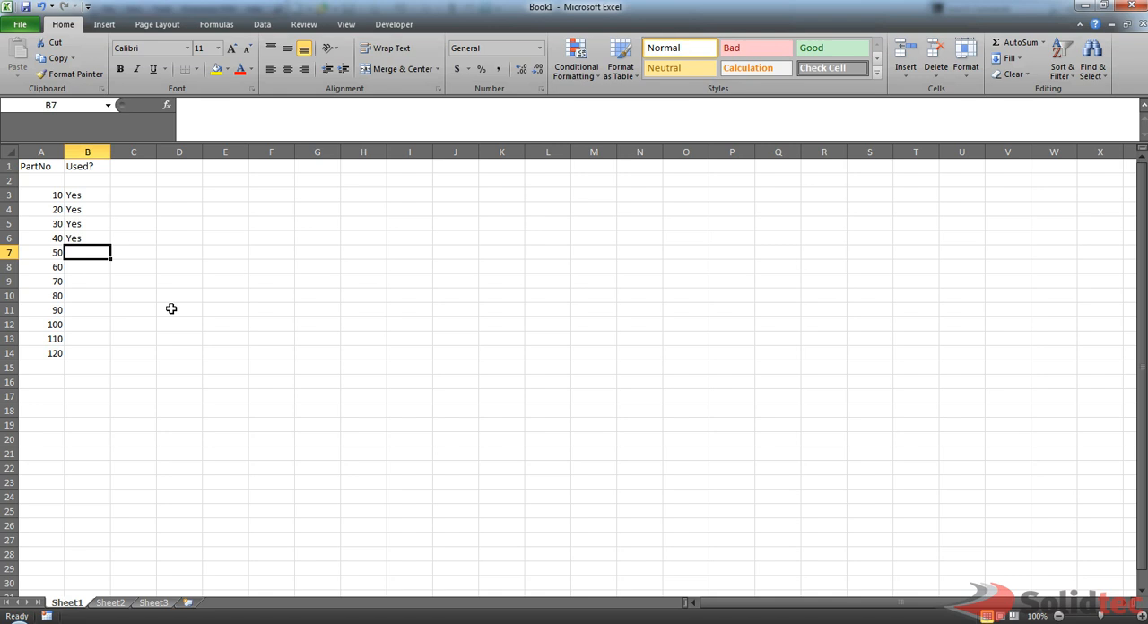
left_click(179, 337)
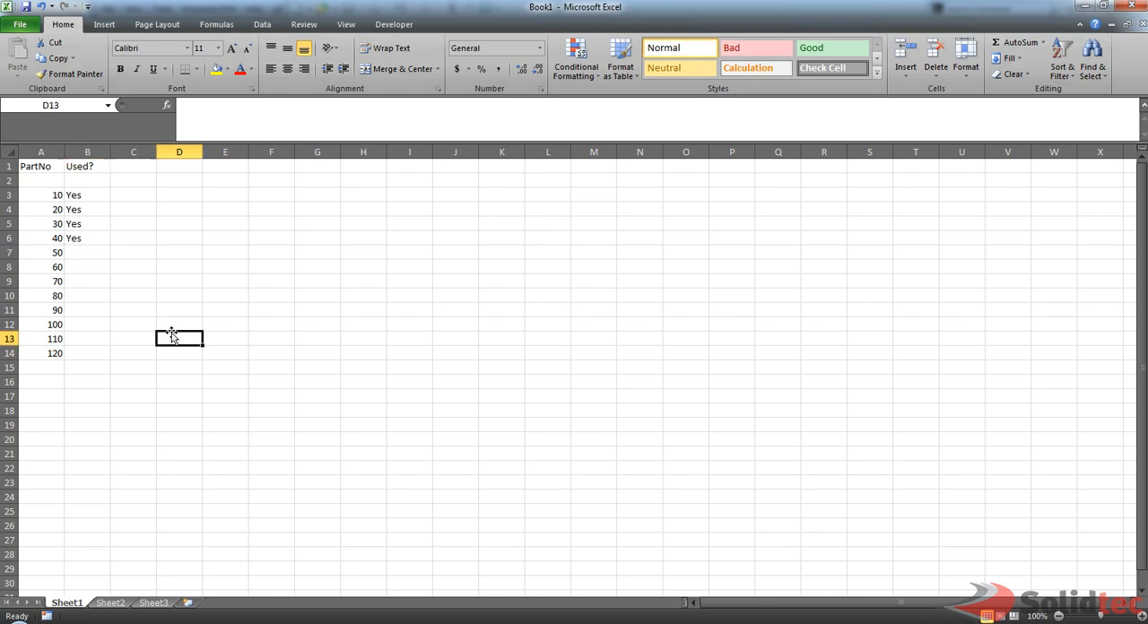
mouse_move(45, 255)
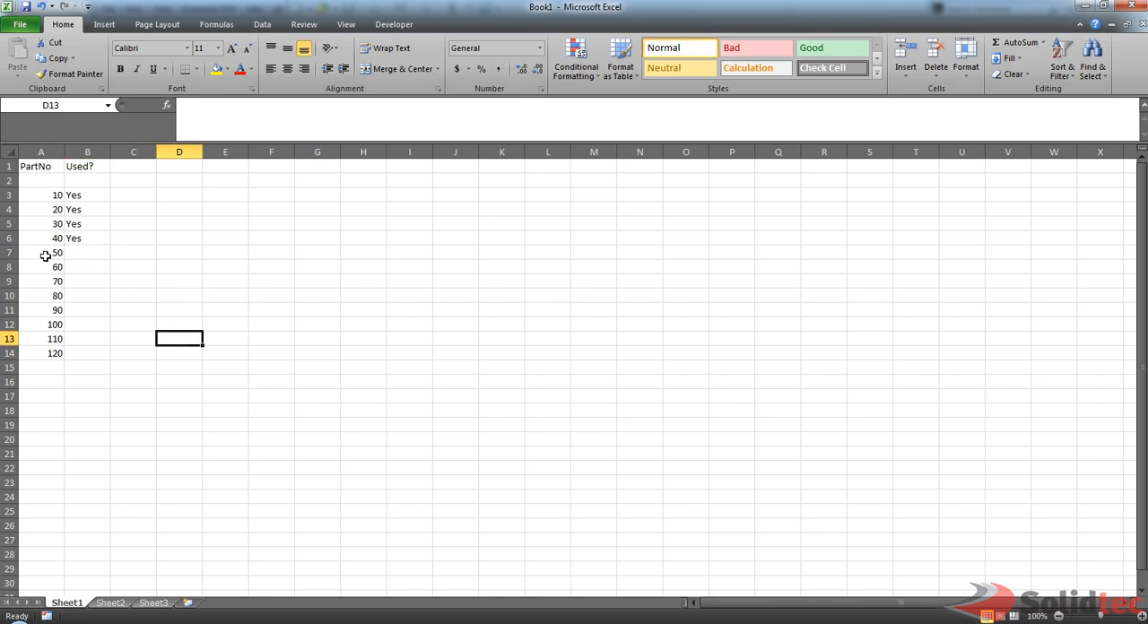
mouse_move(111, 255)
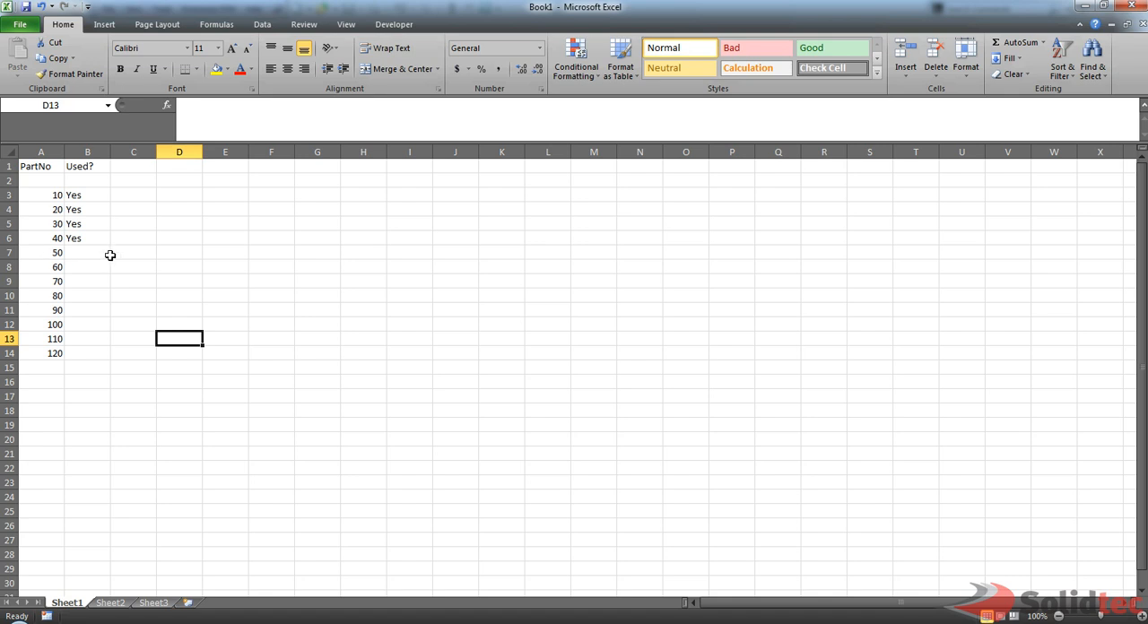
mouse_move(136, 251)
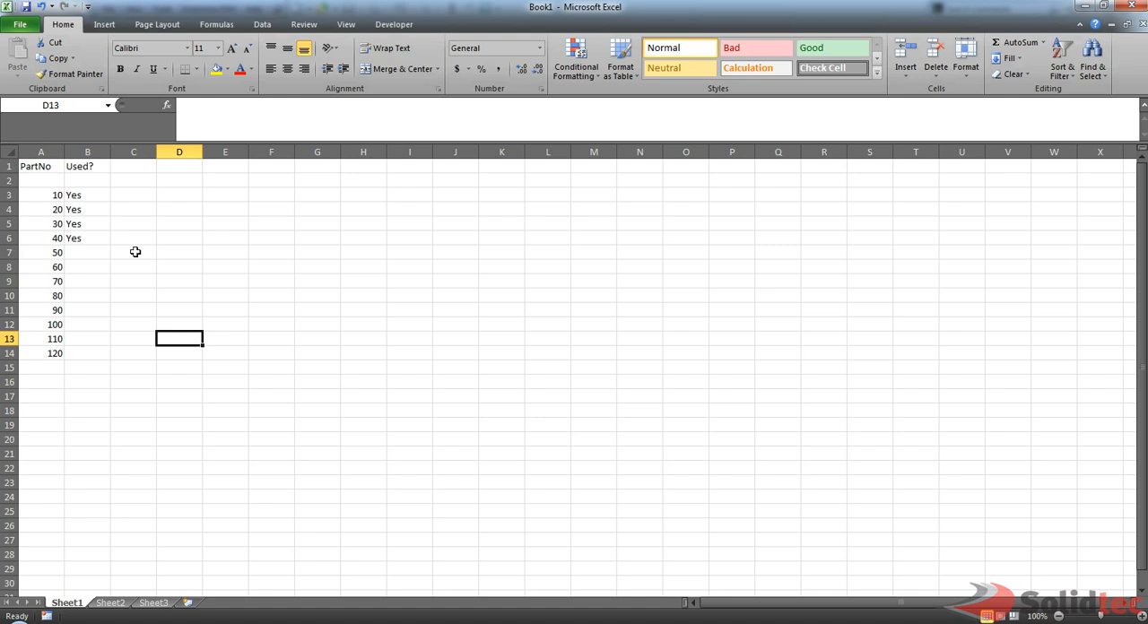
mouse_move(84, 260)
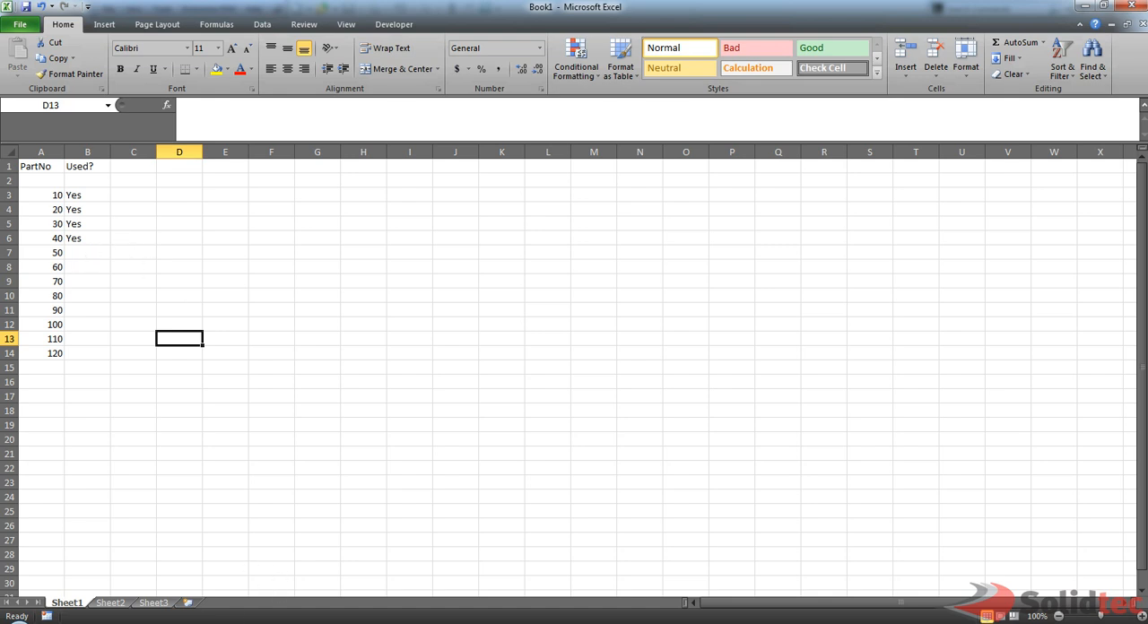
mouse_move(123, 255)
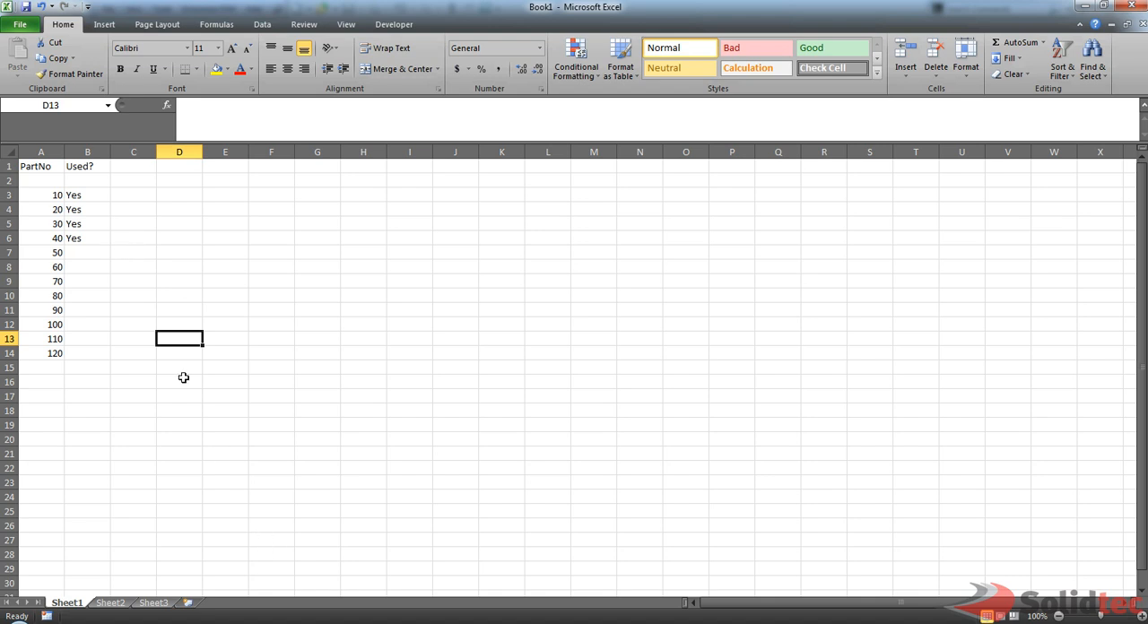
Close the part-number workbook without saving and start a new blank part from the Part template.
left_click(1137, 7)
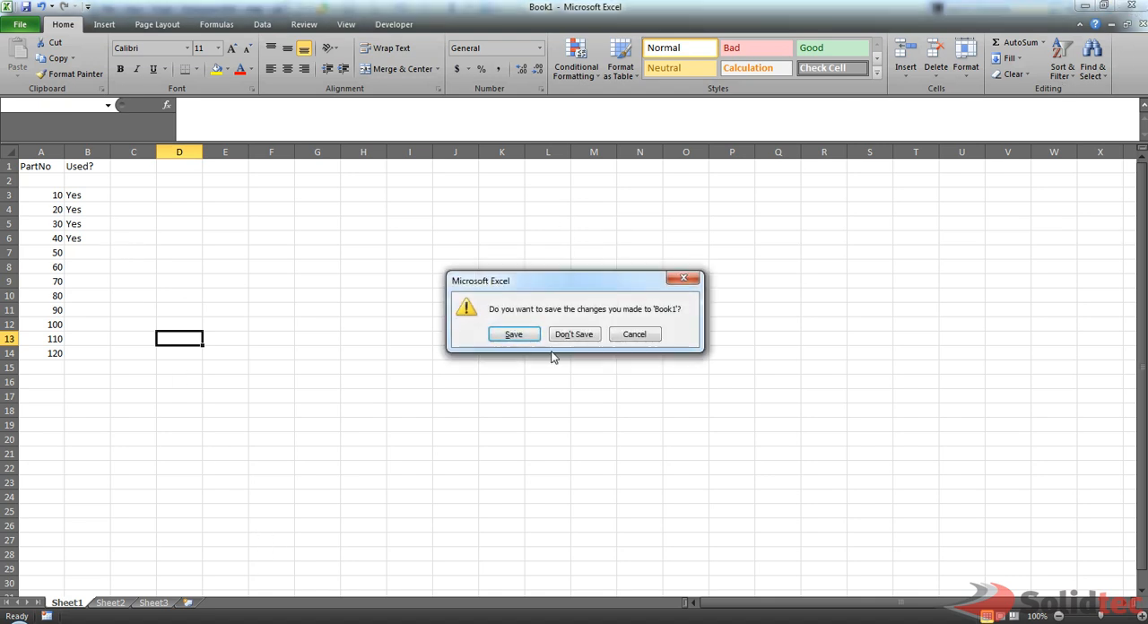
left_click(574, 334)
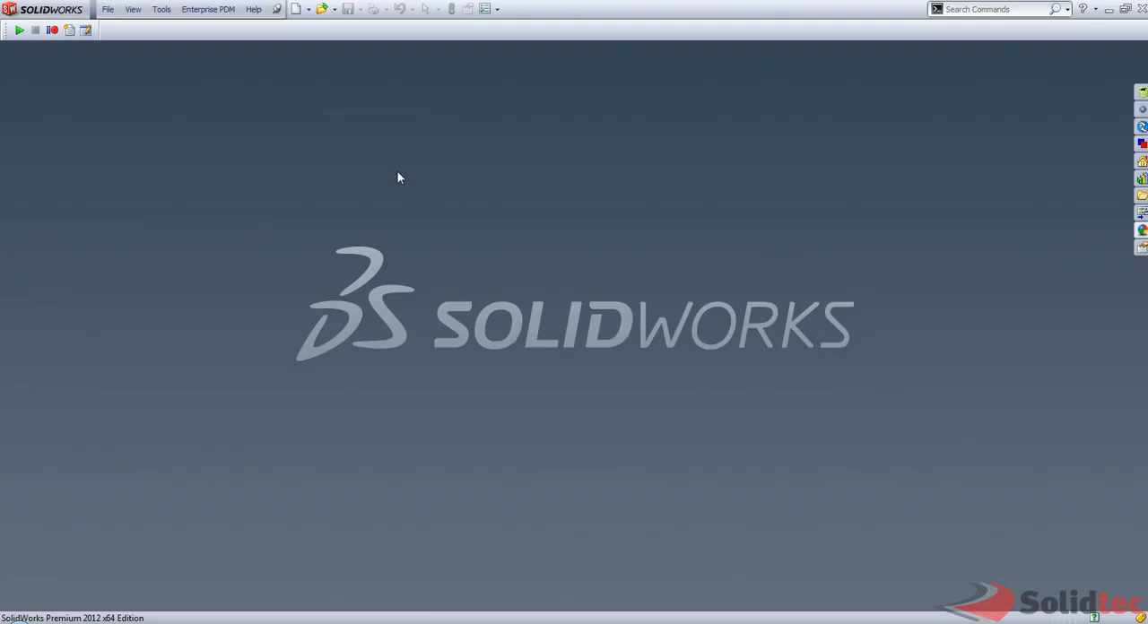
left_click(296, 9)
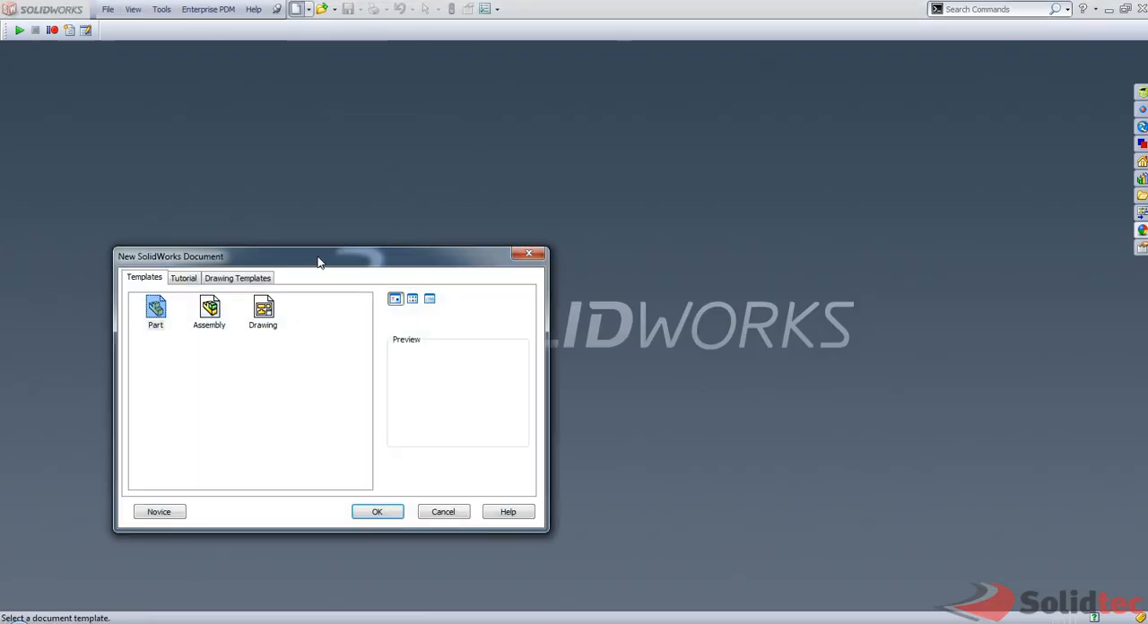
mouse_move(154, 308)
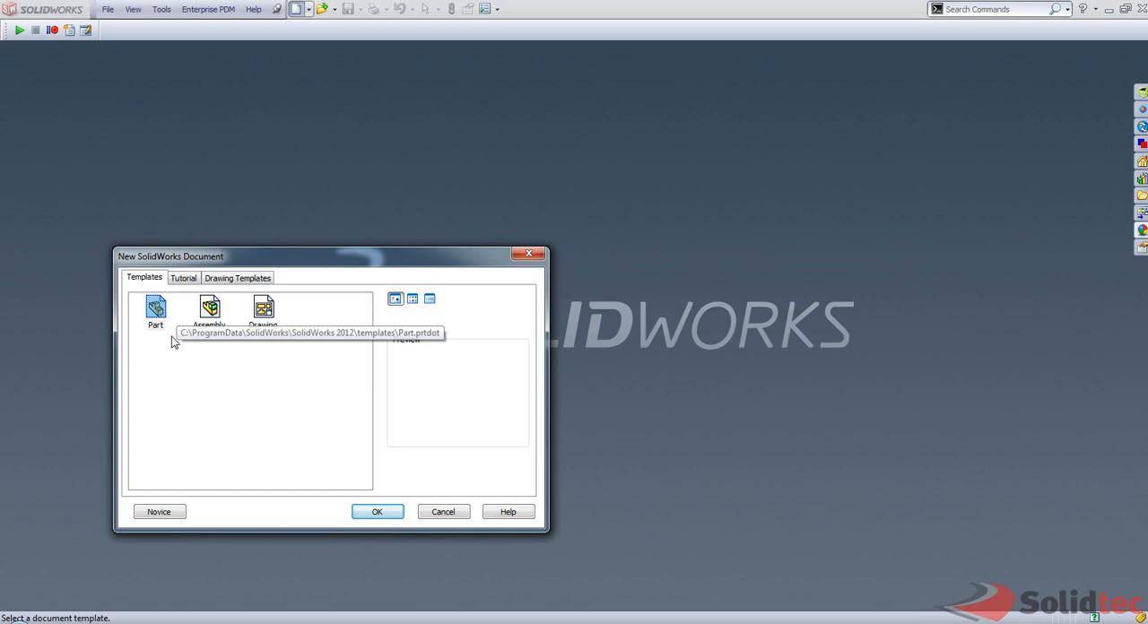
left_click(377, 511)
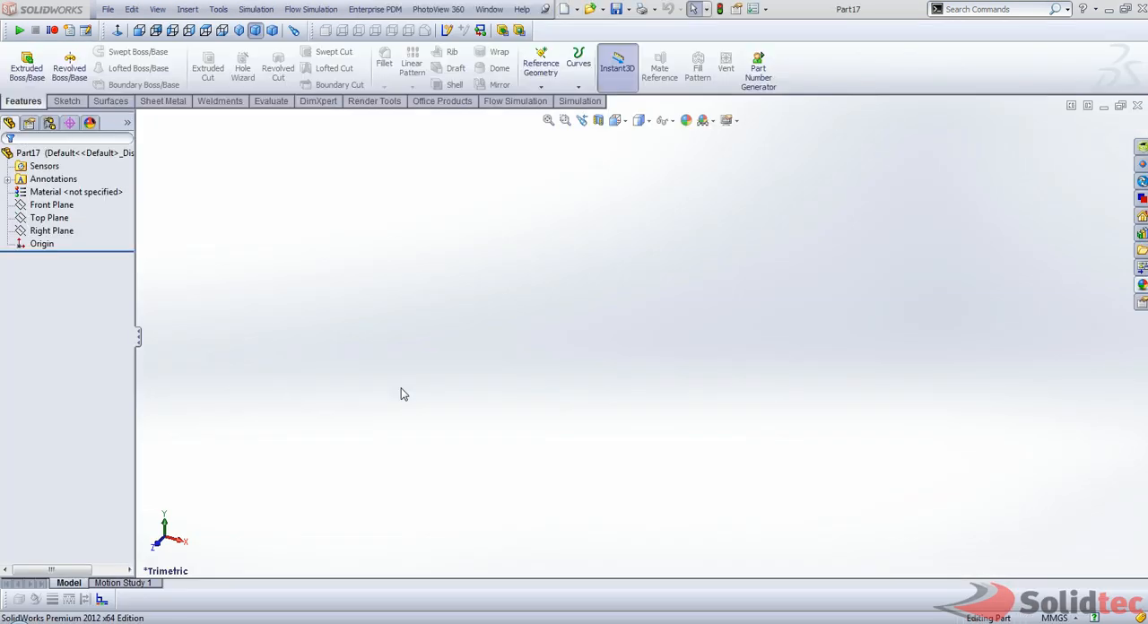
mouse_move(427, 267)
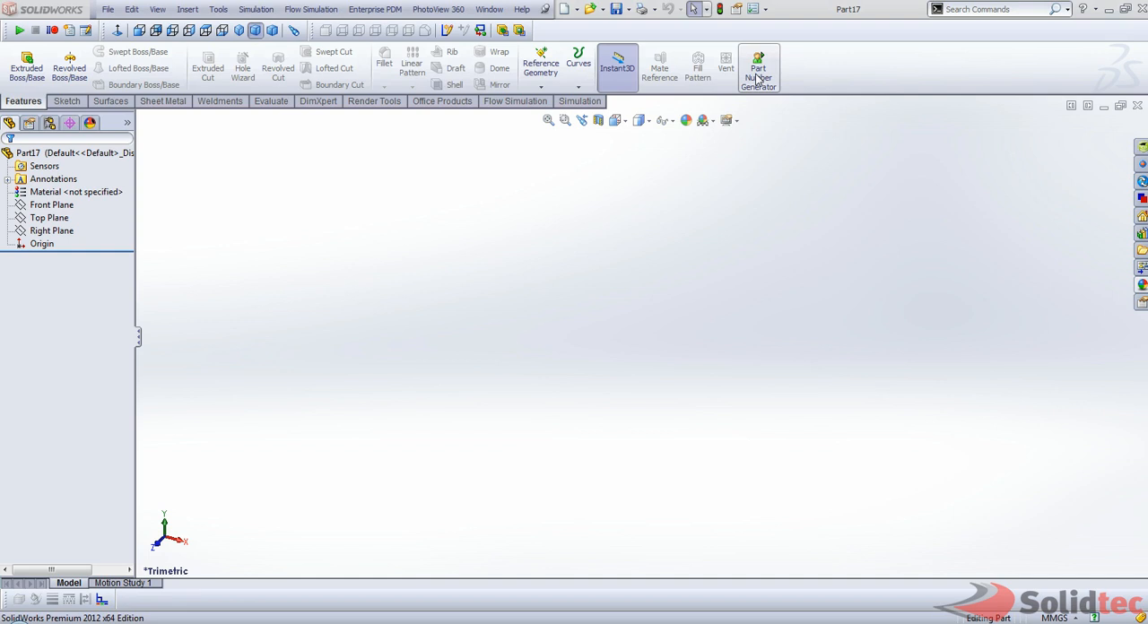
mouse_move(818, 81)
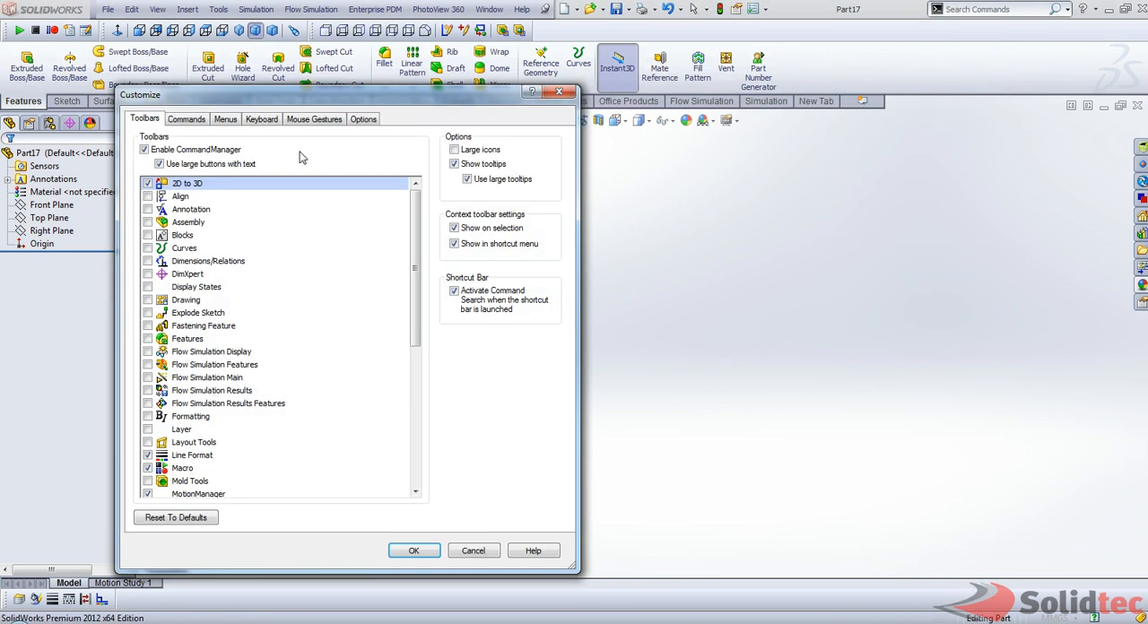
Add a New Macro Button from the Macro command category onto the toolbar.
left_click(187, 119)
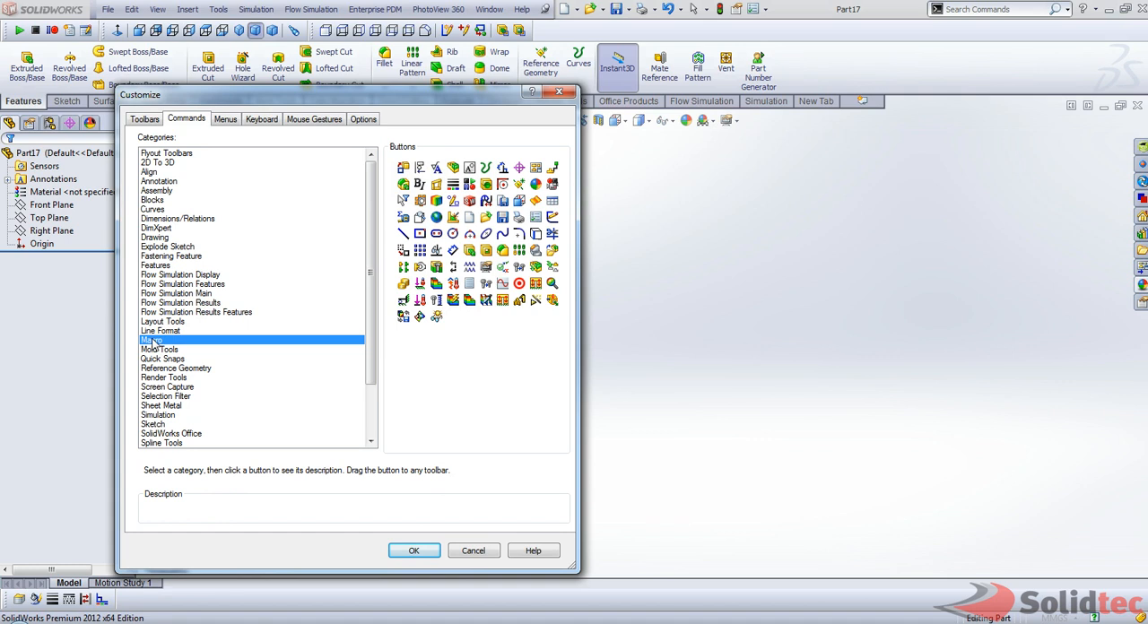
left_click(151, 340)
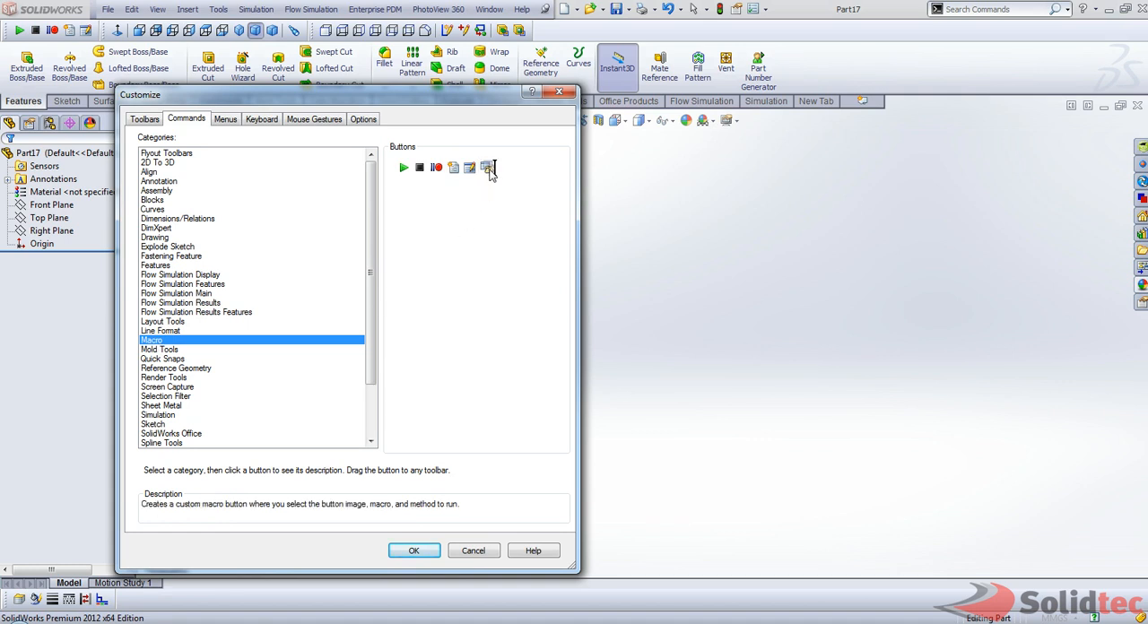
left_click(487, 169)
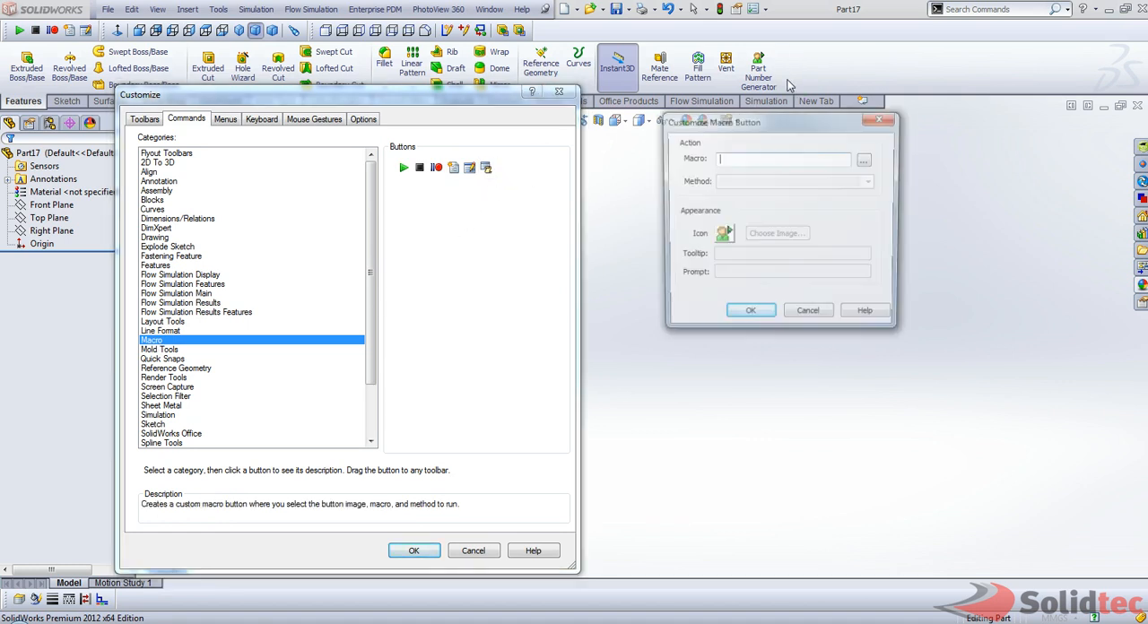
Link the button to Part Number Generator.swp and choose the macro method it runs.
left_click(862, 157)
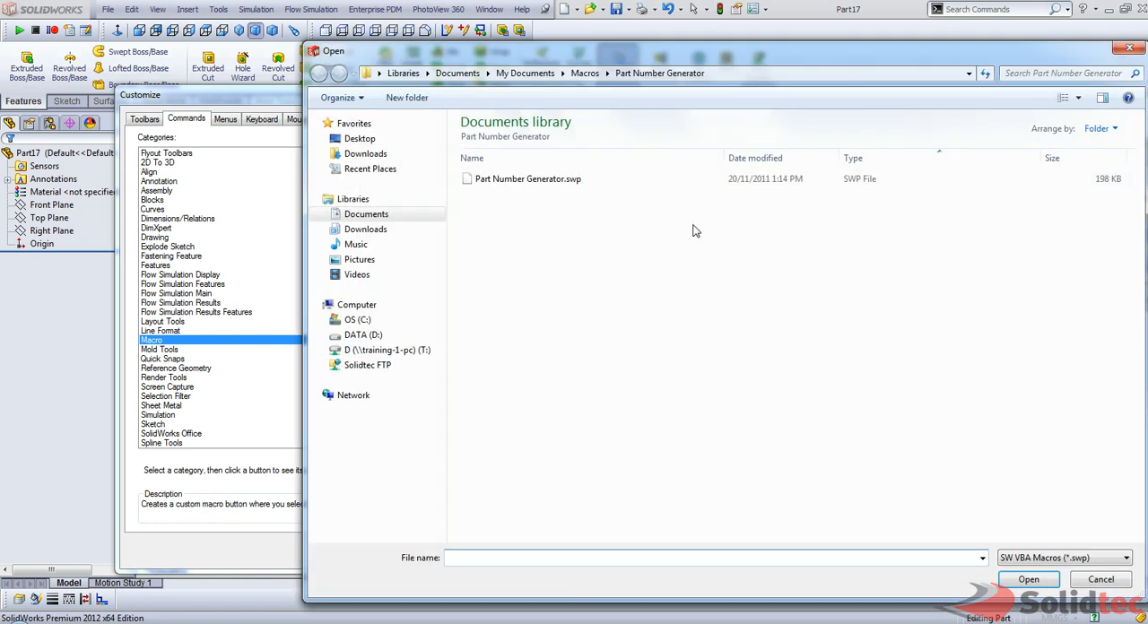
double_click(527, 179)
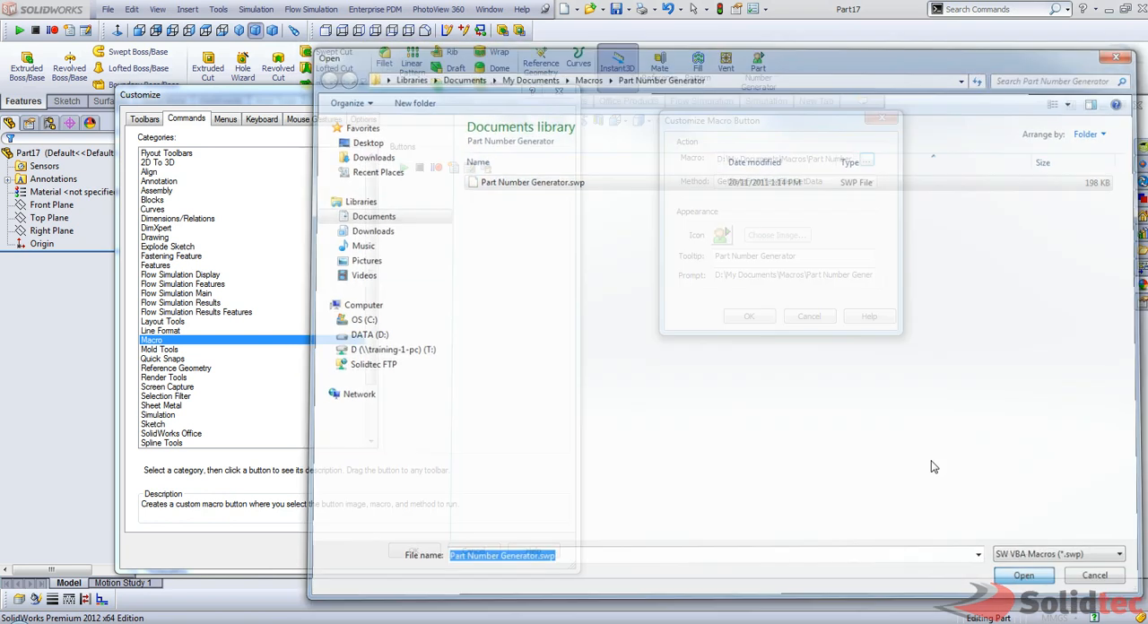
left_click(868, 182)
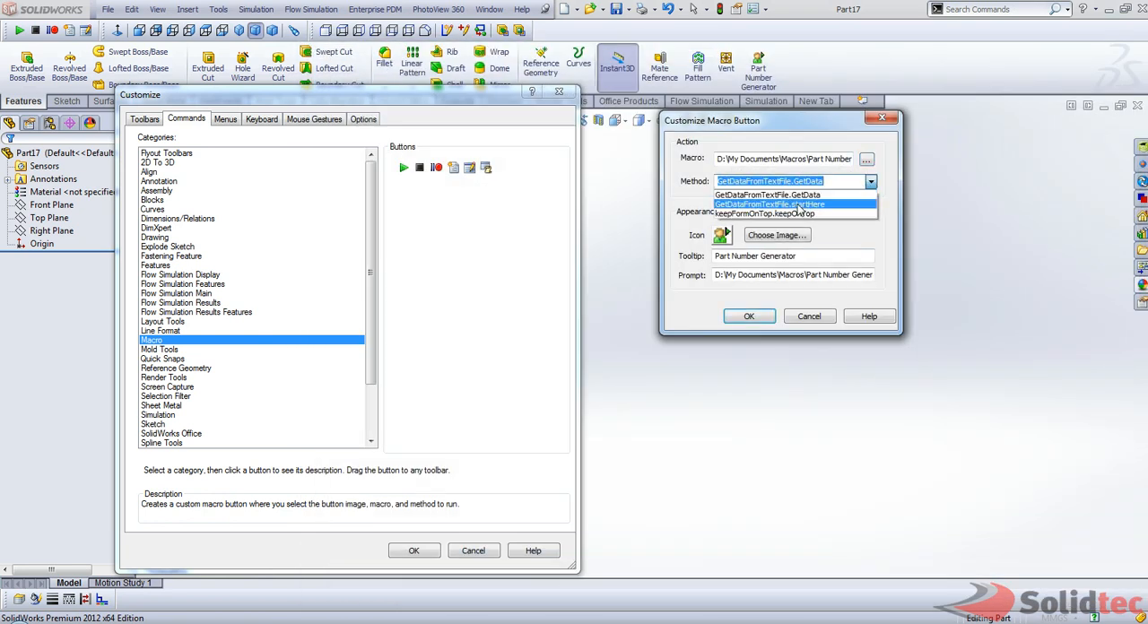
left_click(768, 203)
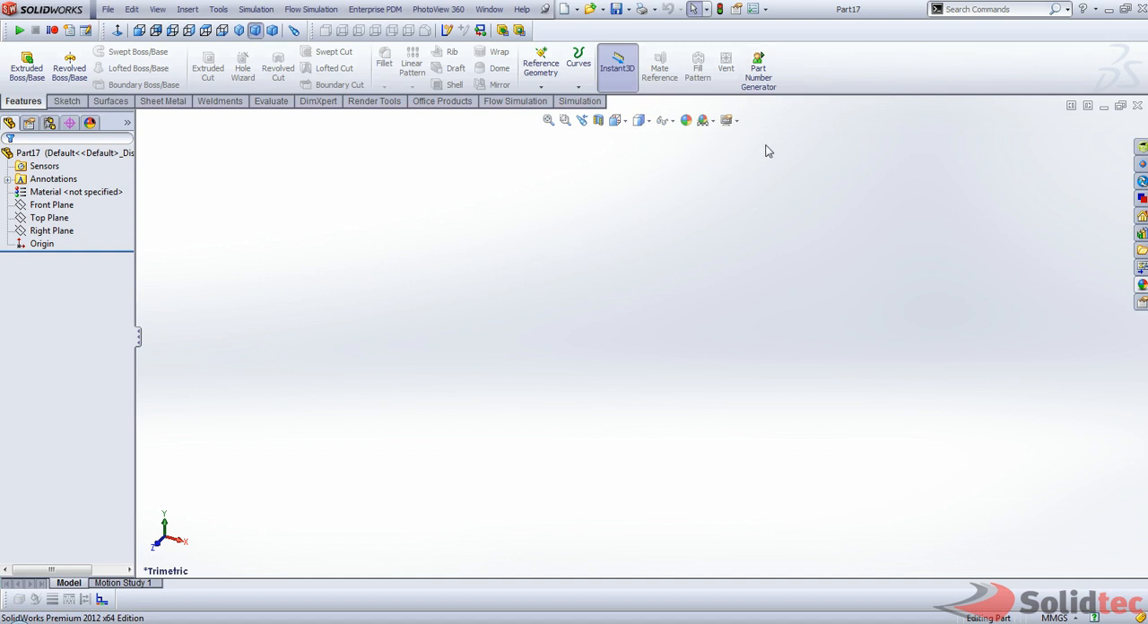
Run the Part Number Generator macro and apply a generated partNo property to Part17.
left_click(757, 68)
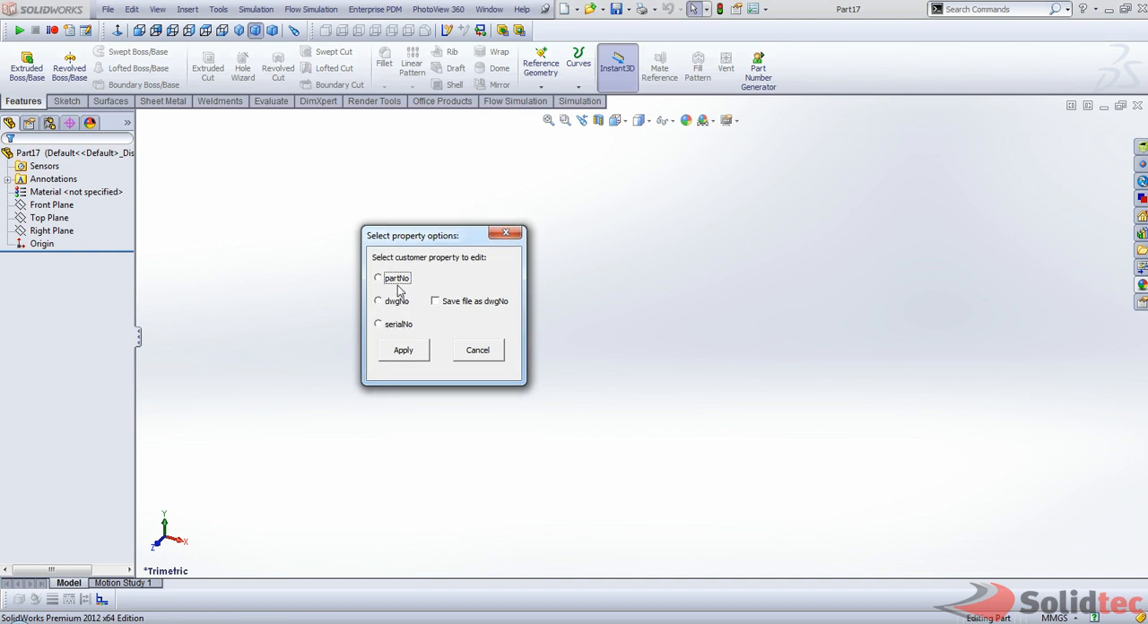
mouse_move(381, 283)
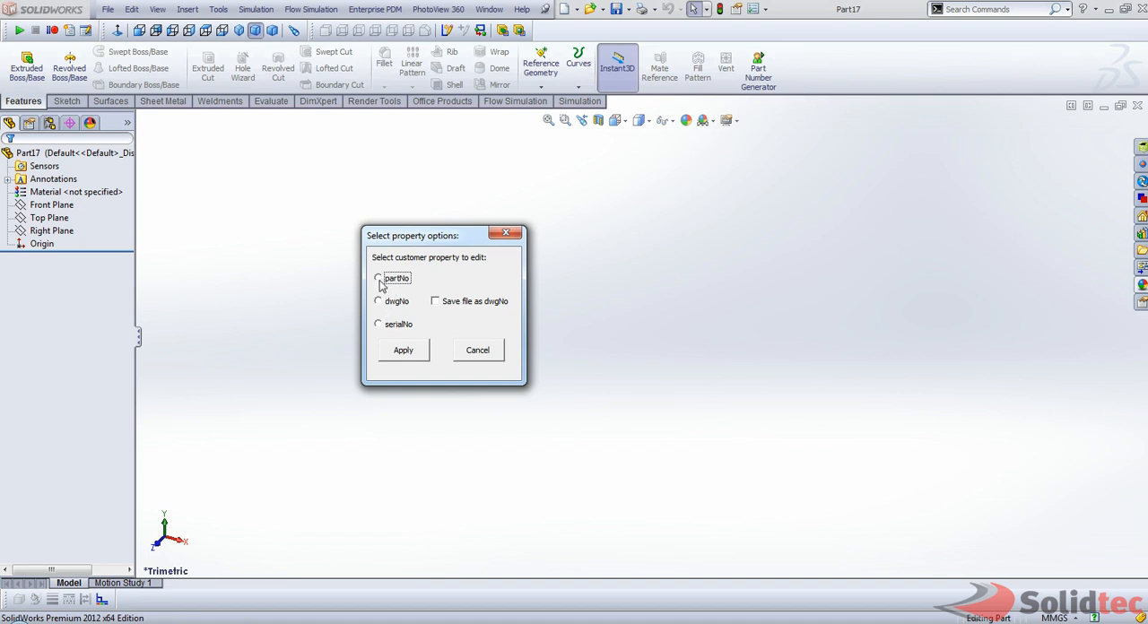
left_click(377, 278)
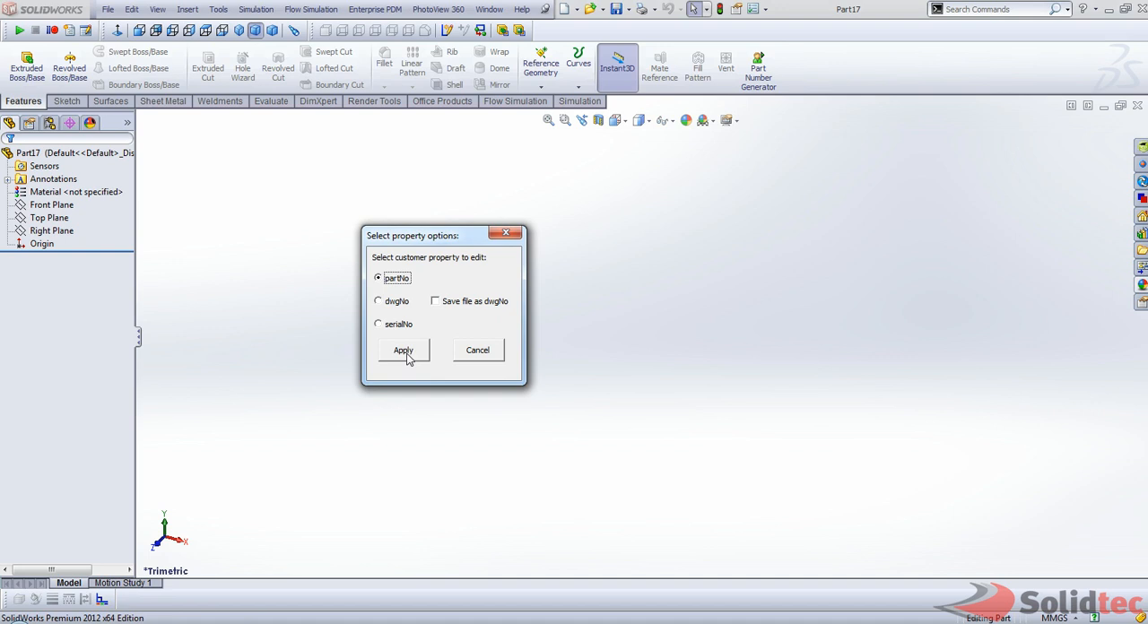
left_click(402, 350)
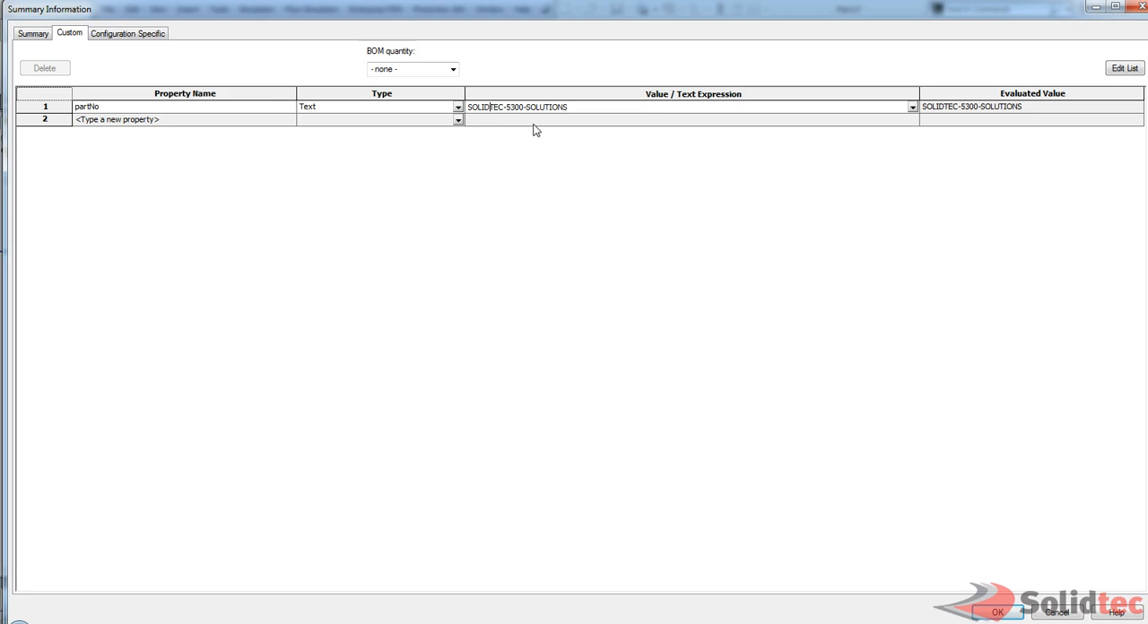
Inspect the partNo value SOLIDTEC-5300-SOLUTIONS and close the custom properties window.
double_click(516, 107)
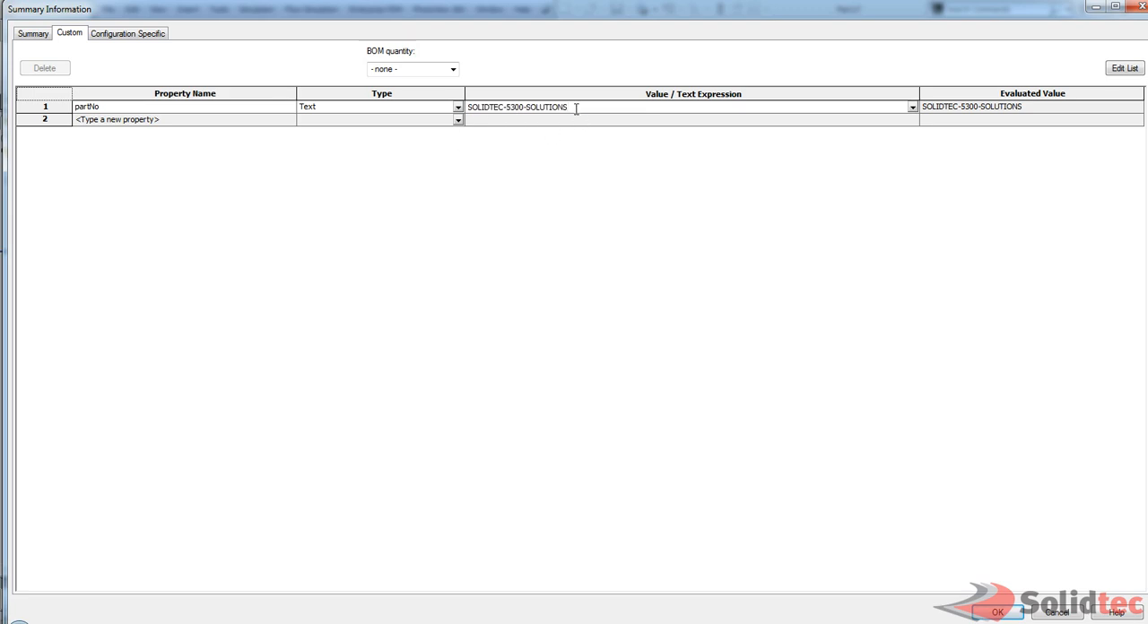
double_click(517, 107)
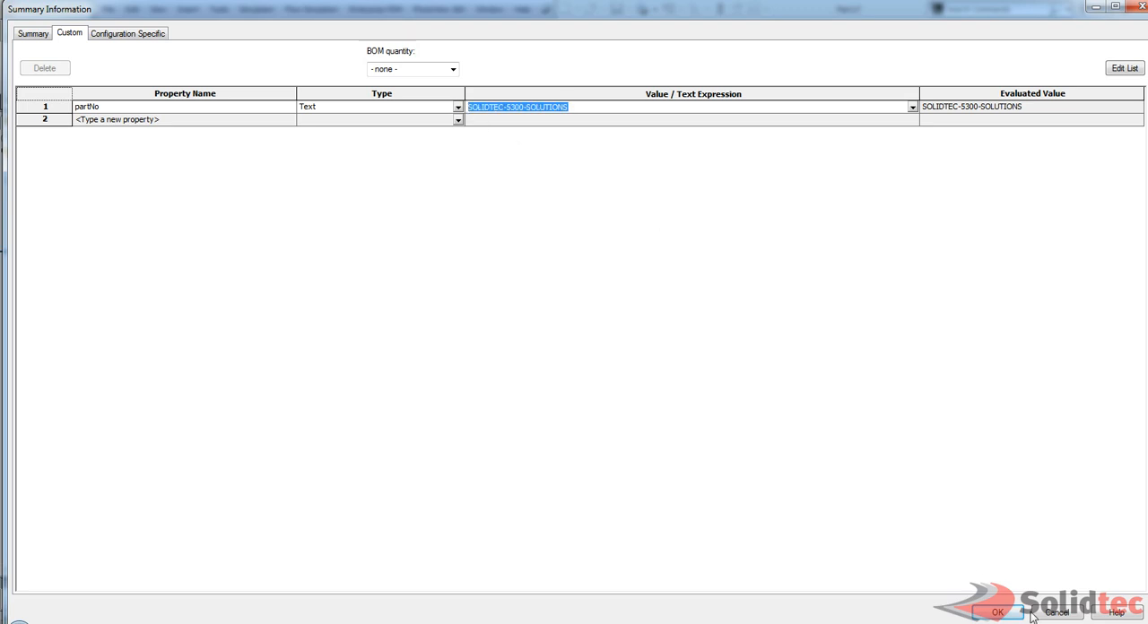
left_click(997, 610)
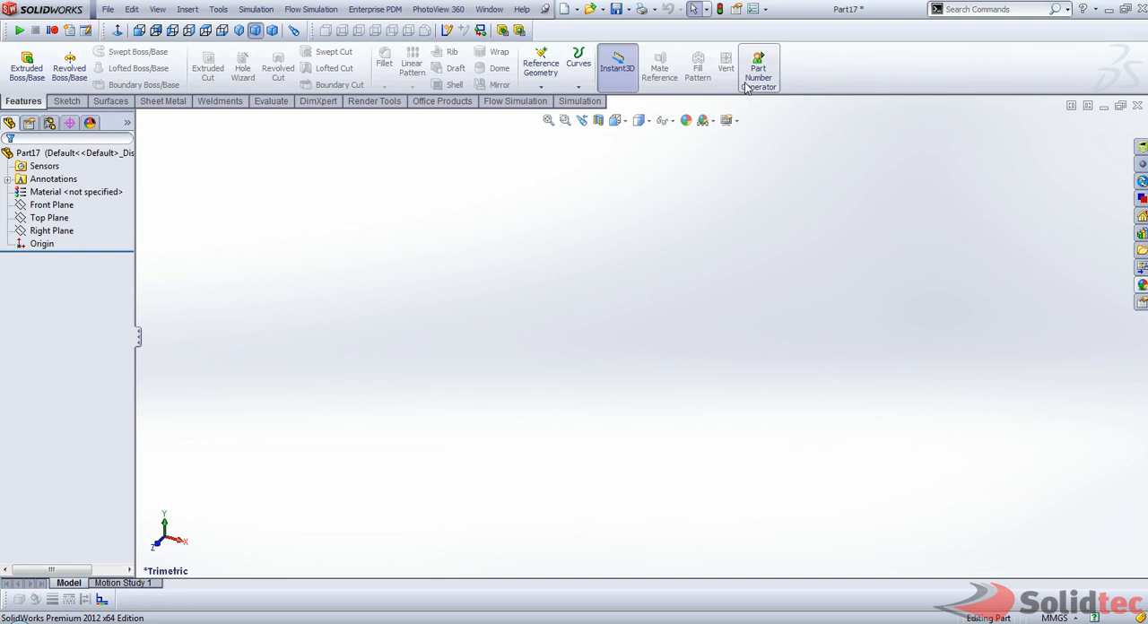
Generate a serialNo property SOLIDTEC-5350-SOLUTIONS with the macro and close the properties window.
left_click(757, 69)
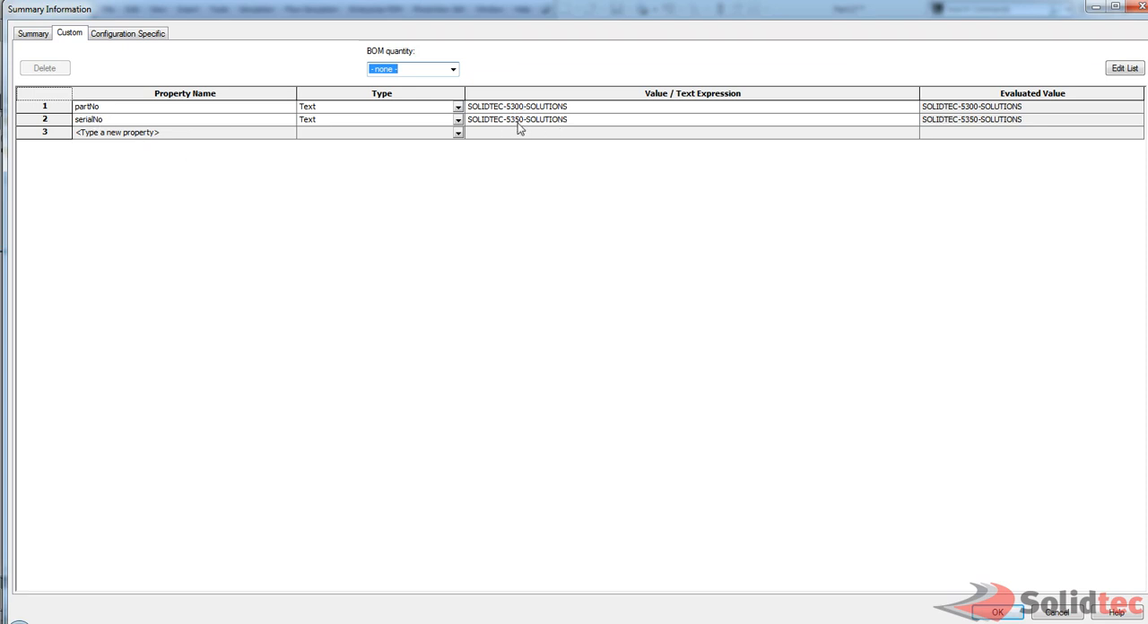
left_click(997, 611)
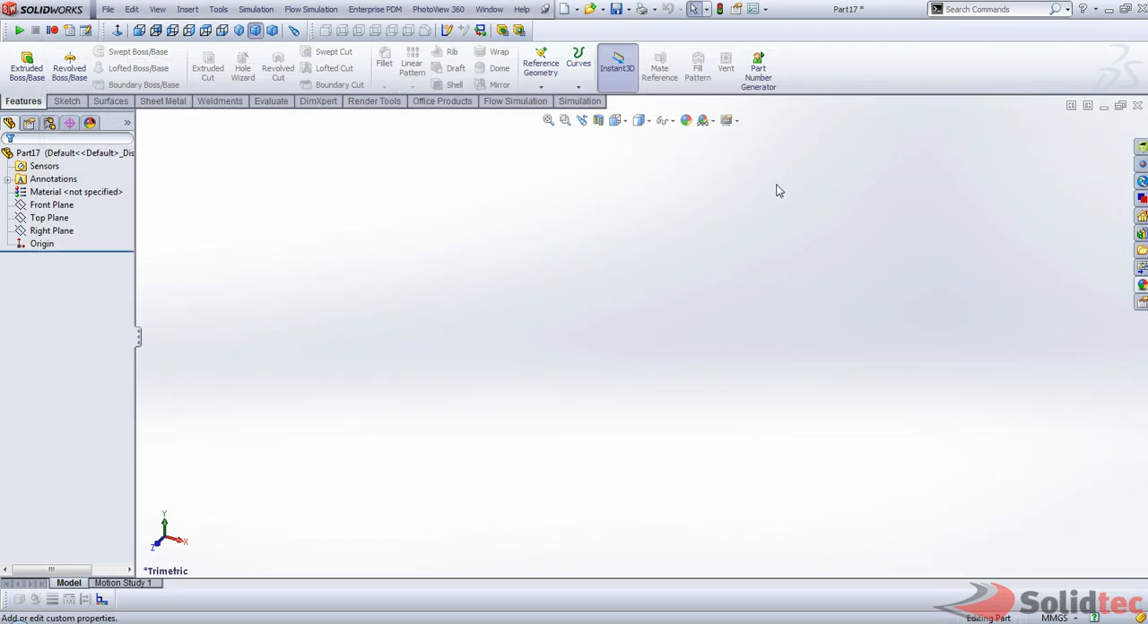
Run the macro again and apply a generated dwgNo property to the part.
left_click(757, 68)
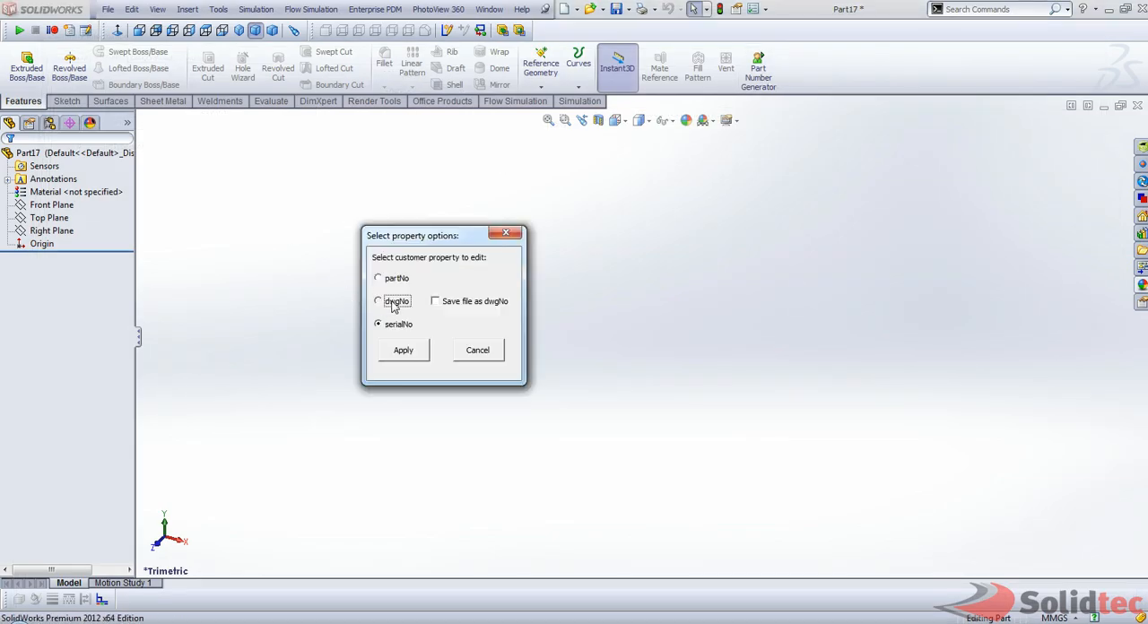
left_click(379, 302)
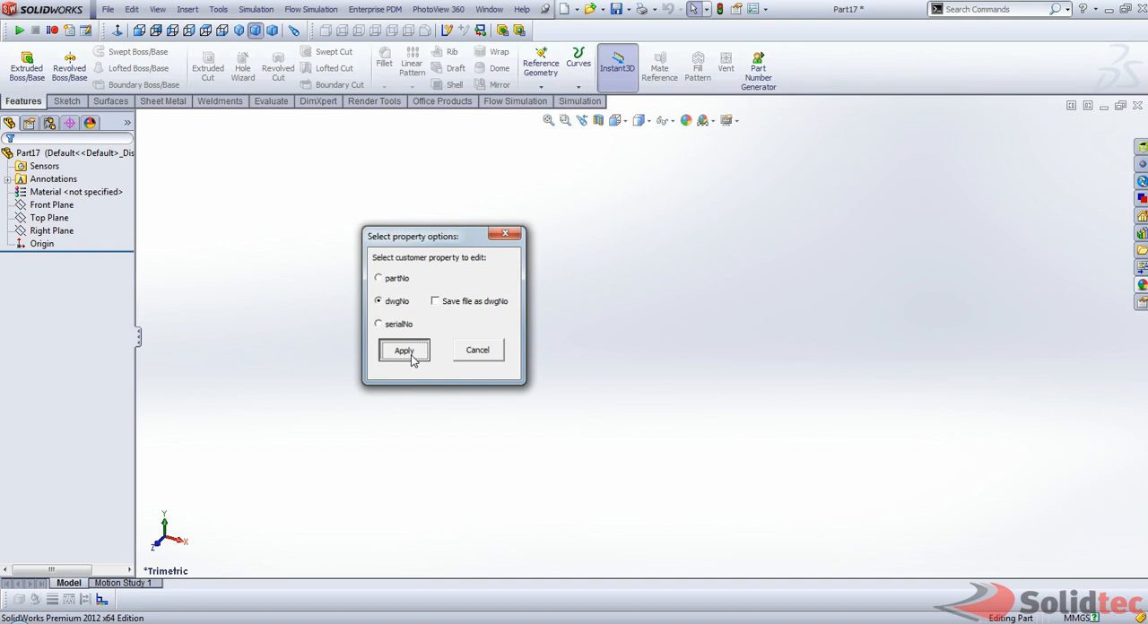
left_click(404, 350)
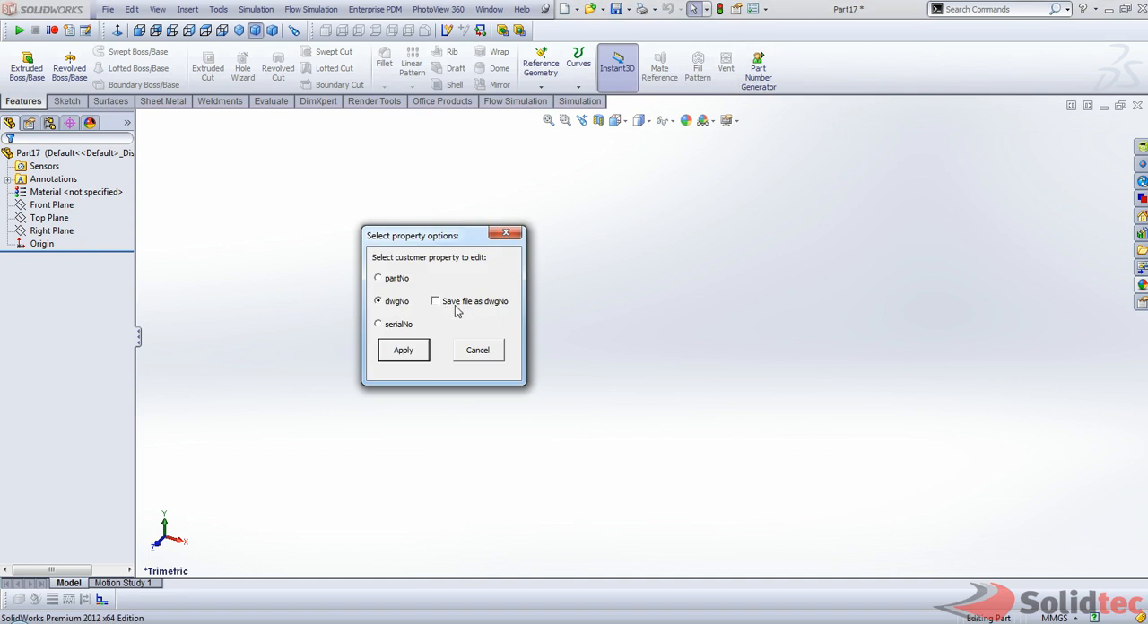
mouse_move(463, 309)
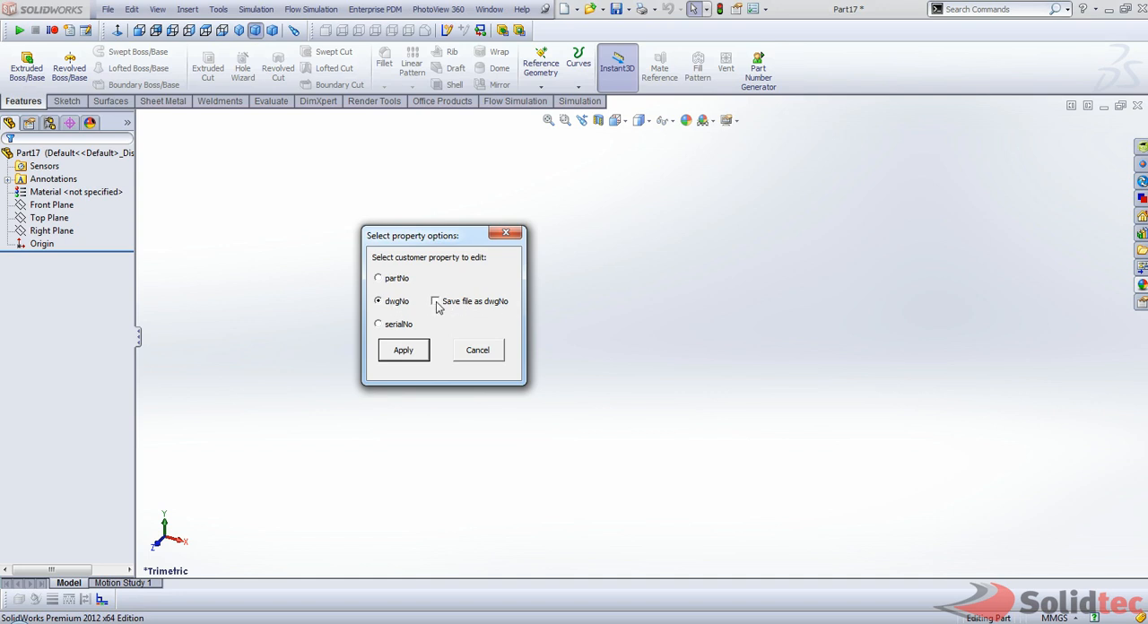
Enable Save file as dwgNo, apply, and dismiss the property-already-exists warning.
left_click(434, 301)
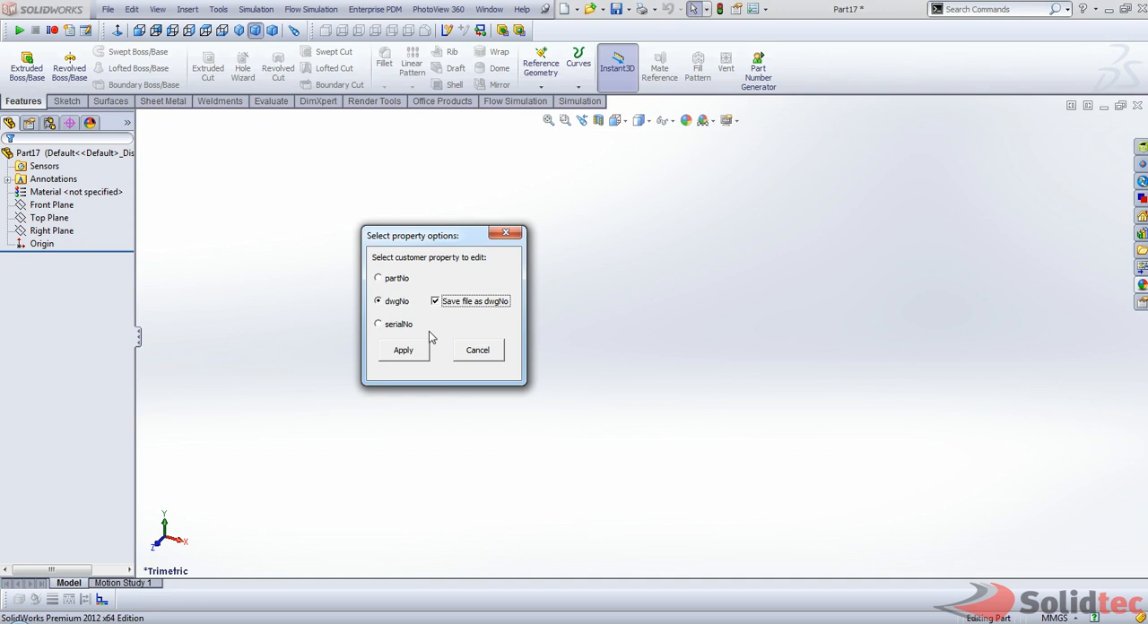
left_click(402, 350)
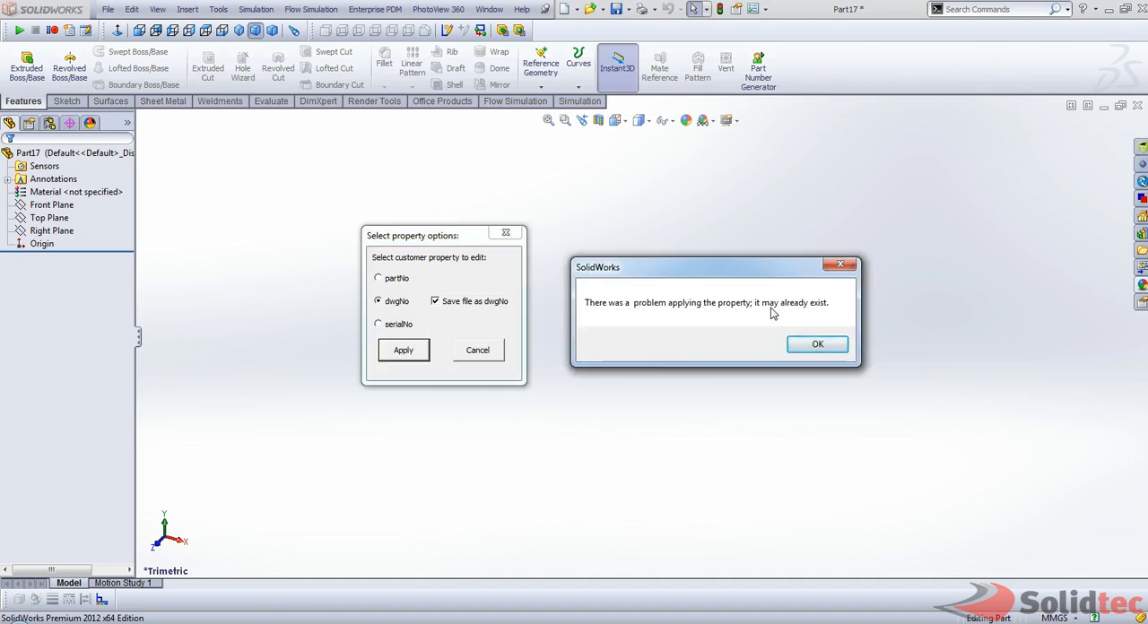
left_click_drag(714, 267, 696, 251)
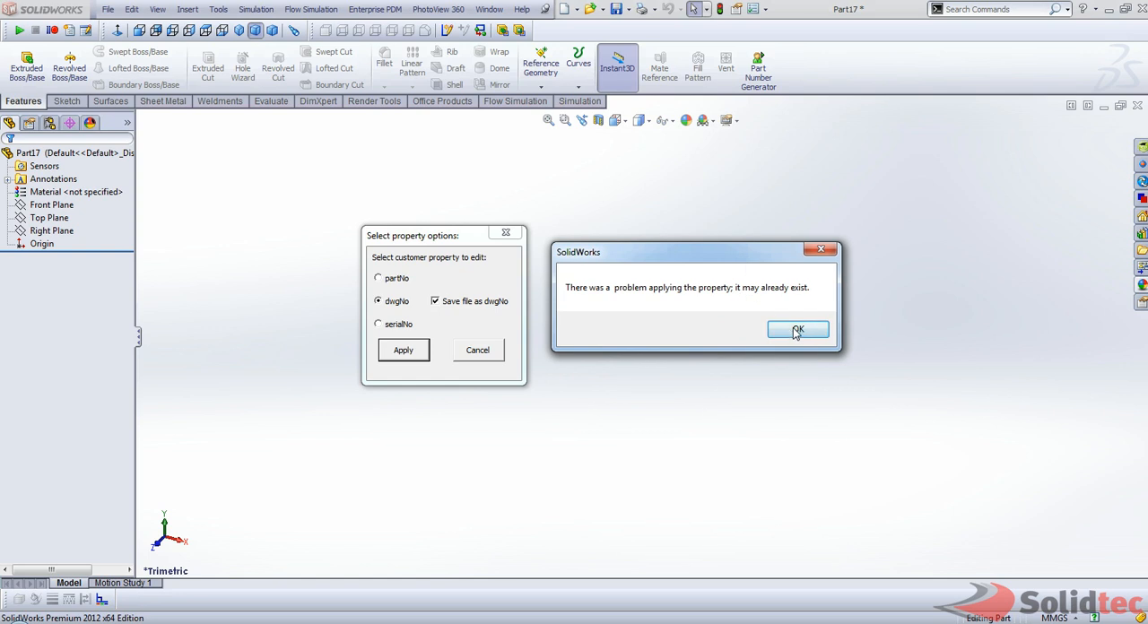
left_click(796, 330)
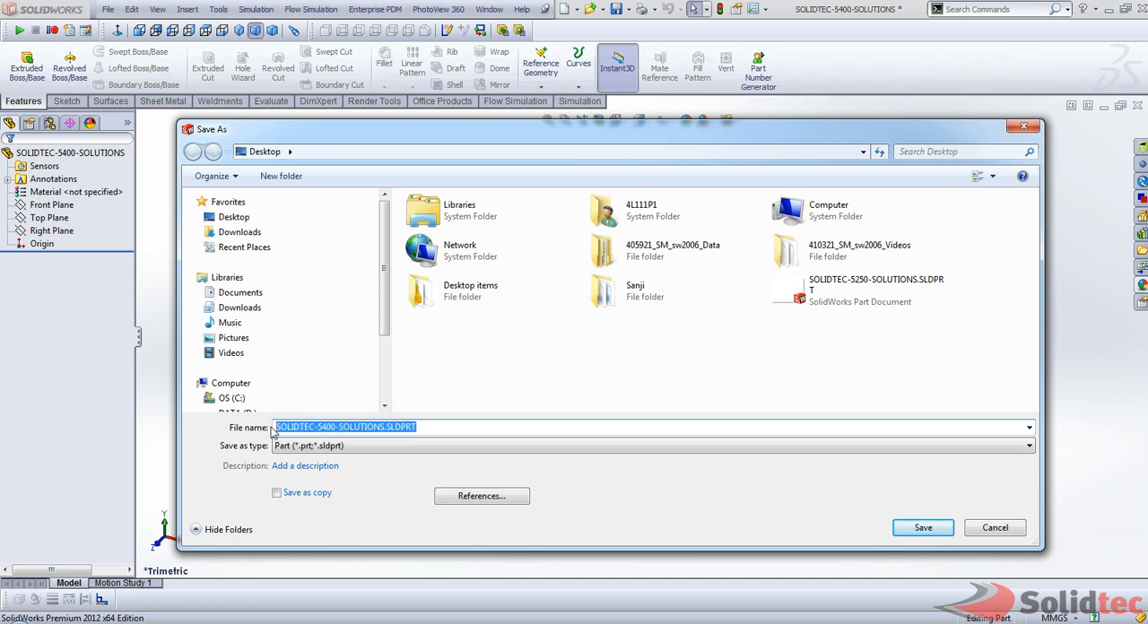
Save the part as SOLIDTEC-5400-SOLUTIONS and close the properties window after reviewing DwgNo.
left_click(921, 527)
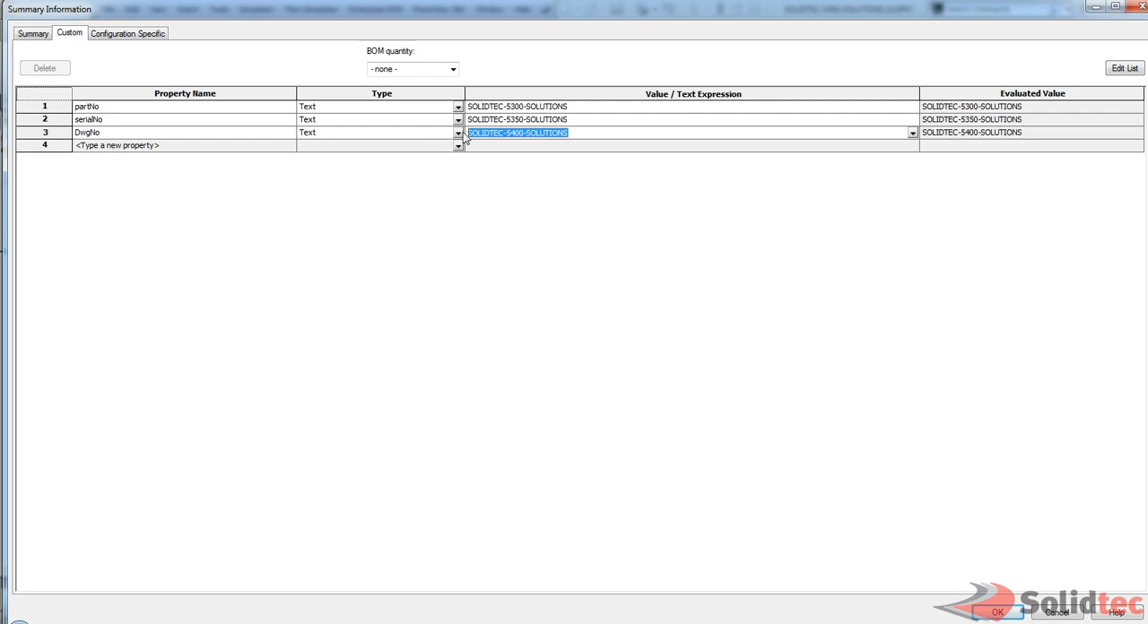
left_click(993, 612)
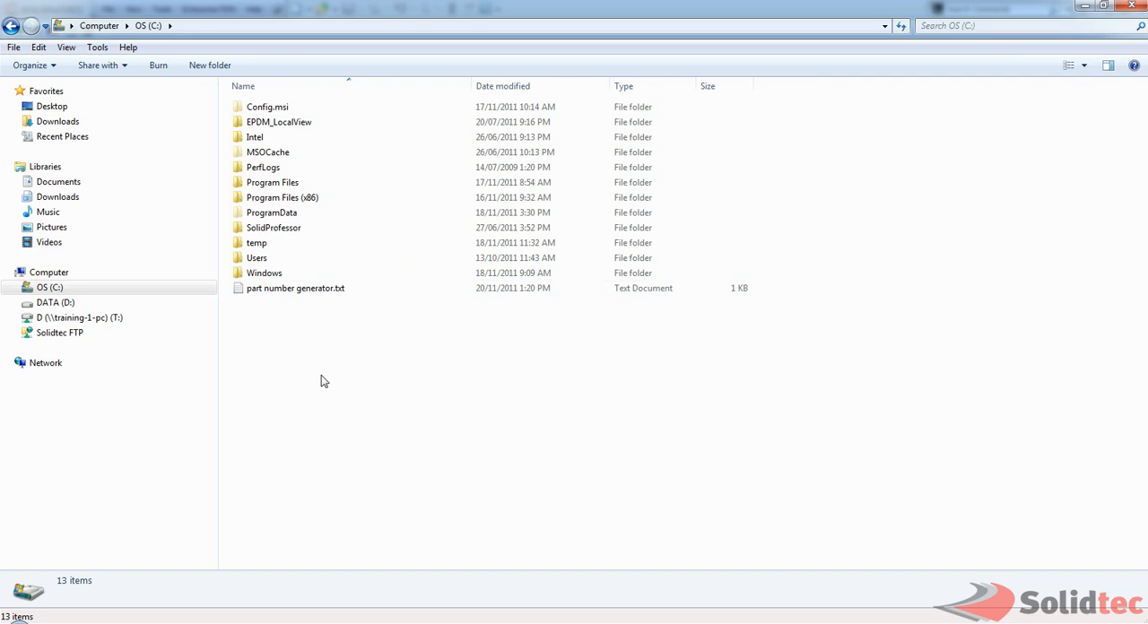
mouse_move(287, 312)
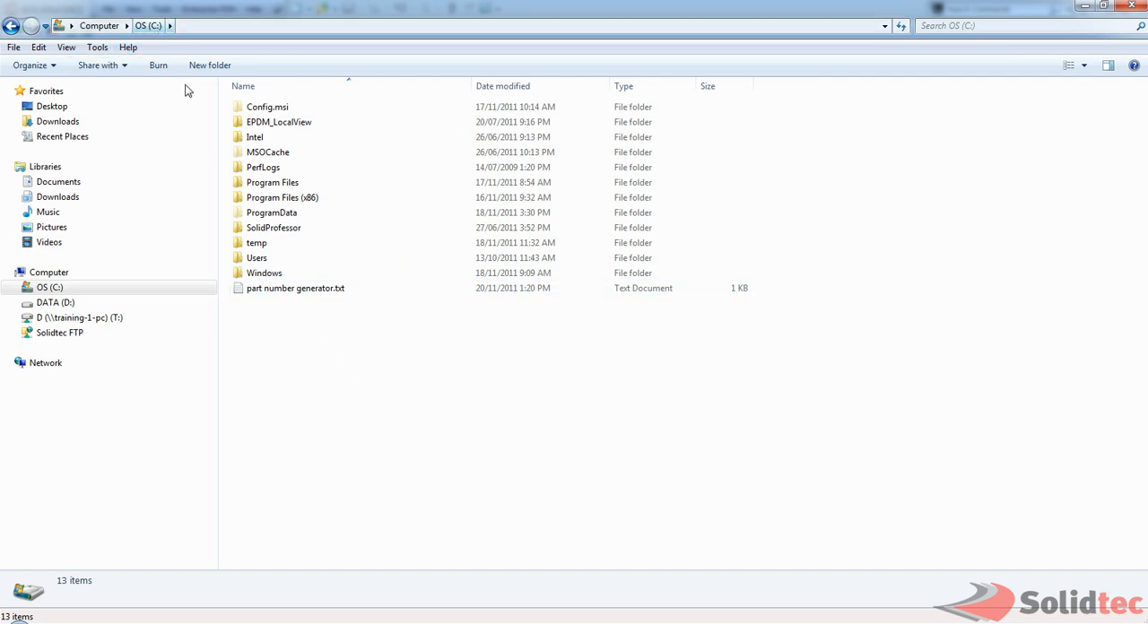
Select part number generator.txt in the C: drive root.
left_click(294, 287)
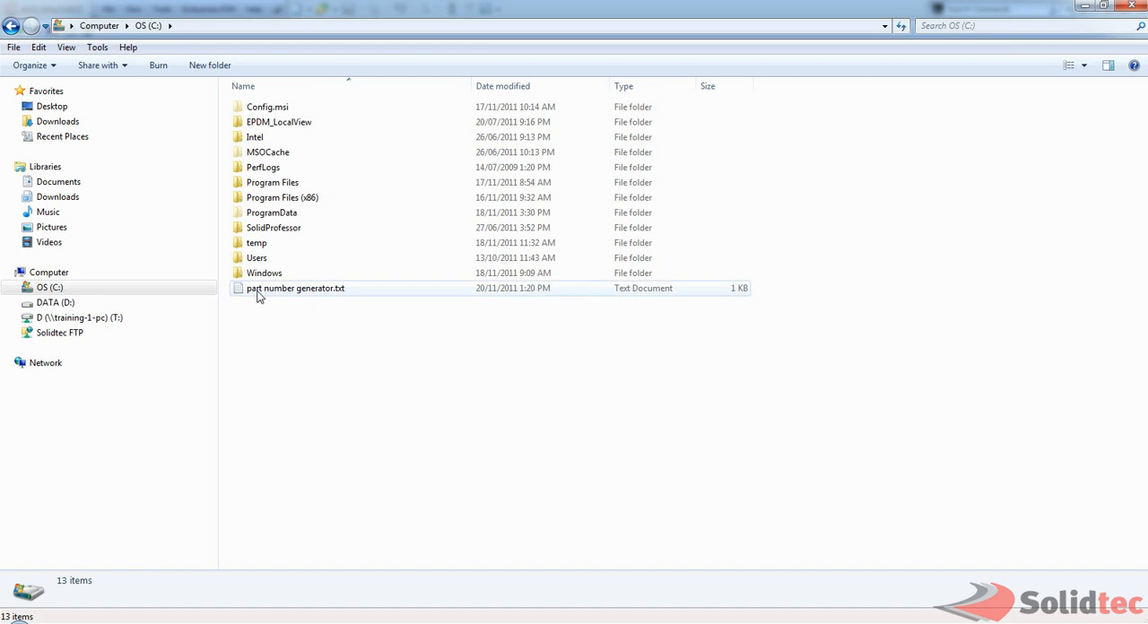
Edit part number generator.txt to START|5000, LASTNUMBER|0, keeping INCREMENT 50.
double_click(294, 287)
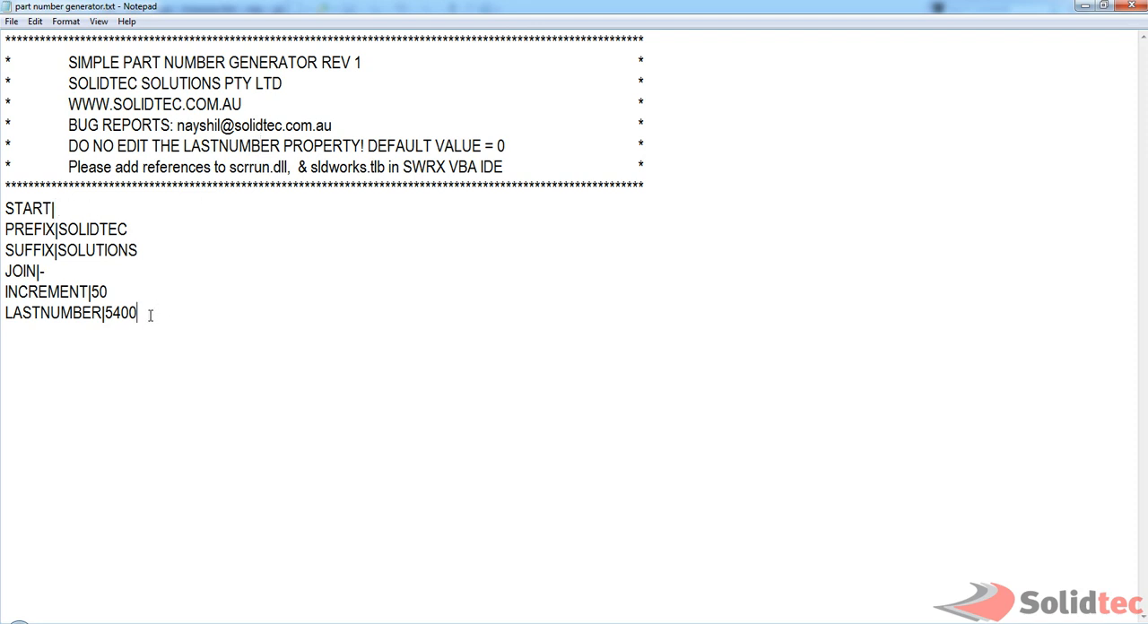
double_click(120, 312)
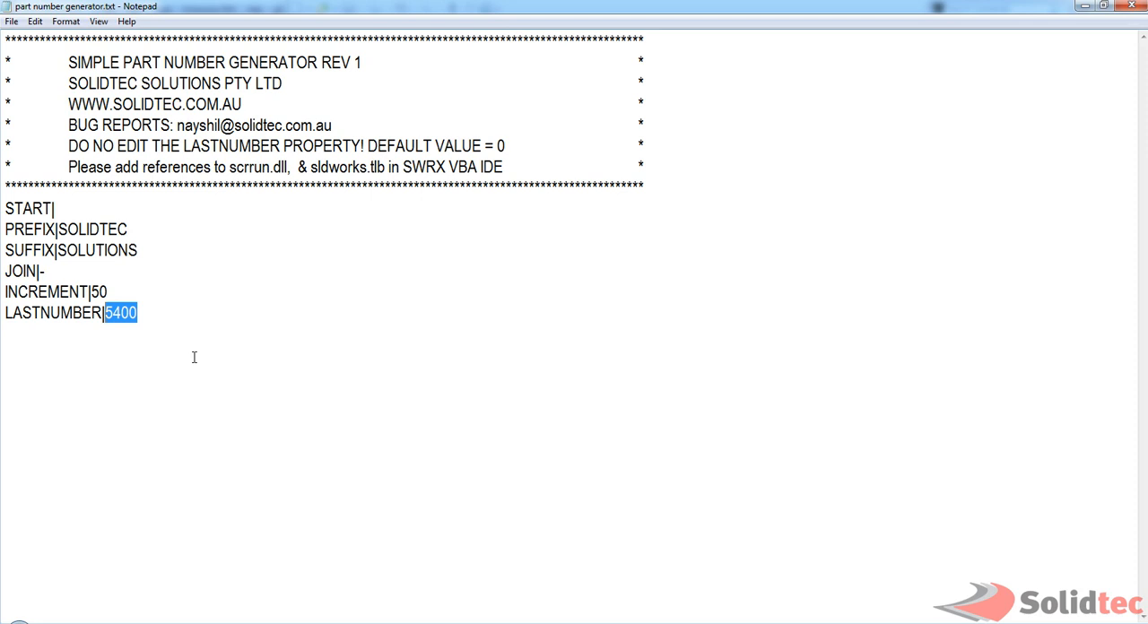
type("0")
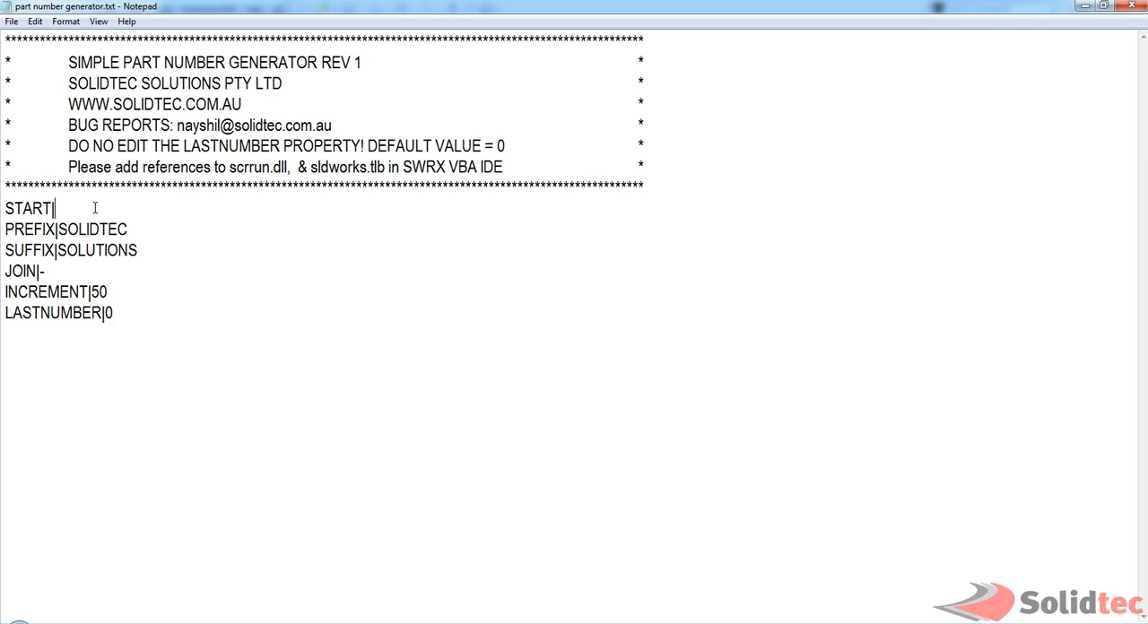
type("5")
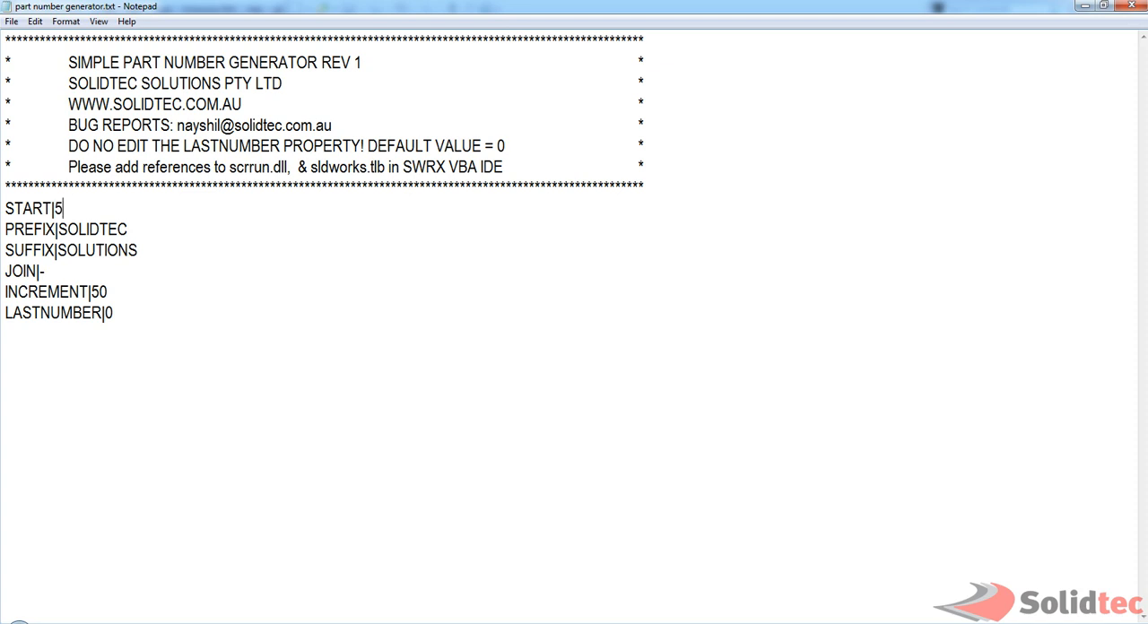
type("000")
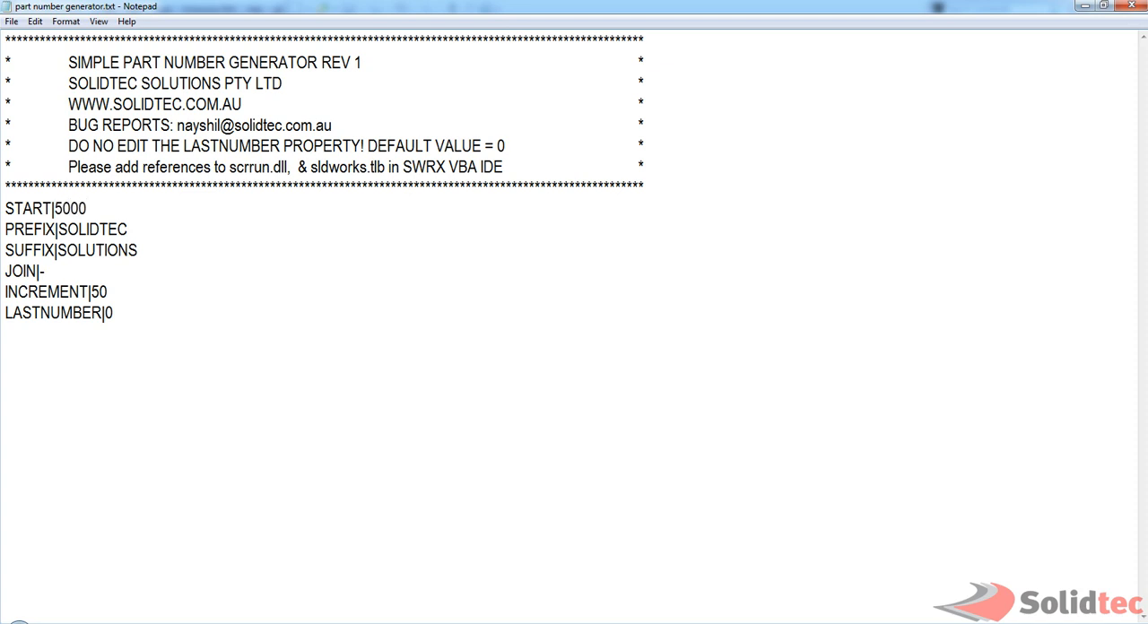
double_click(93, 230)
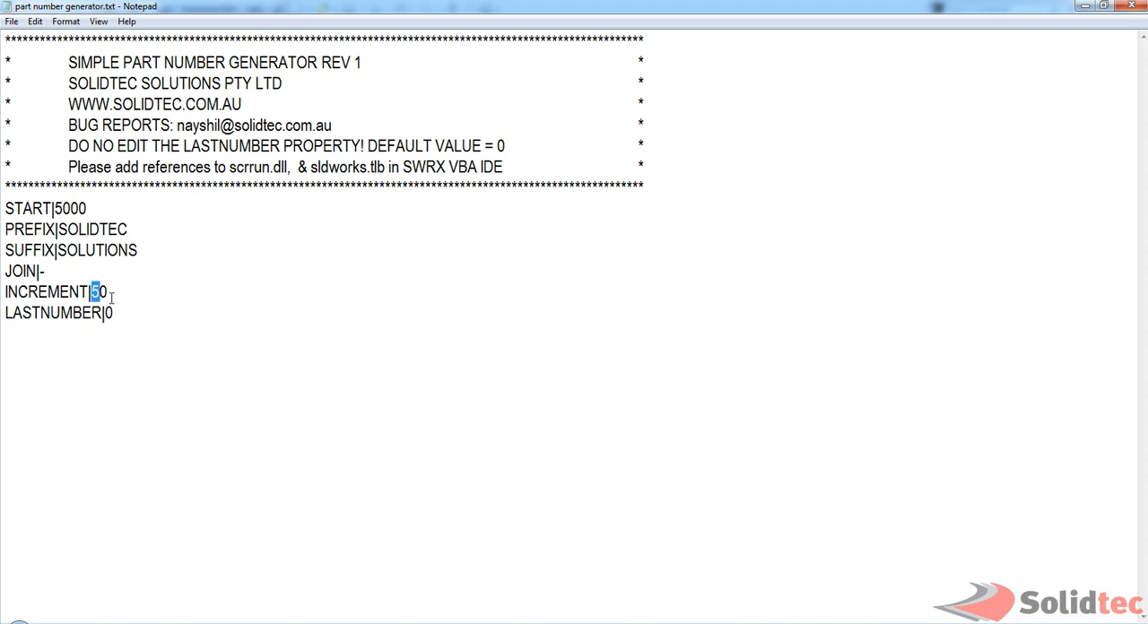
left_click(108, 312)
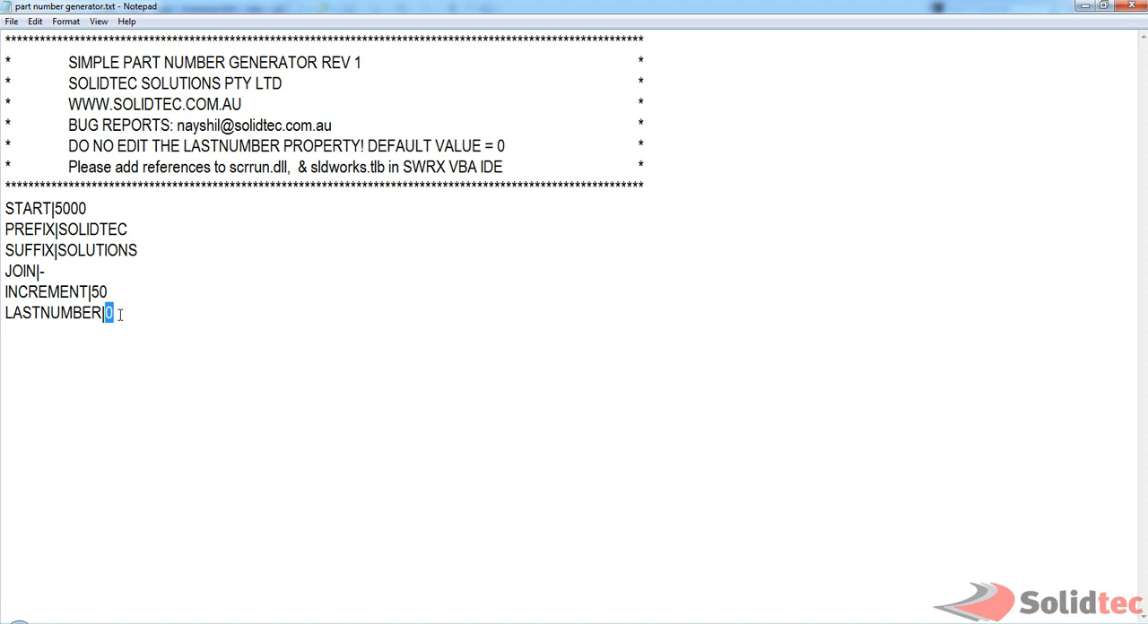
mouse_move(126, 376)
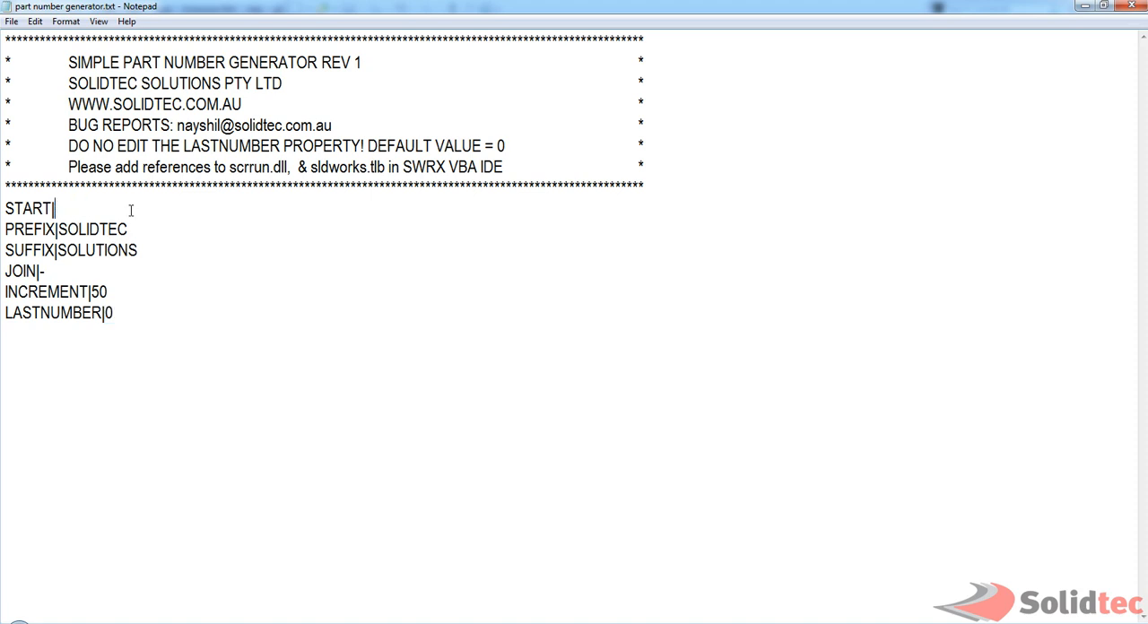
Change LASTNUMBER from 0 to 5050 in the generator file and close Notepad, triggering the save prompt.
double_click(108, 312)
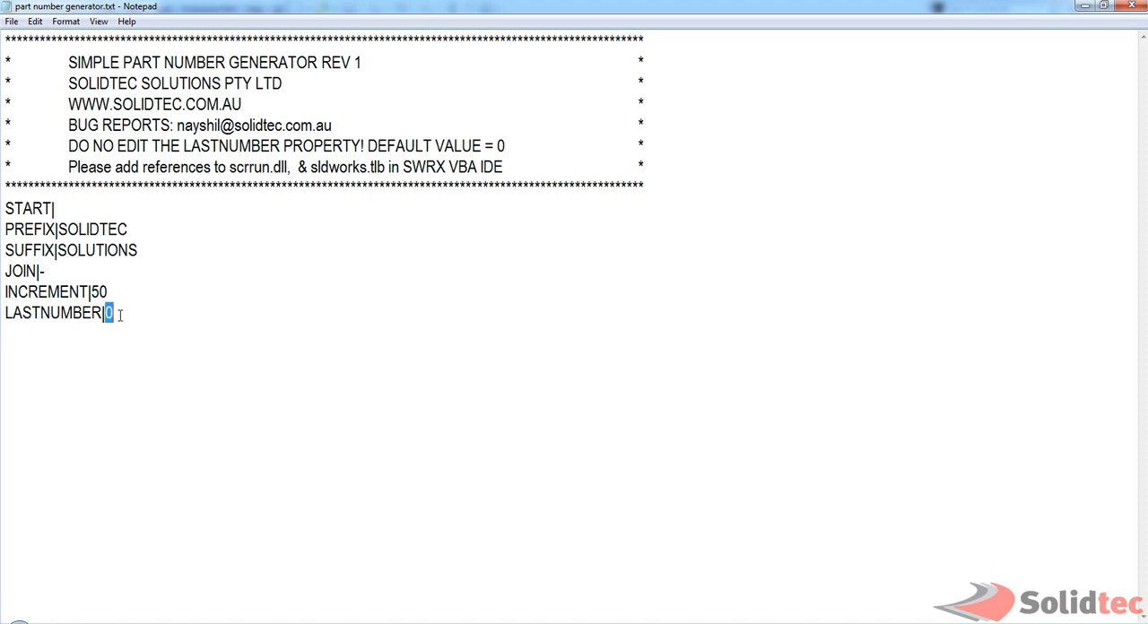
type("5050")
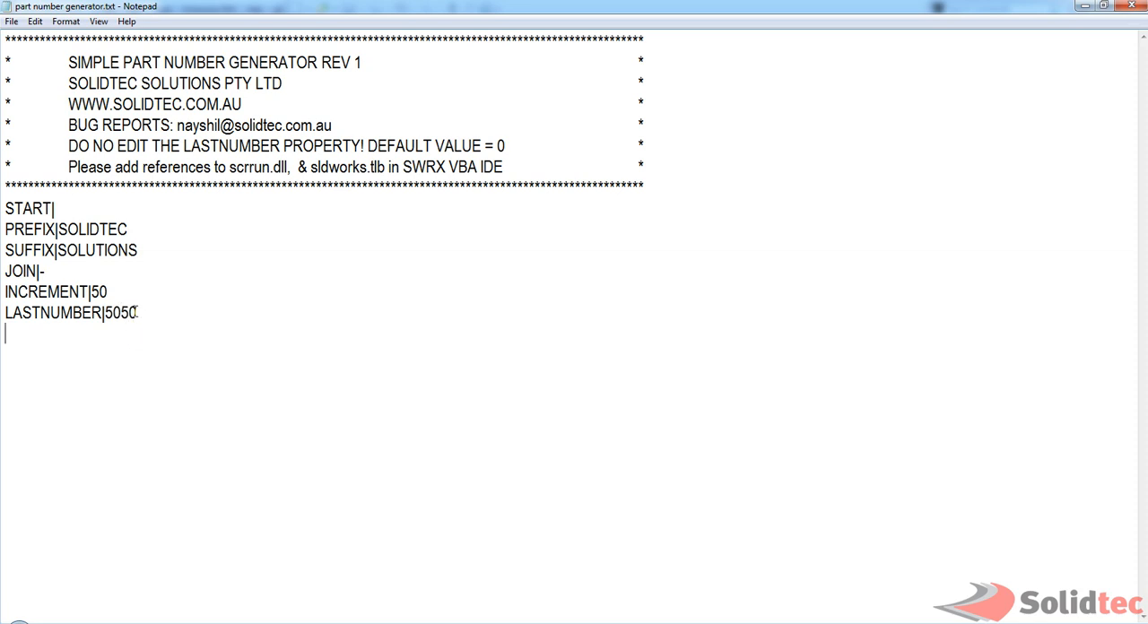
left_click(136, 312)
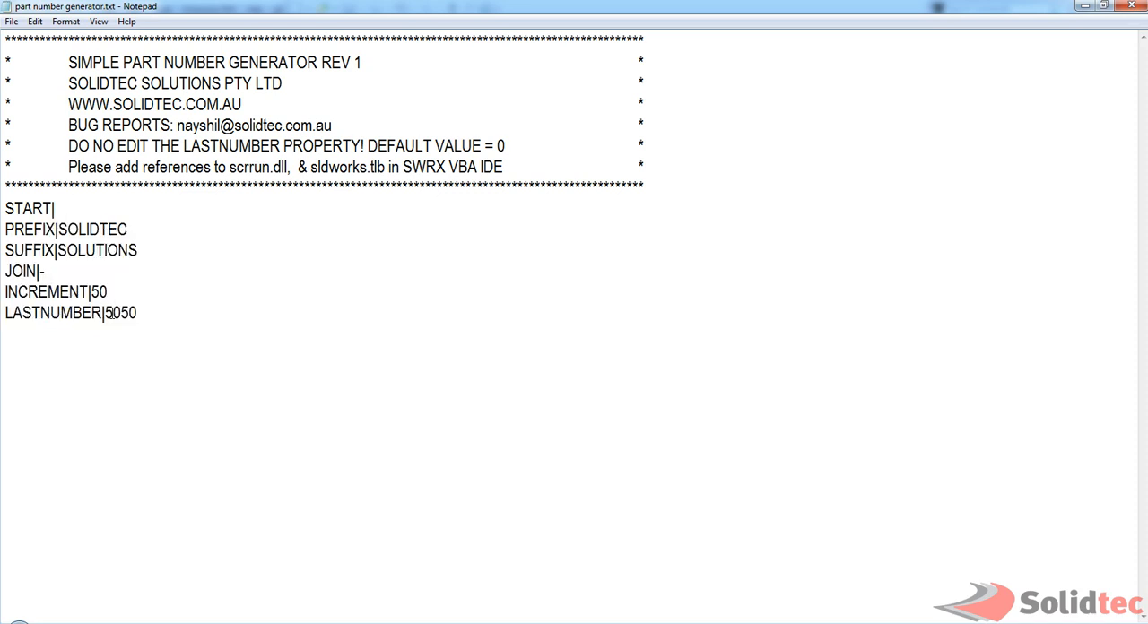
double_click(120, 312)
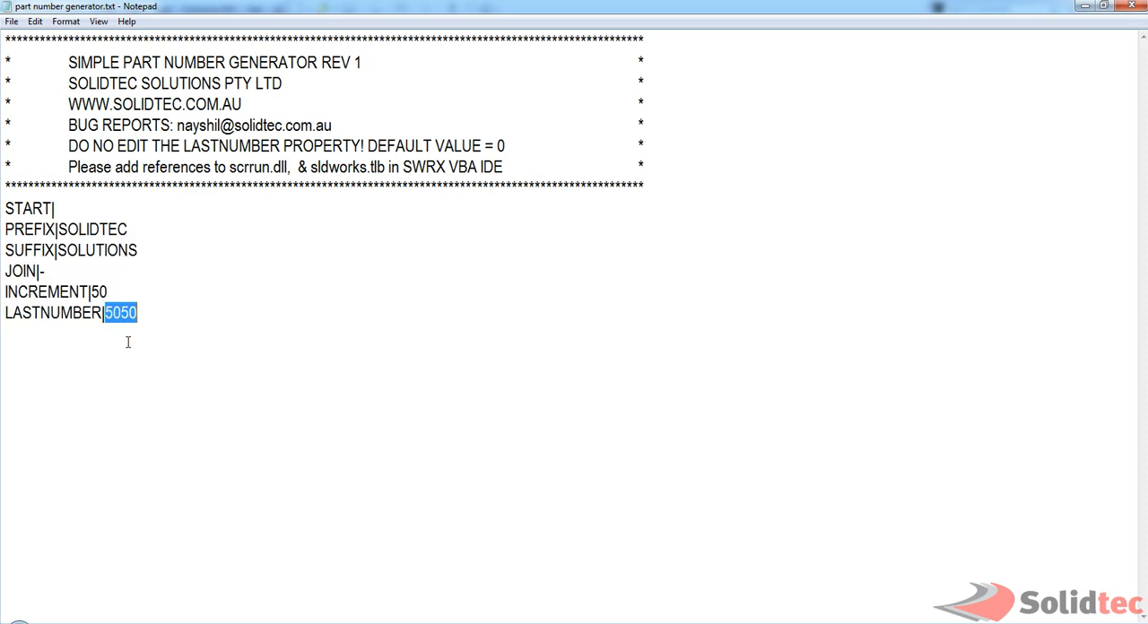
left_click(136, 312)
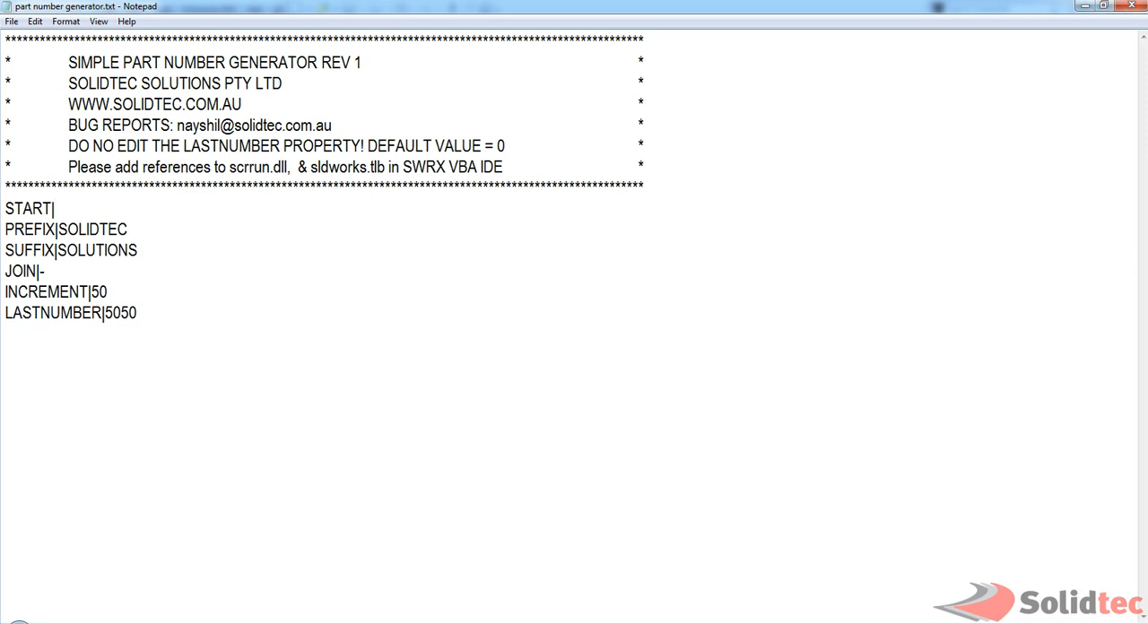
left_click(1131, 7)
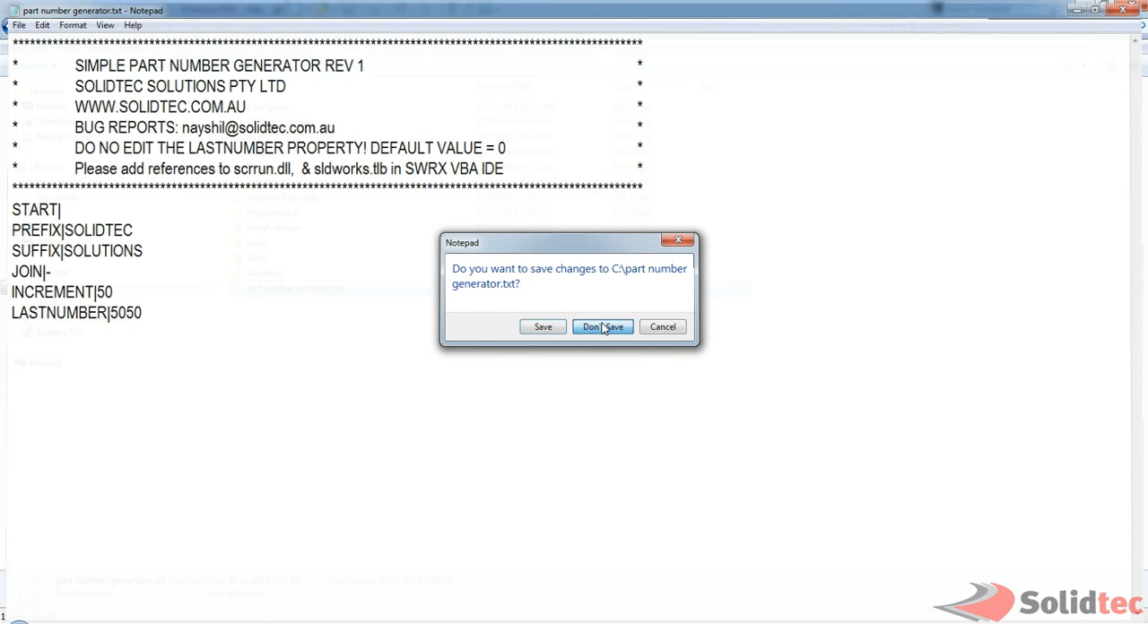
Discard the file changes and open Part Number Generator.swp in the VBA editor via Edit Macro.
left_click(602, 326)
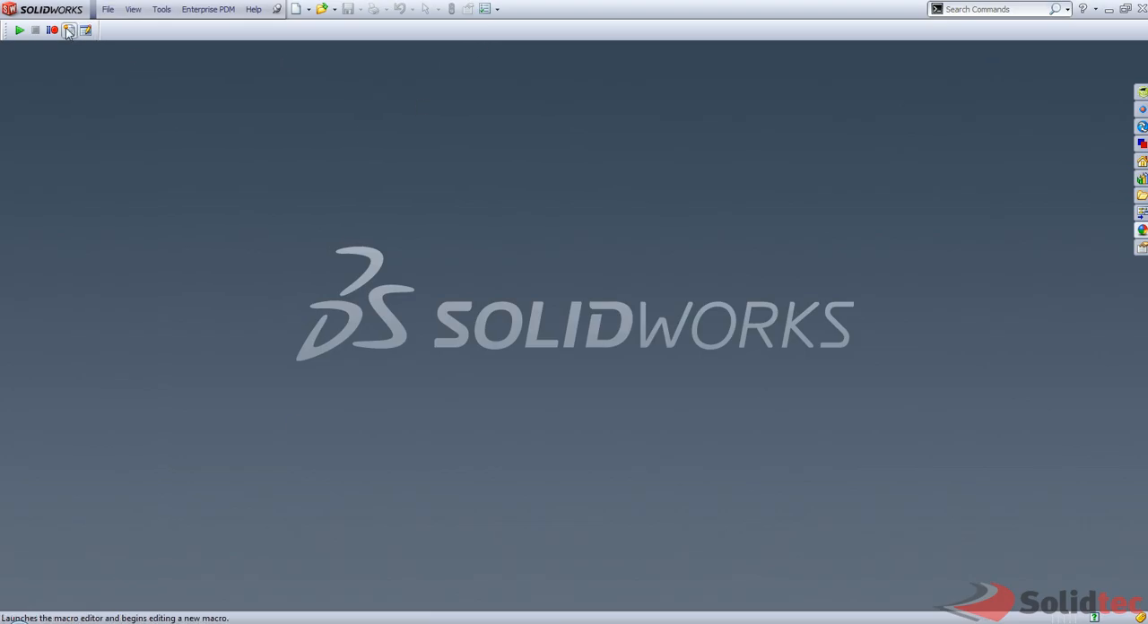
left_click(68, 29)
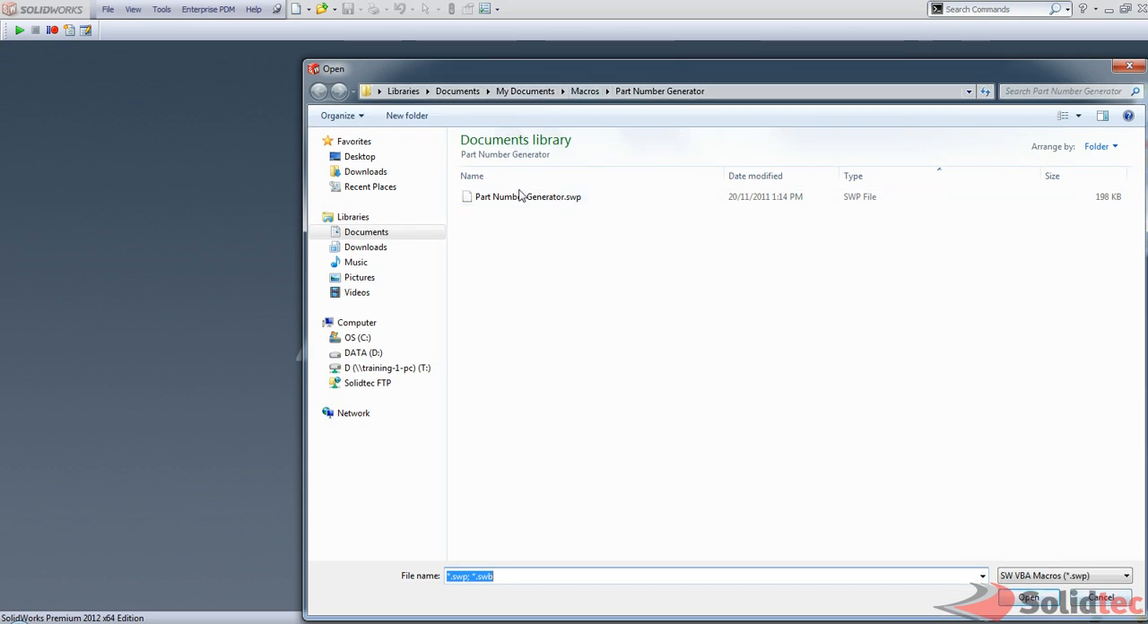
left_click(527, 198)
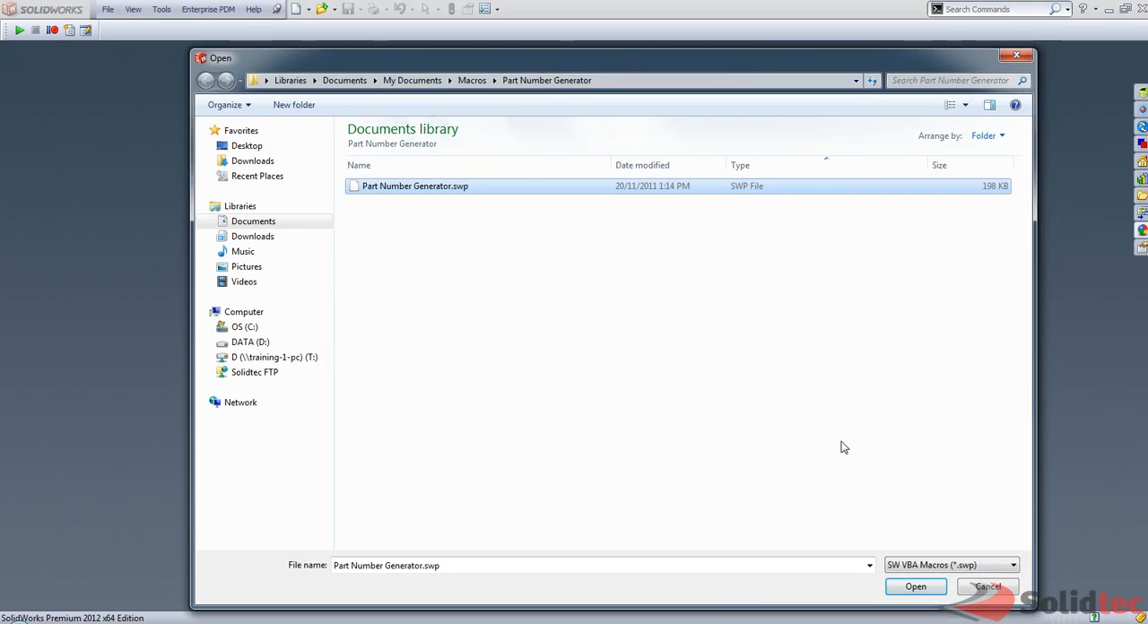
left_click(915, 584)
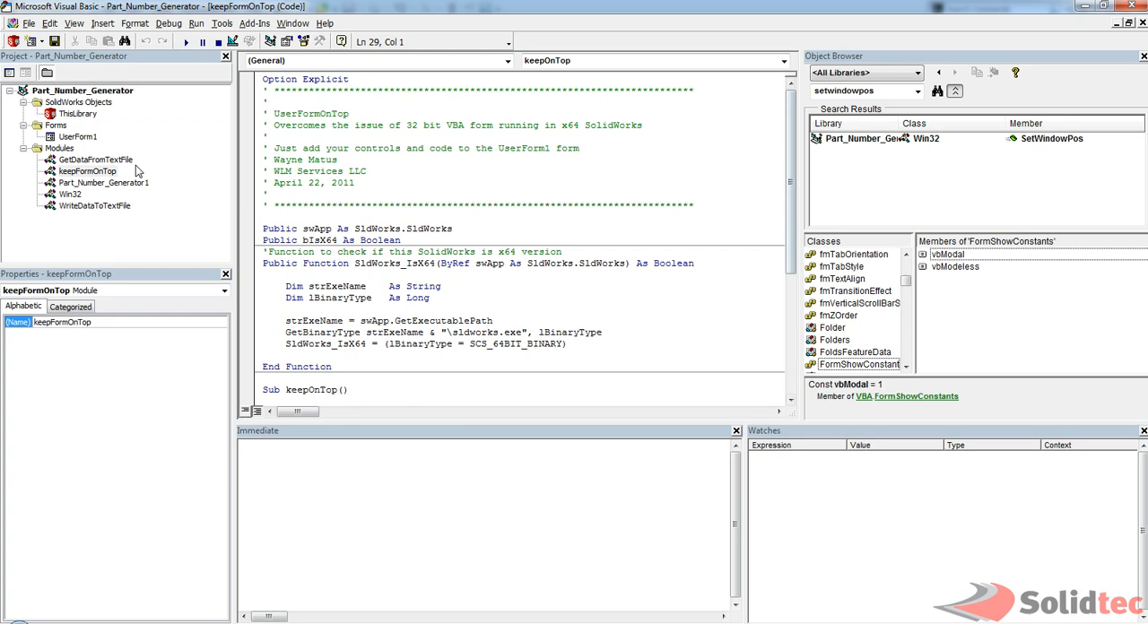
In Tools > References, tick Microsoft Scripting Runtime for the macro project and confirm.
left_click(222, 21)
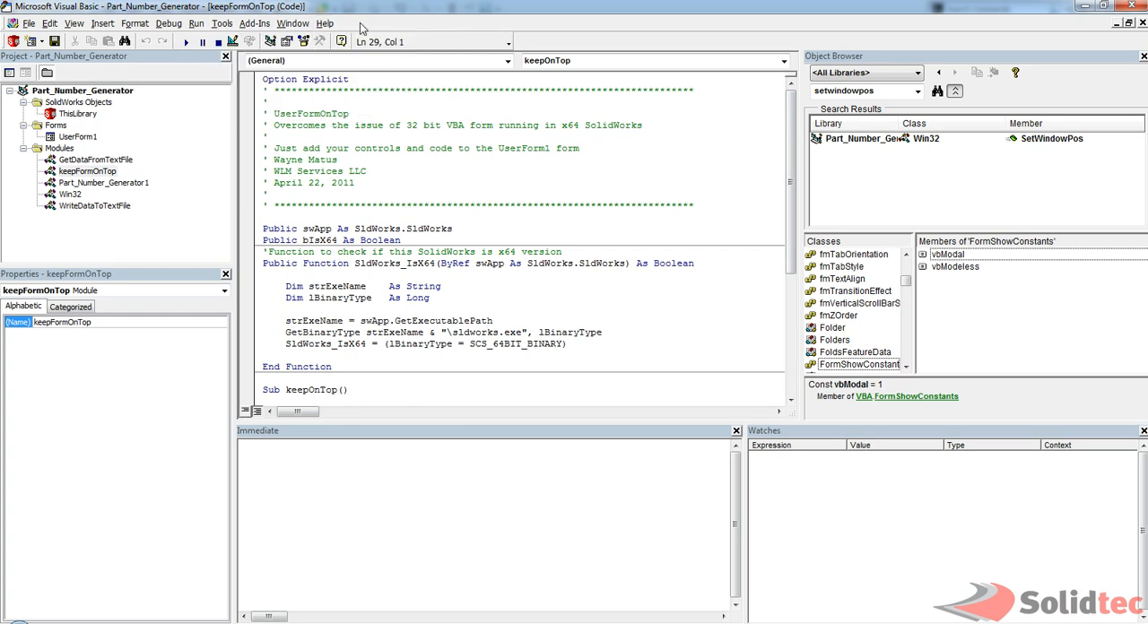
left_click(223, 23)
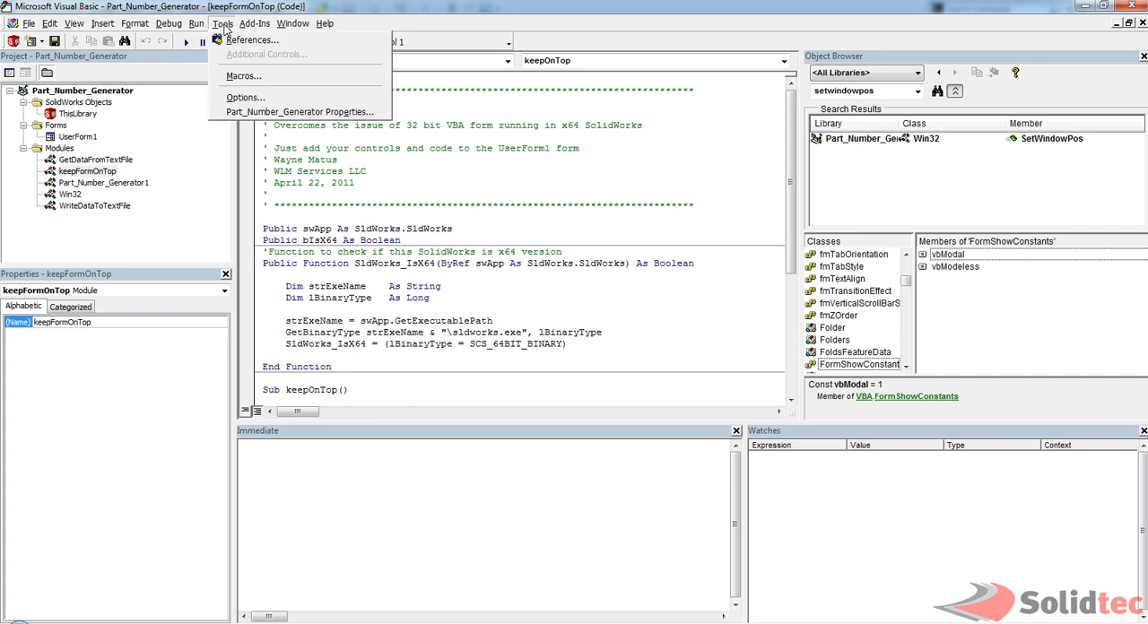
left_click(251, 40)
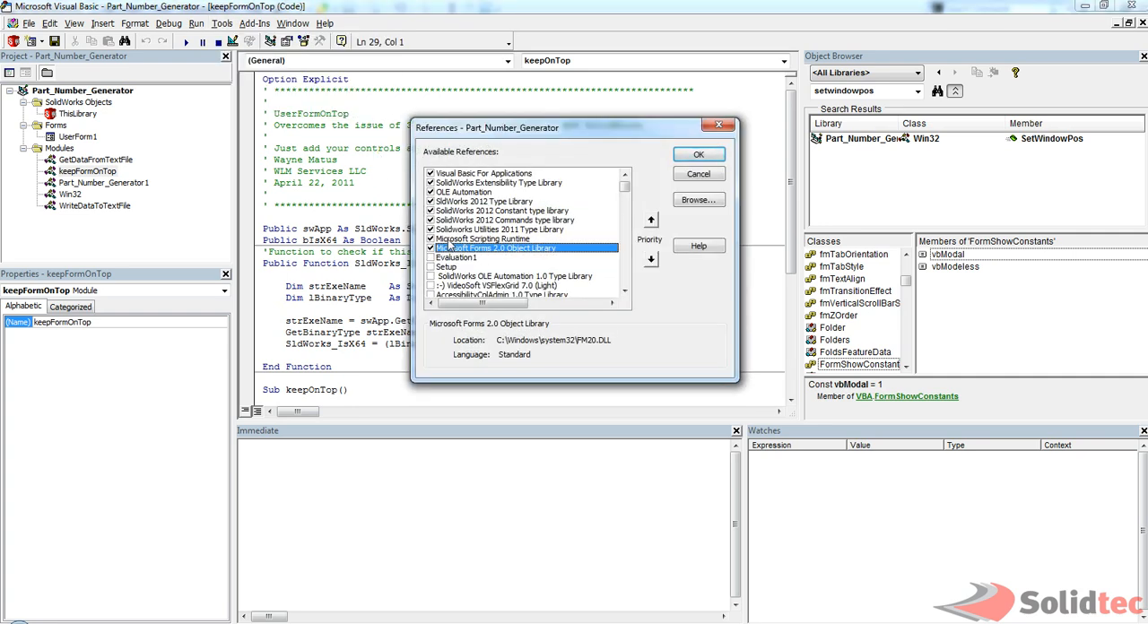
left_click(484, 238)
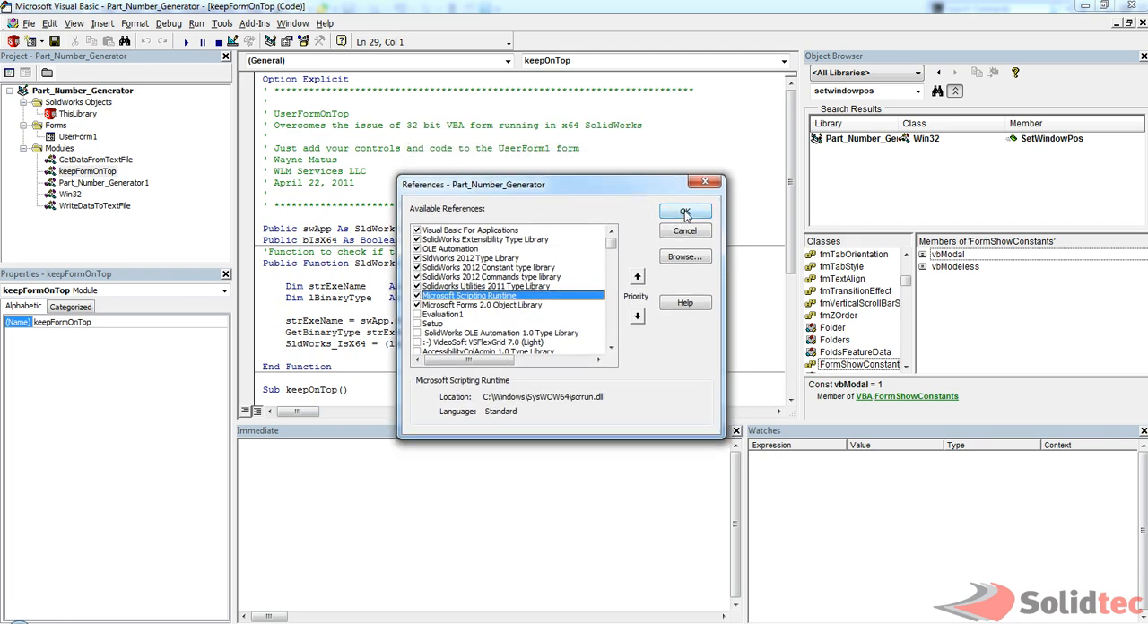
left_click(685, 211)
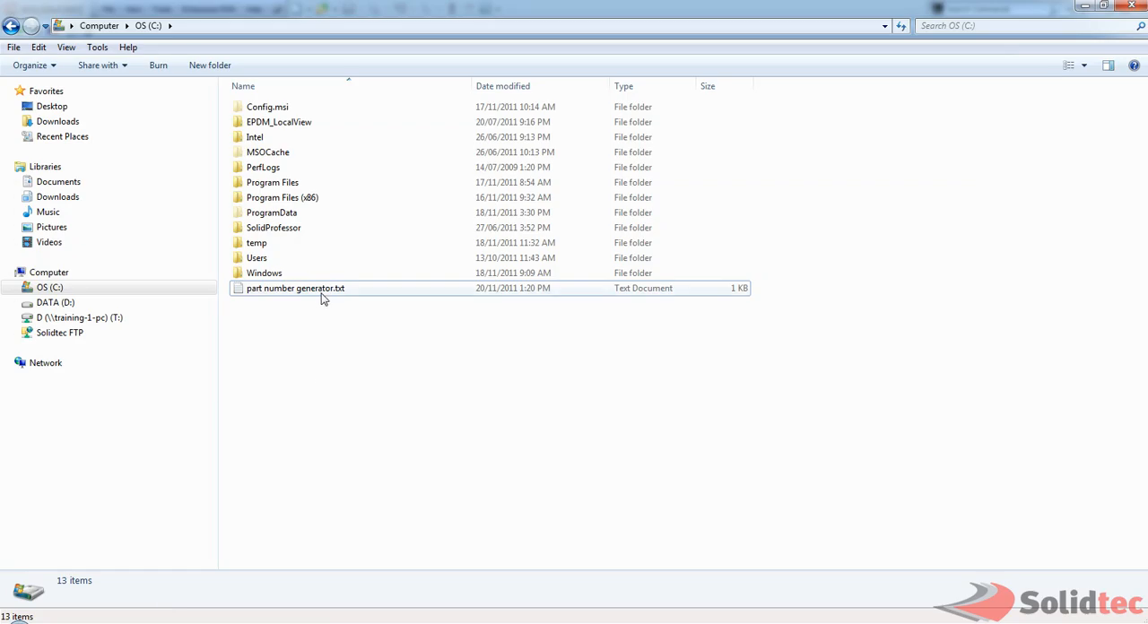
Select part number generator.txt on C:, then browse the T: network drive holding the same file.
left_click(294, 287)
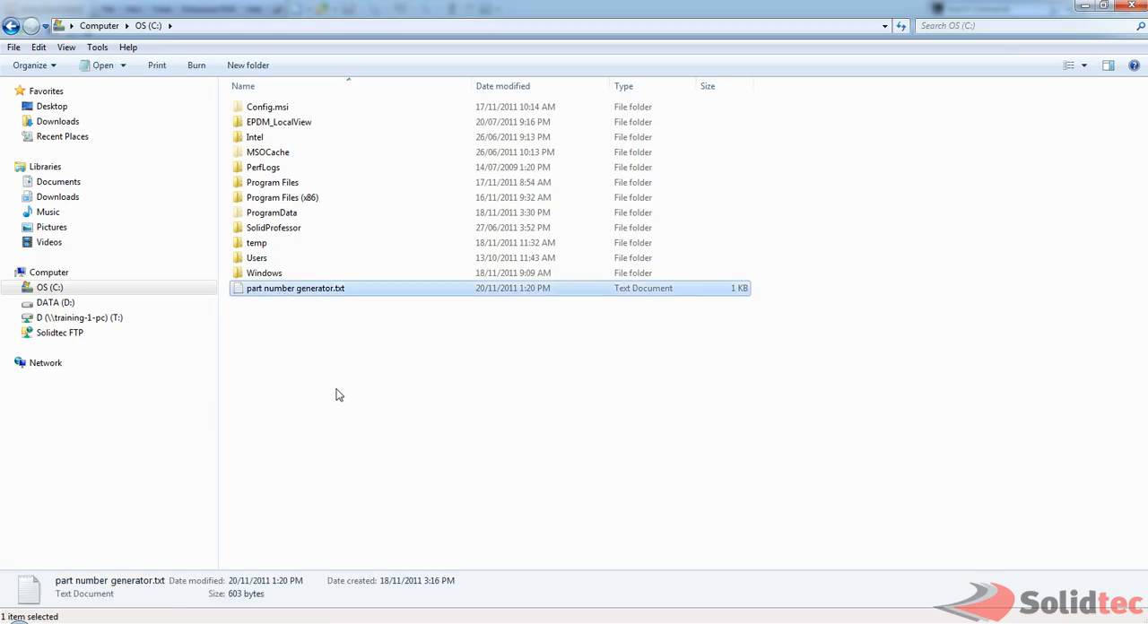
mouse_move(266, 296)
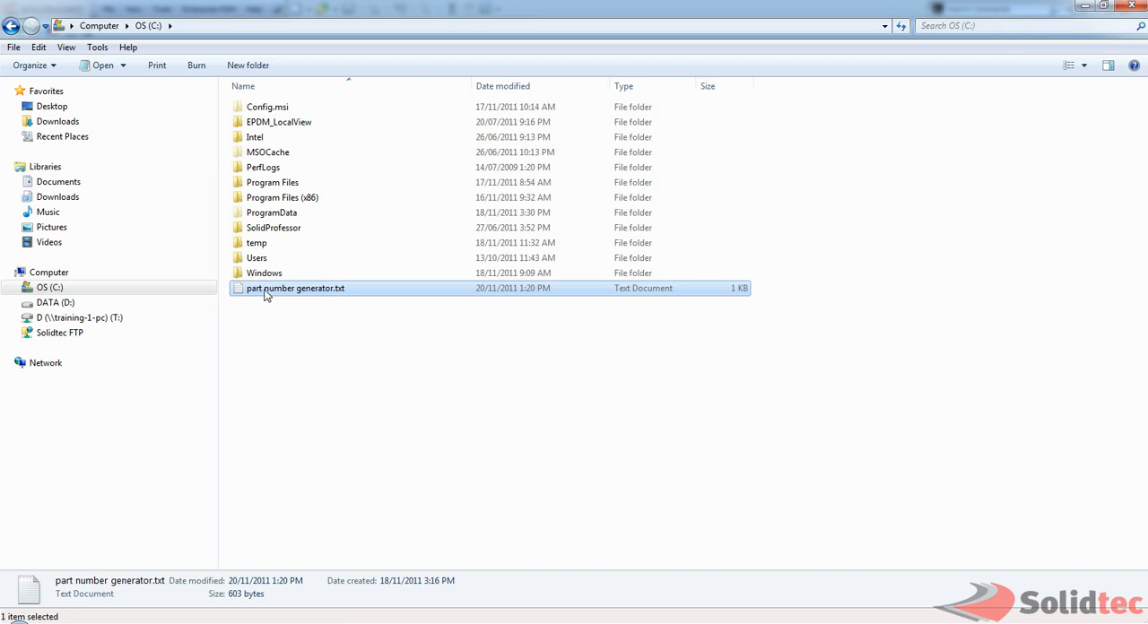
mouse_move(269, 290)
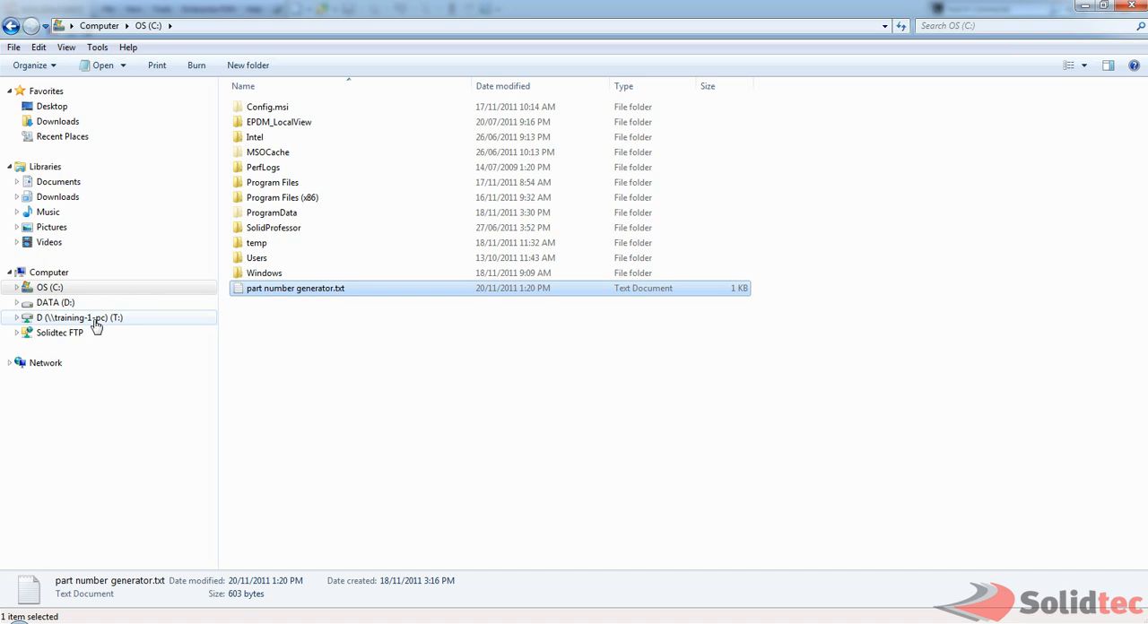
left_click(75, 317)
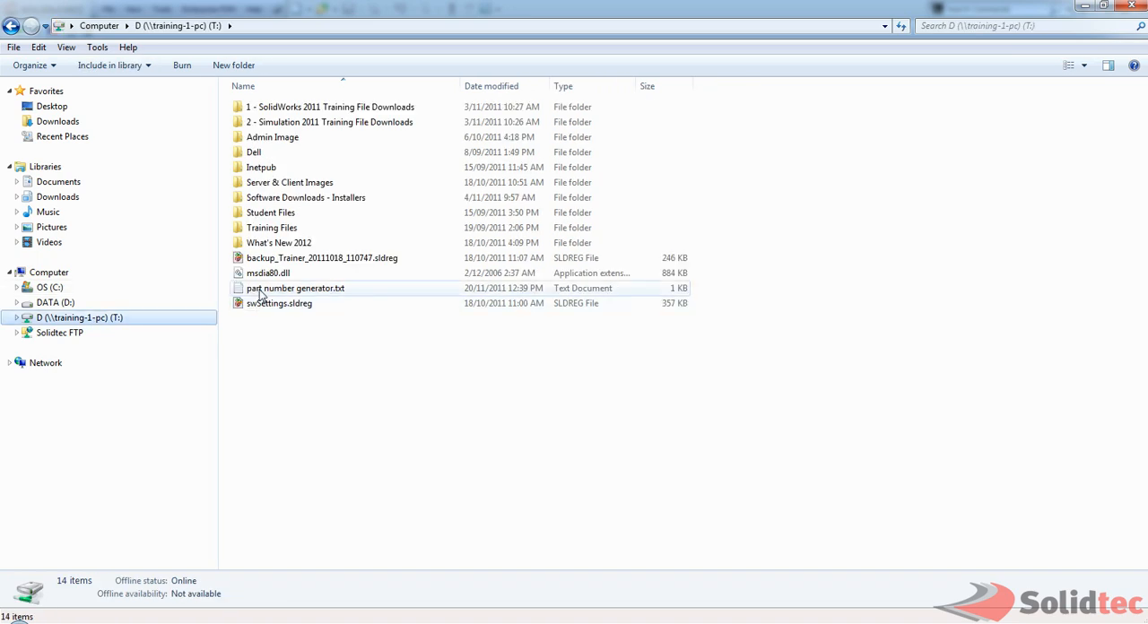
mouse_move(296, 286)
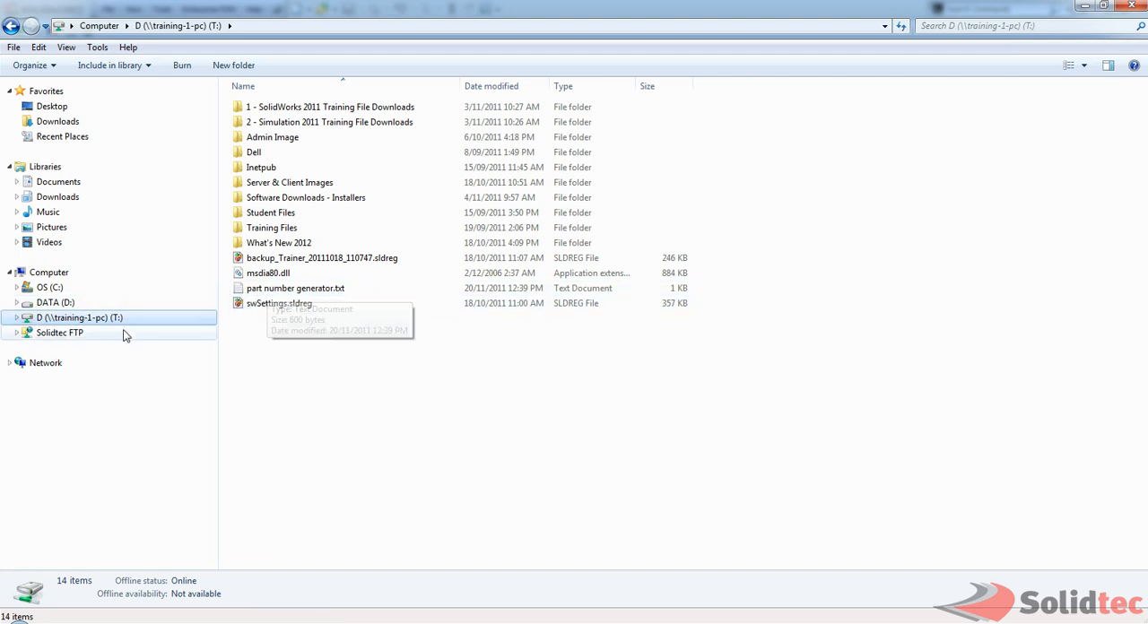
left_click(50, 287)
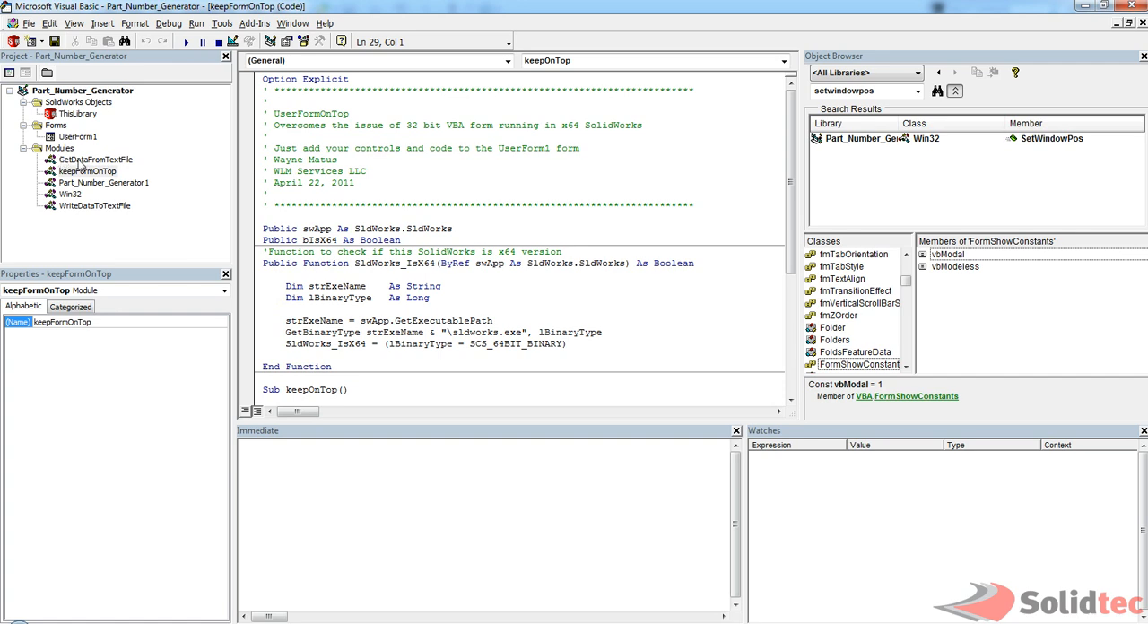
mouse_move(125, 166)
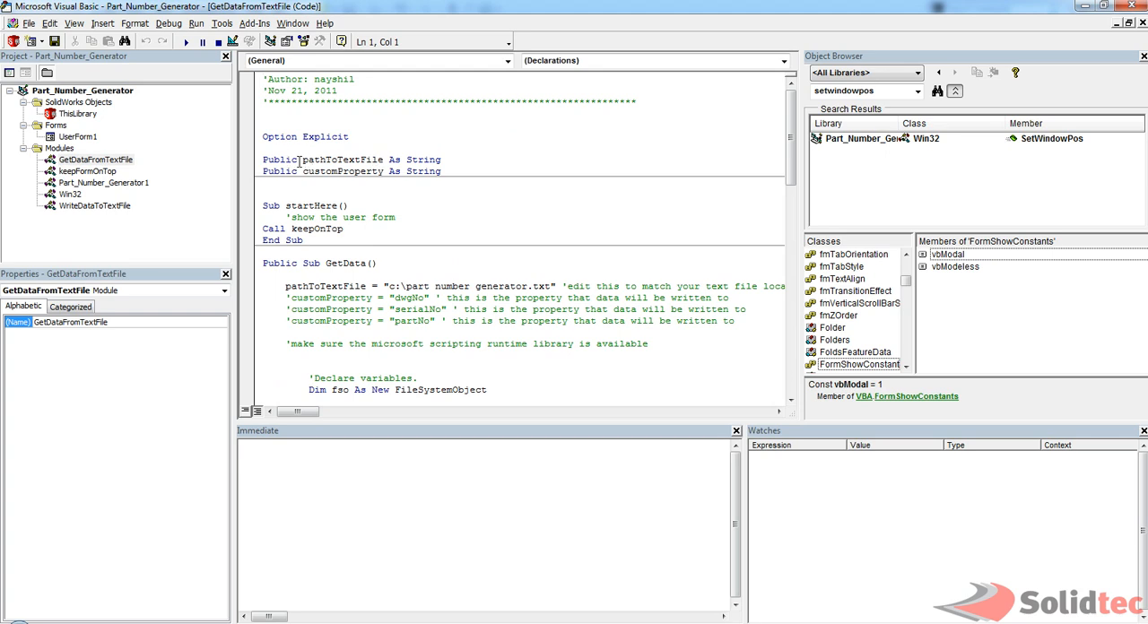
double_click(342, 158)
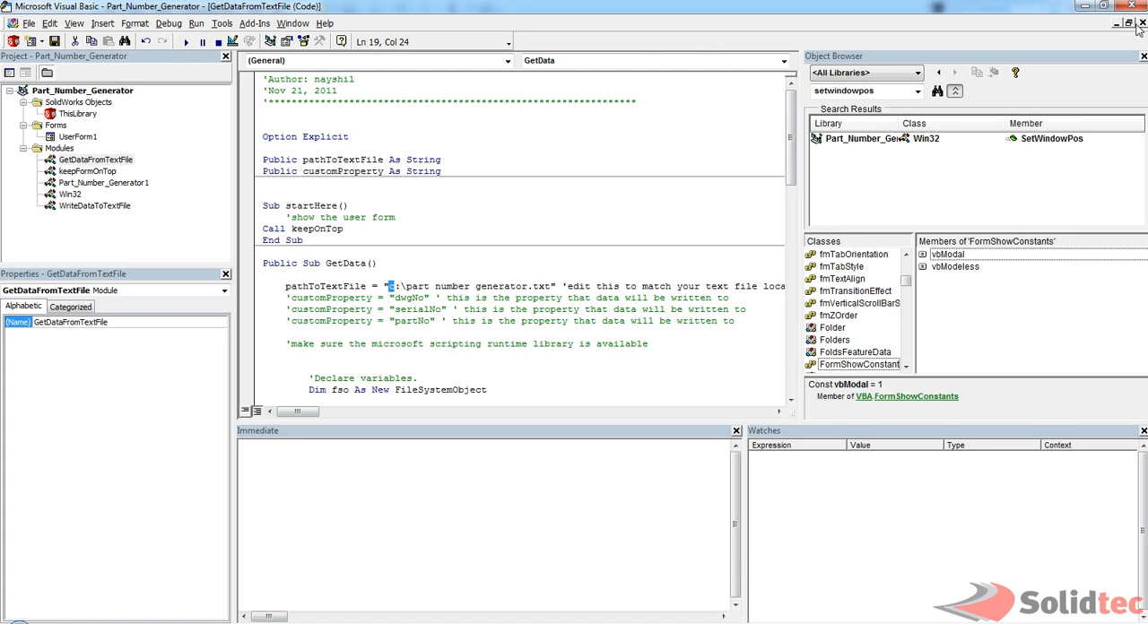
left_click(1140, 22)
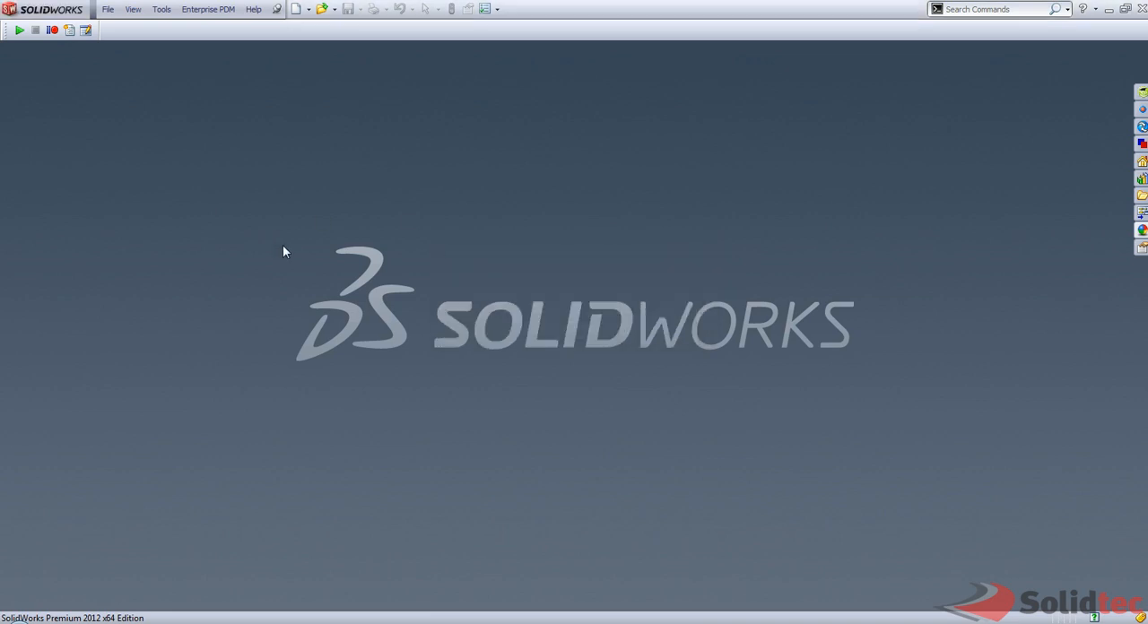
mouse_move(276, 242)
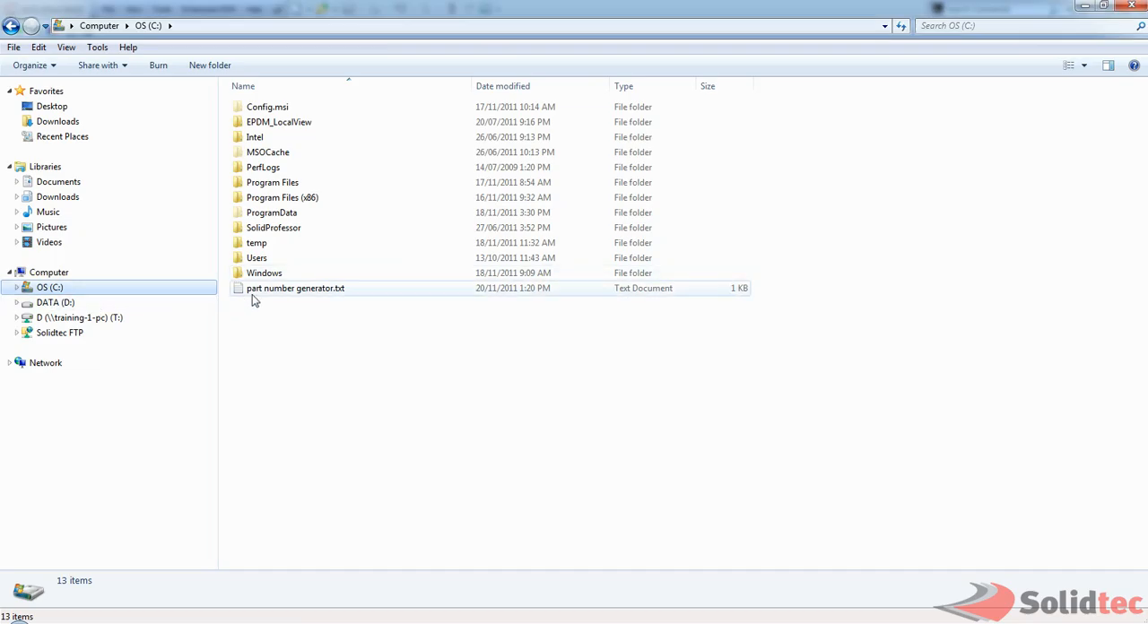
Open part number generator.txt from C: in Notepad, showing PREFIX SOLIDTEC, INCREMENT 50, LASTNUMBER 5400.
double_click(294, 287)
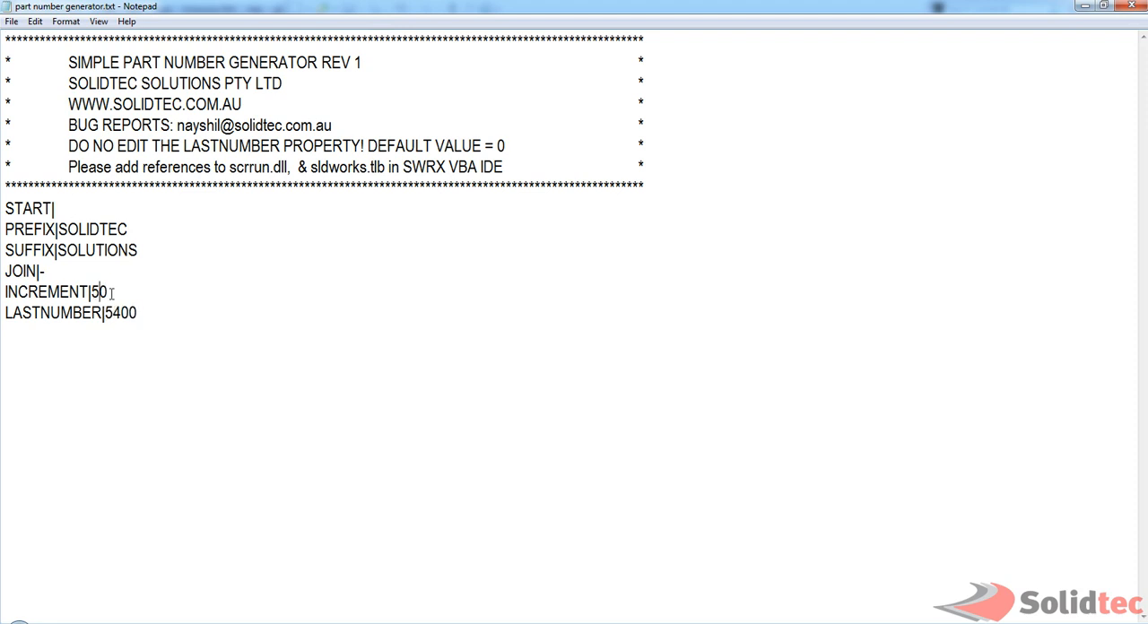
Set LASTNUMBER to 0, START to 0, clear PREFIX and SUFFIX, and set INCREMENT to 1.
double_click(118, 312)
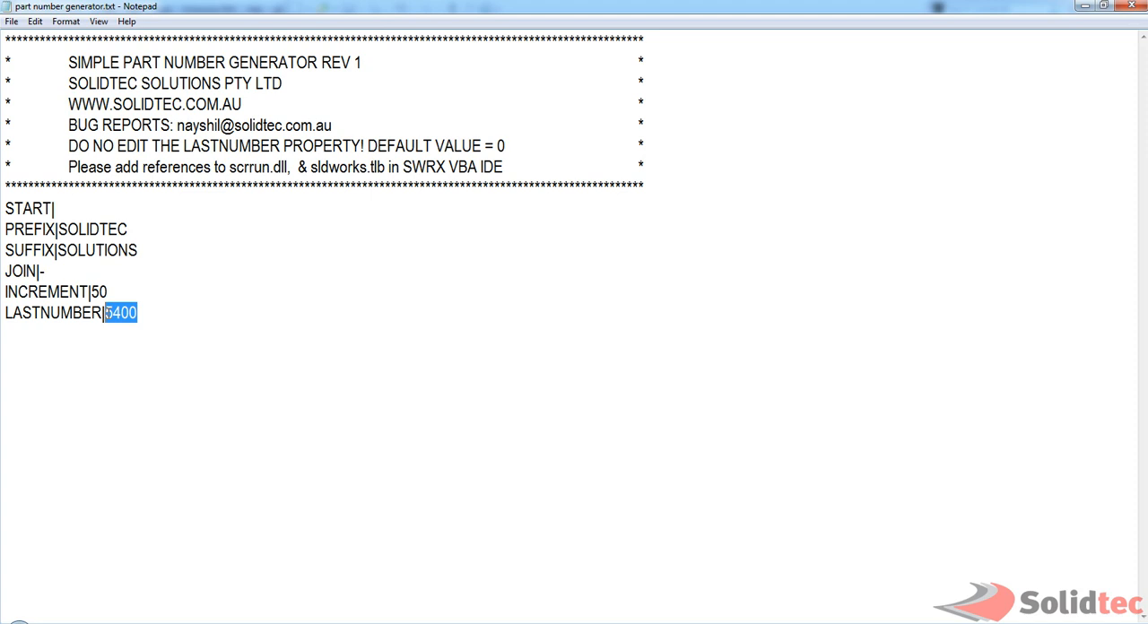
type("0")
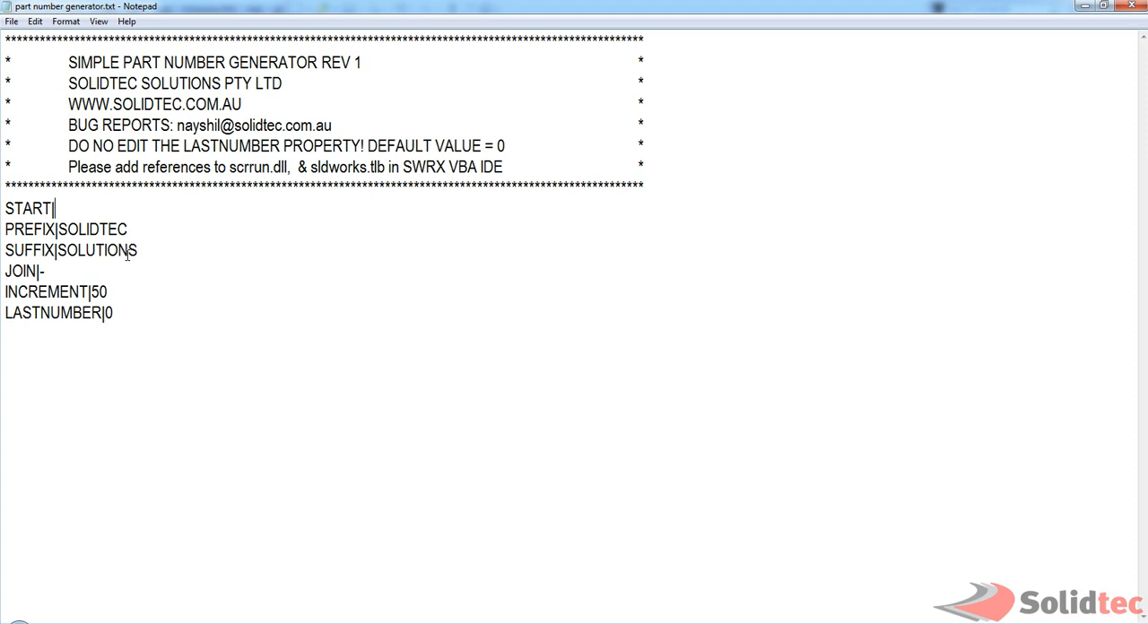
type("0")
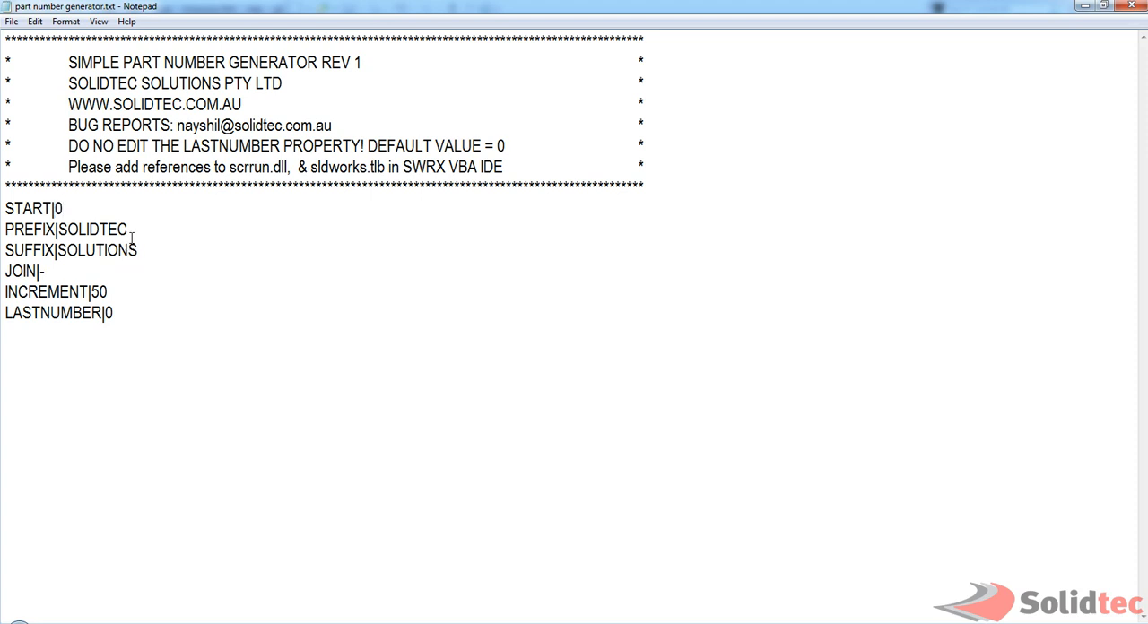
double_click(91, 229)
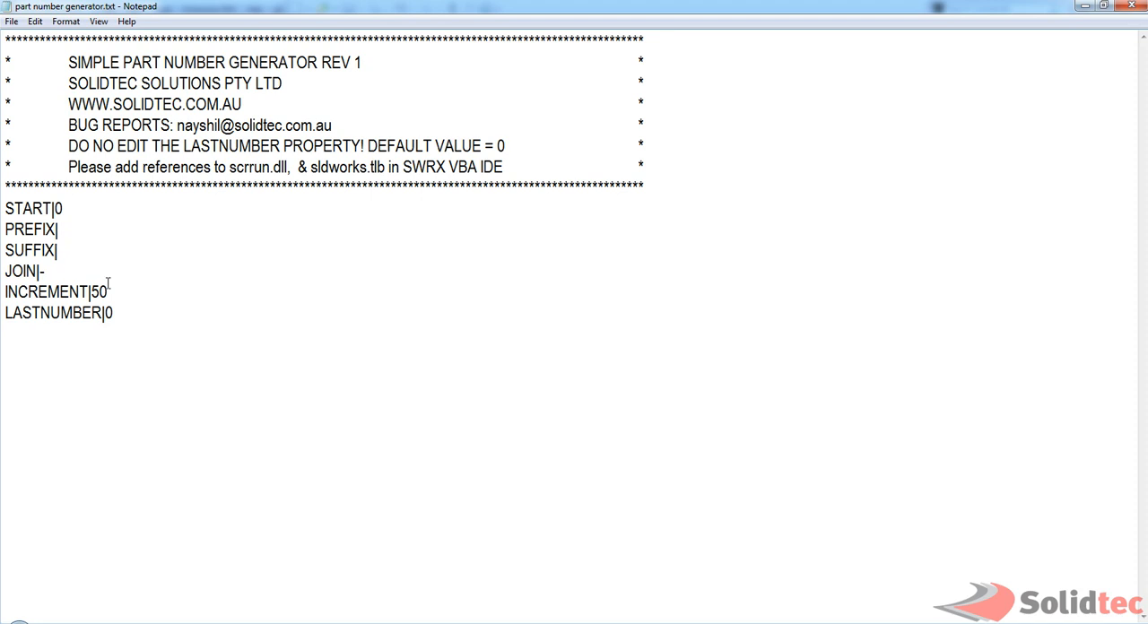
type("1")
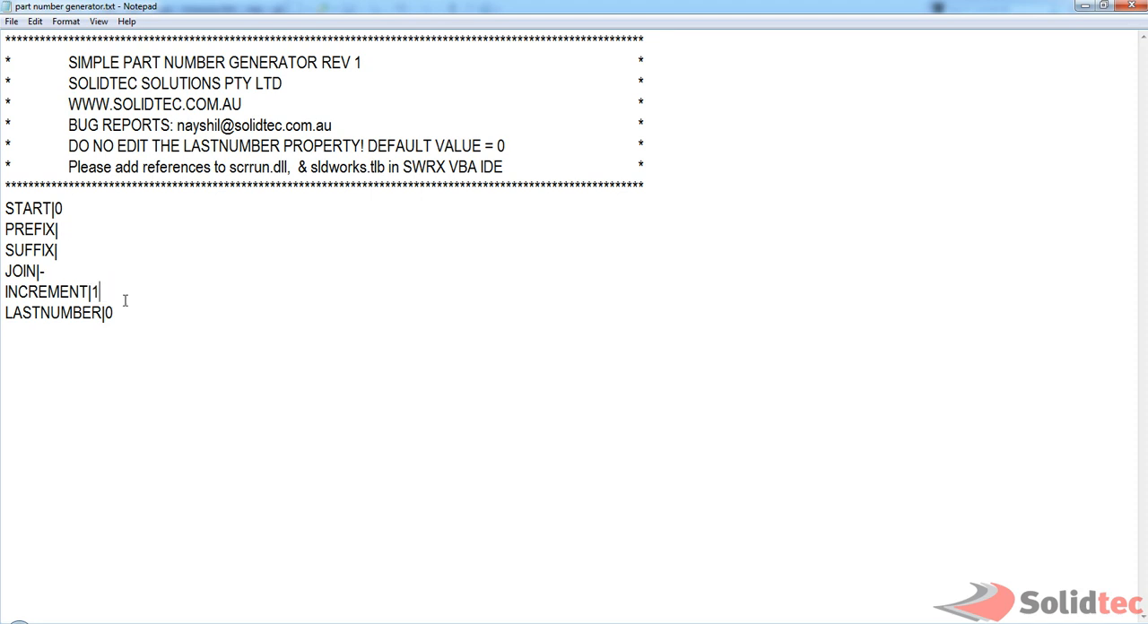
left_click(11, 22)
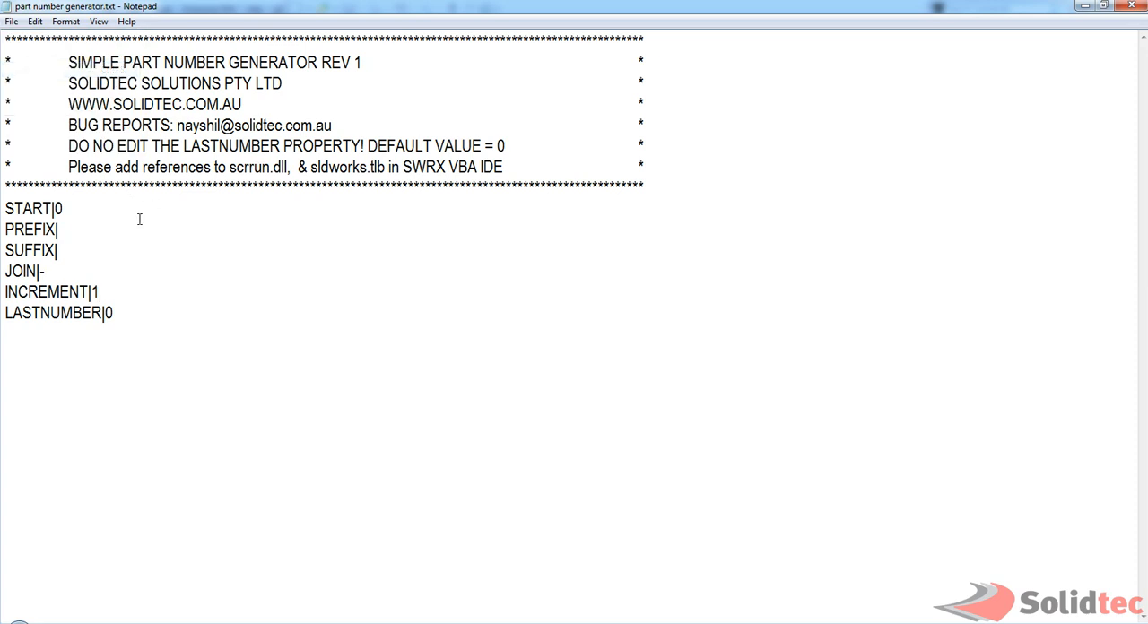
mouse_move(104, 205)
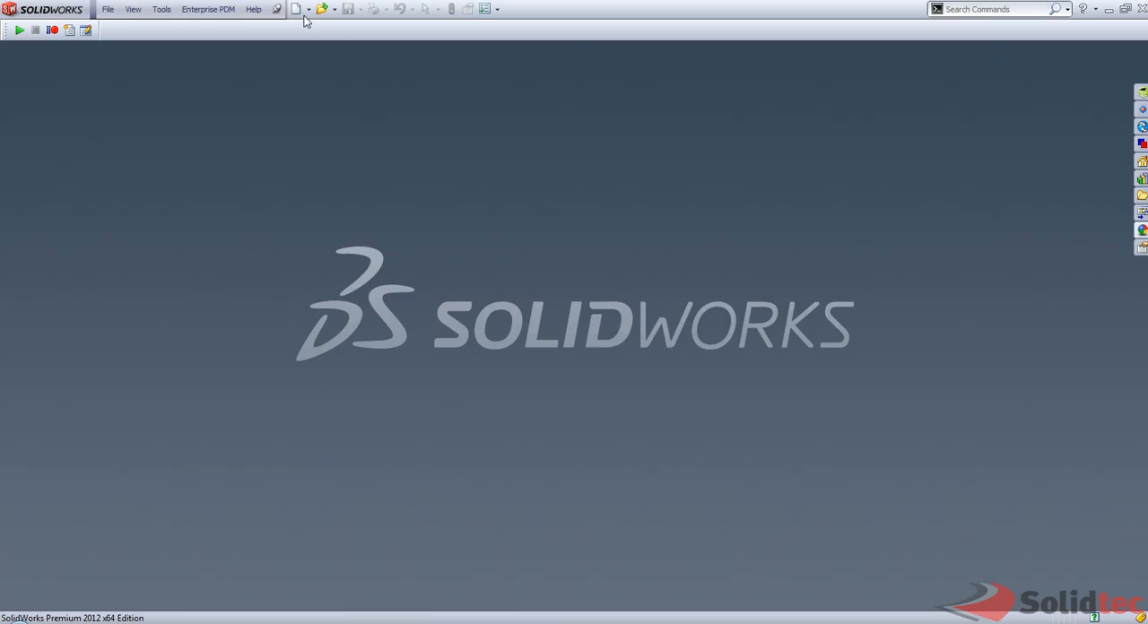
Create a new SolidWorks document using the Assembly template.
left_click(298, 8)
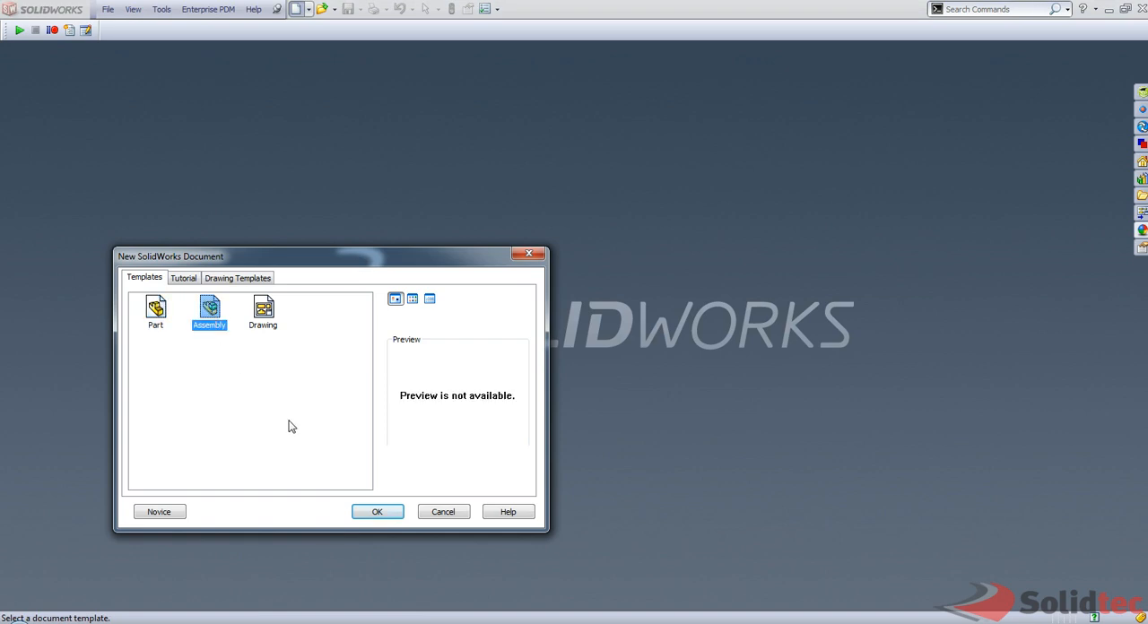
left_click(377, 511)
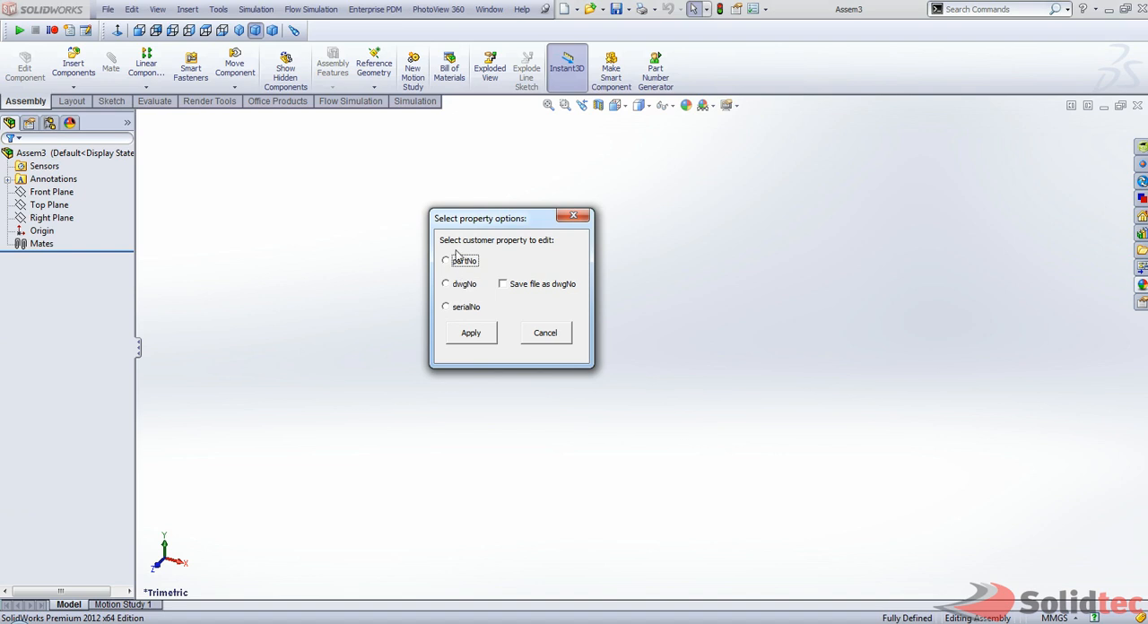
Assign partNo 1, then dwgNo 2 with Save file as dwgNo, saving the assembly as 2.SLDASM.
left_click(546, 334)
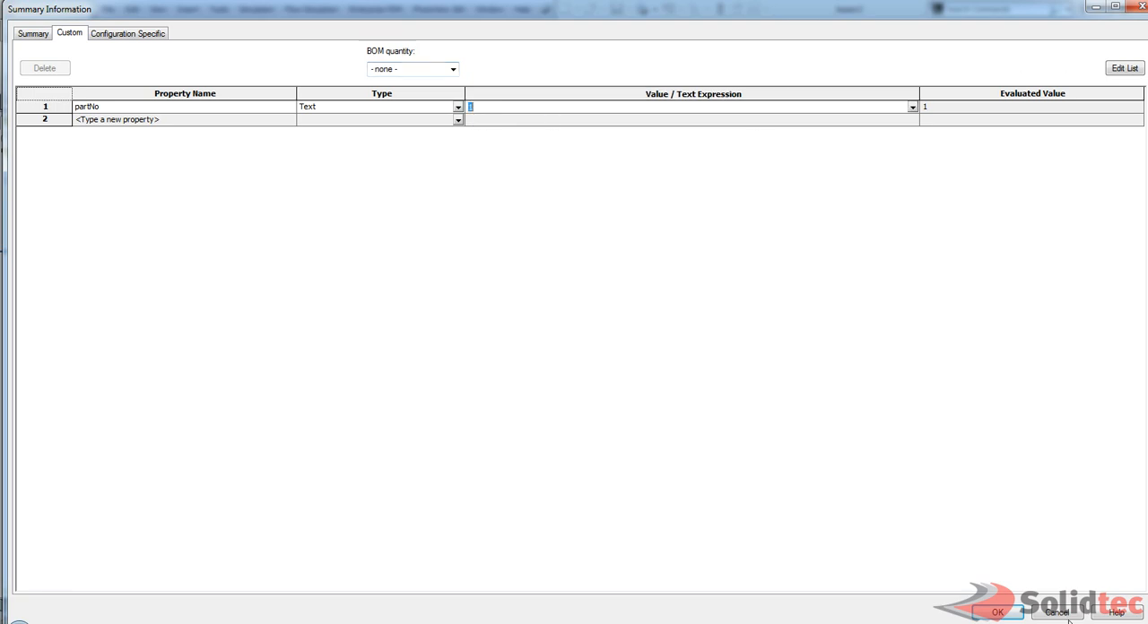
left_click(997, 611)
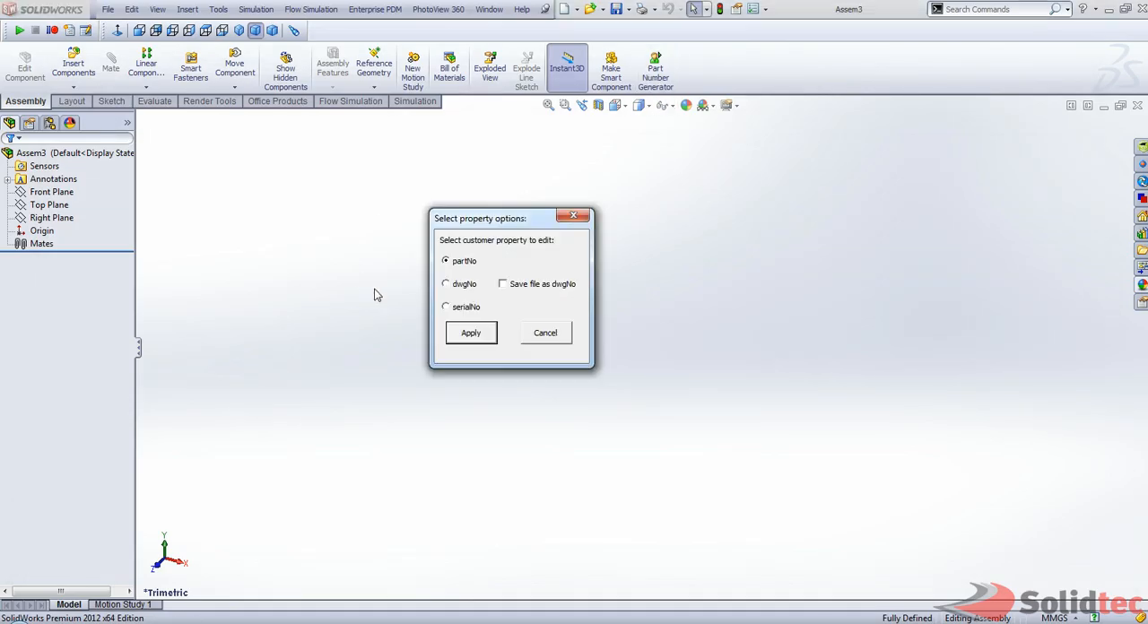
left_click(445, 283)
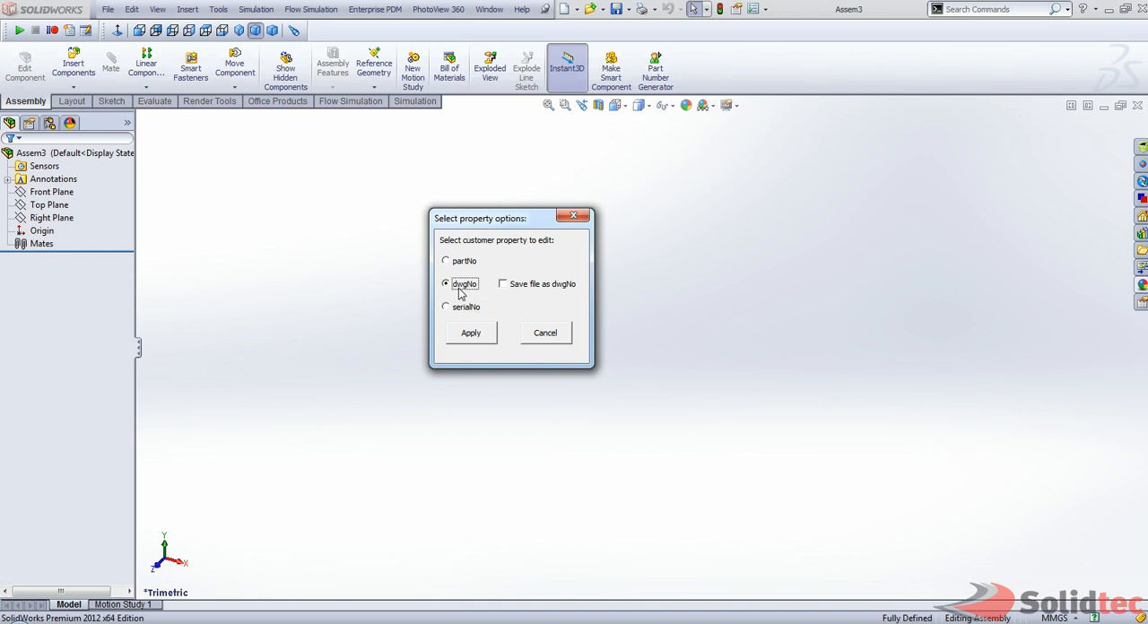
left_click(470, 334)
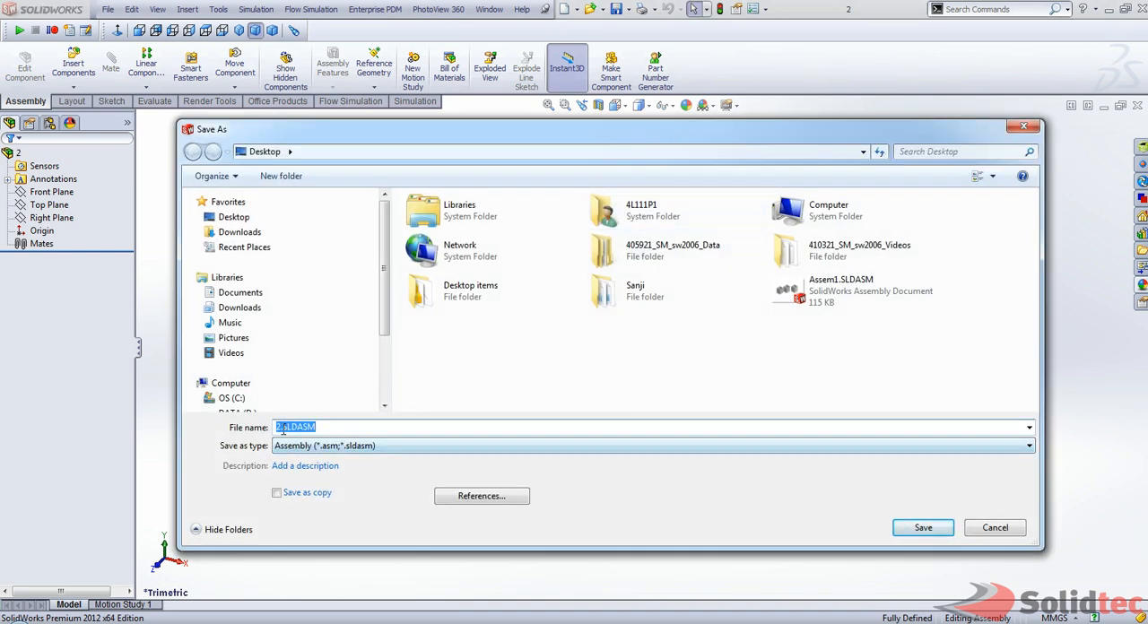
left_click(922, 528)
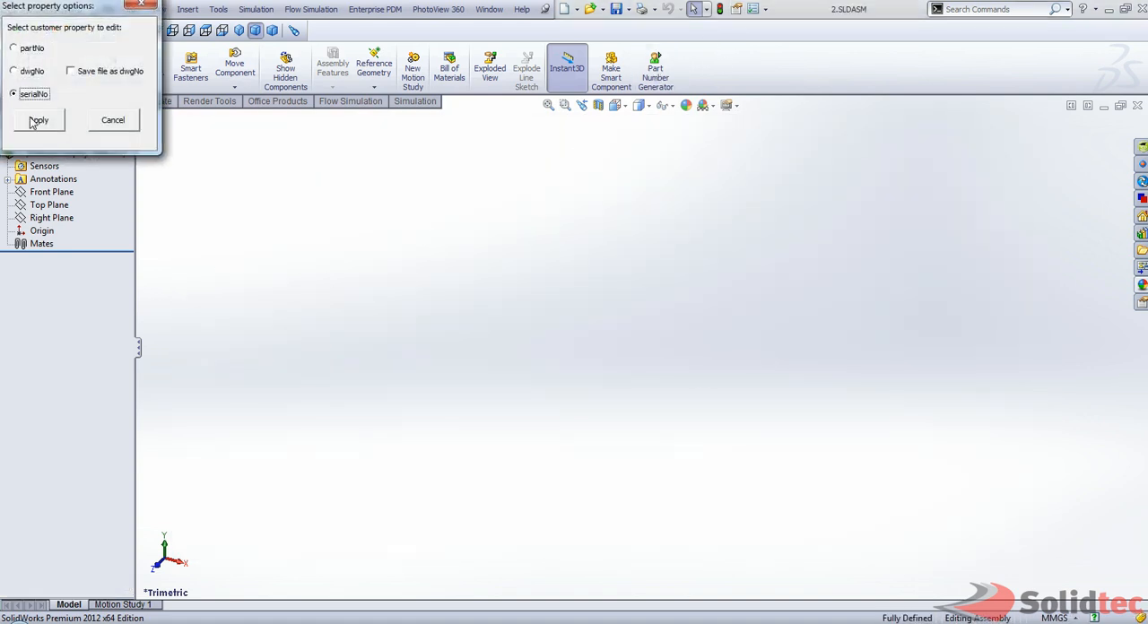
Apply serialNo 3 and review the assembly's custom properties summary.
left_click(38, 118)
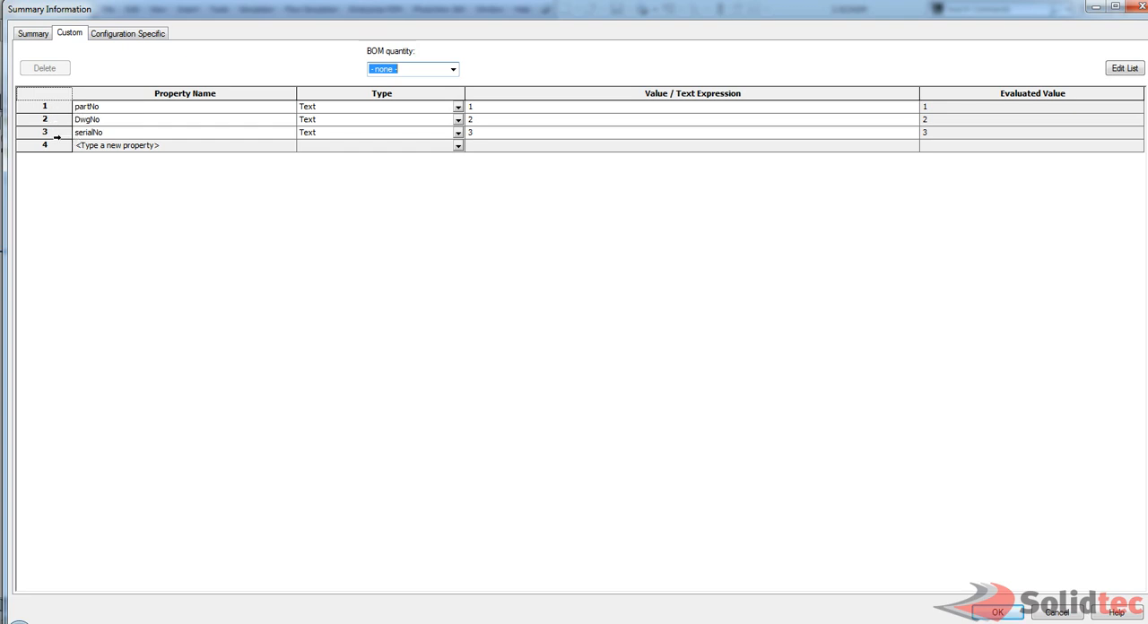
mouse_move(477, 140)
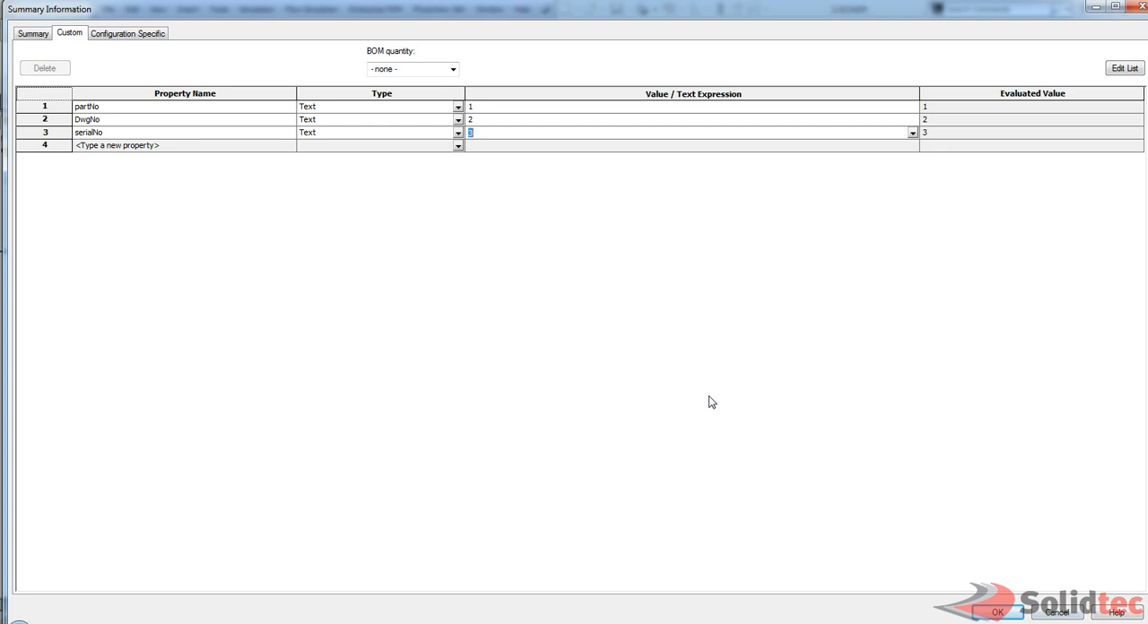
mouse_move(359, 169)
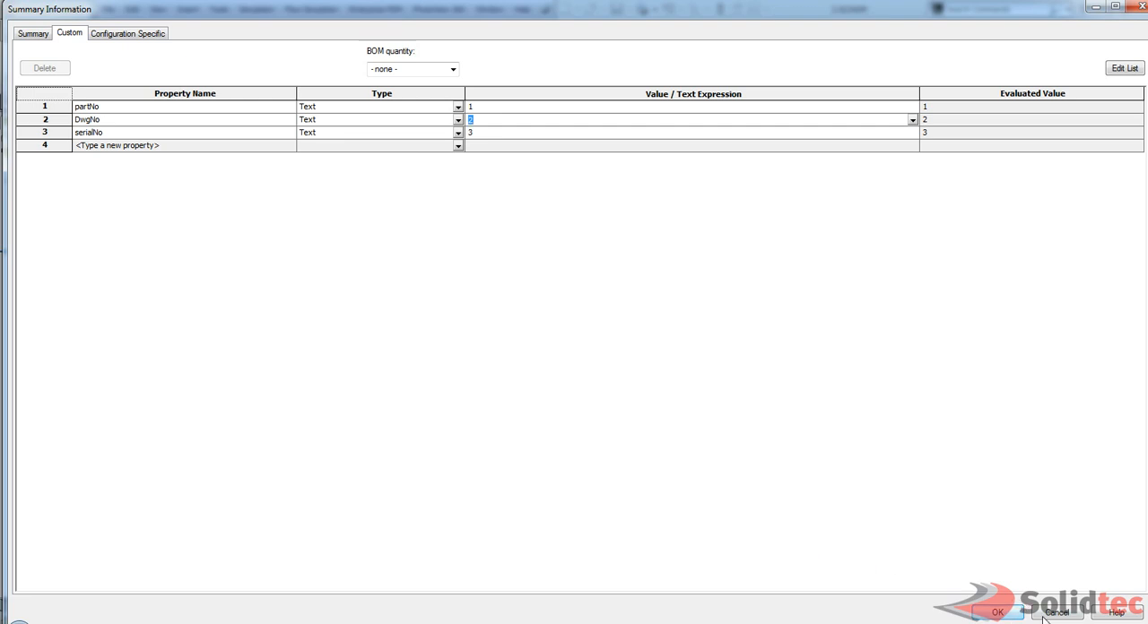
left_click(997, 609)
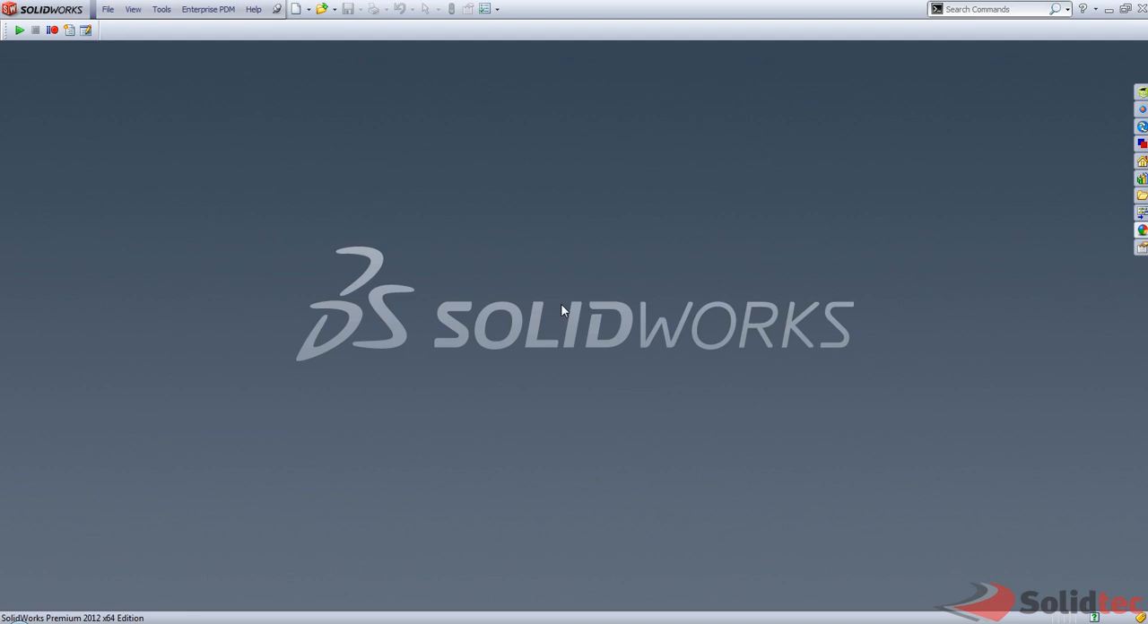
mouse_move(563, 319)
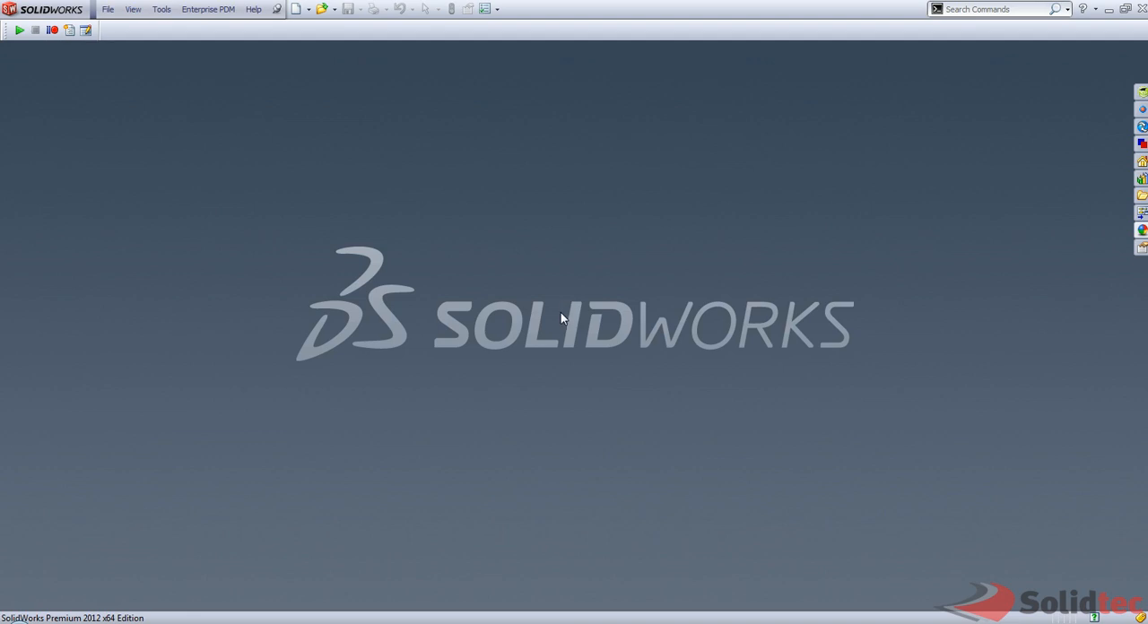
mouse_move(542, 416)
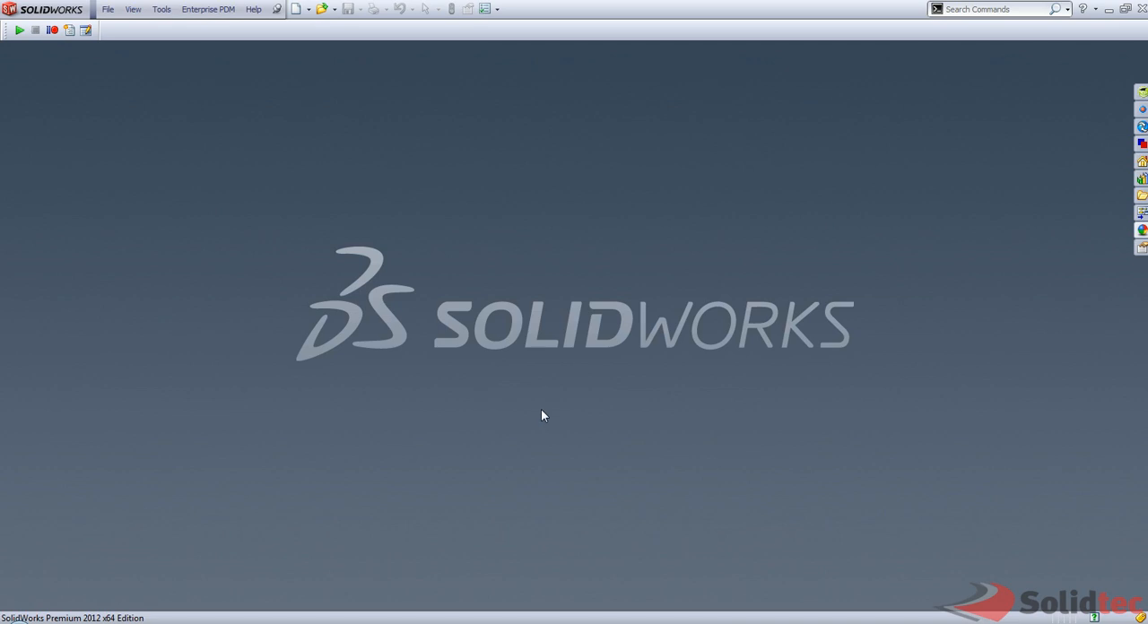